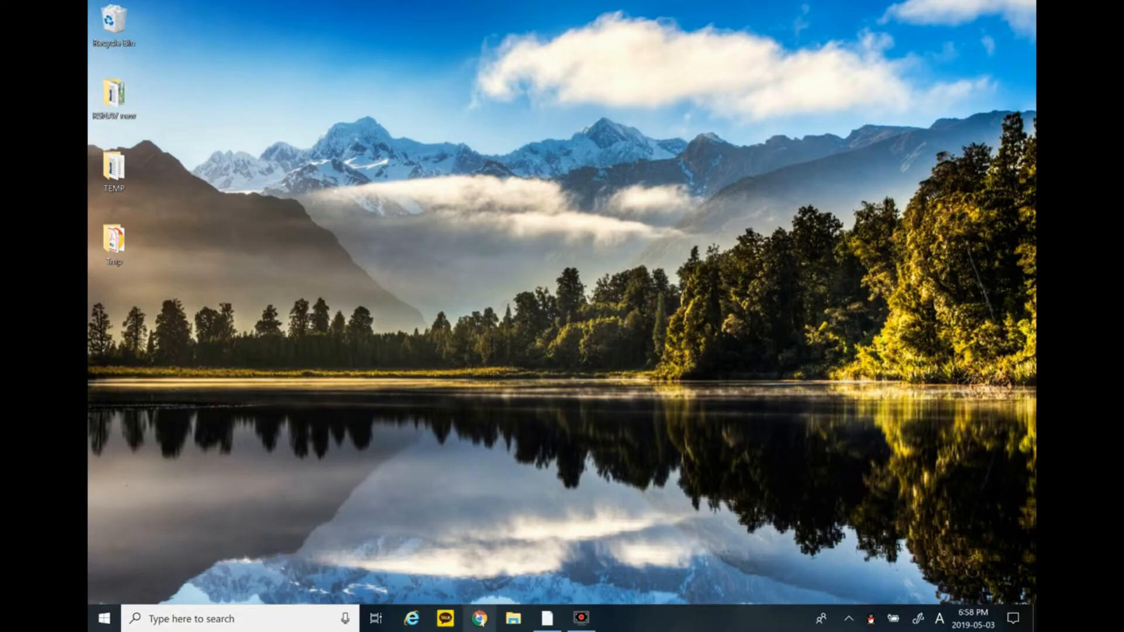
Step: Launch Chrome and search Google for 'mtk usb driver installer'
{"action": "left_click", "coordinate": [479, 618]}
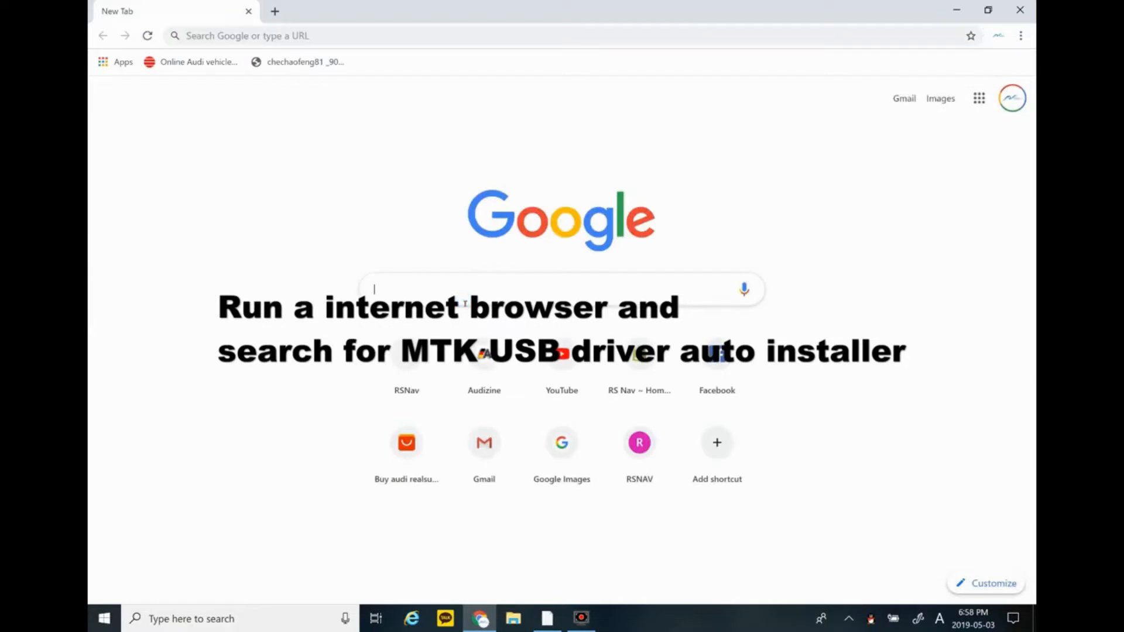
{"action": "type", "text": "MTK"}
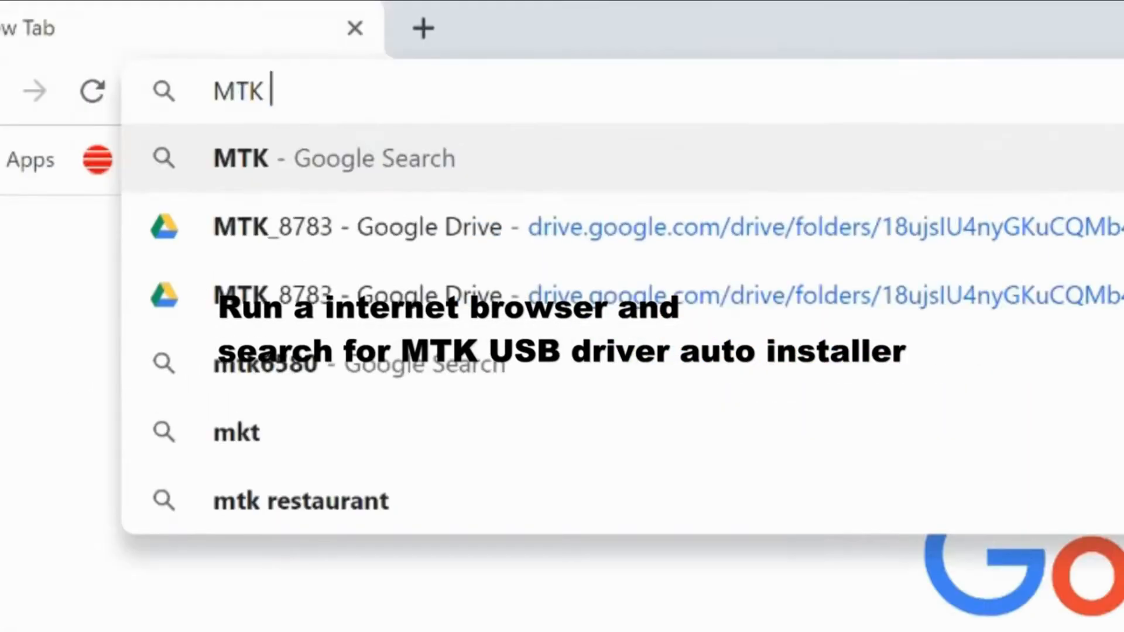
{"action": "type", "text": "USB driver"}
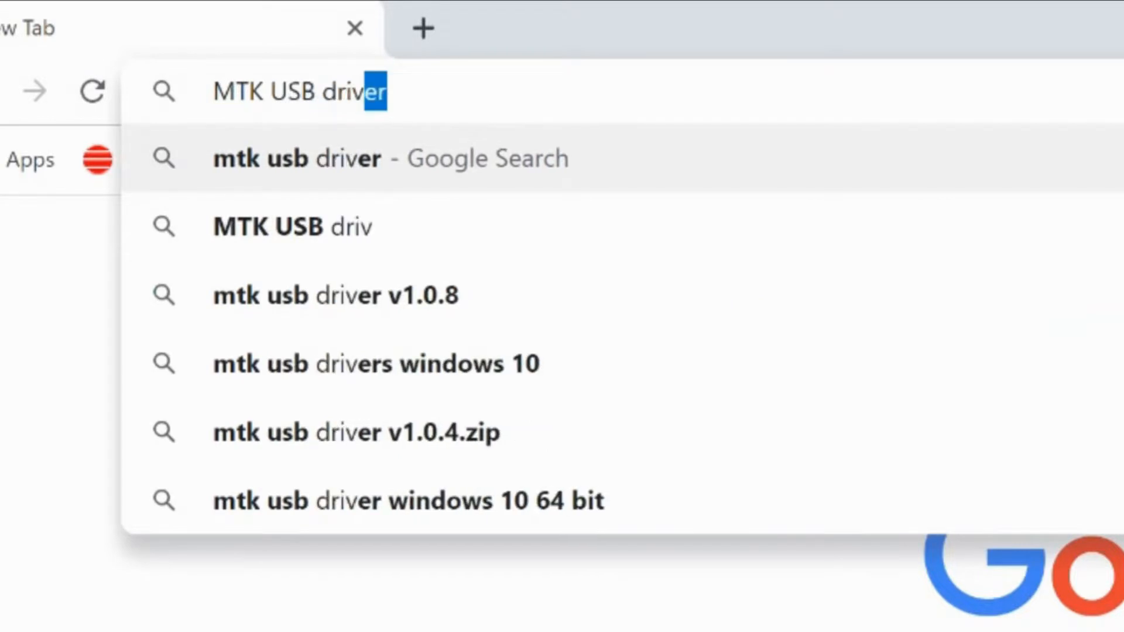
{"action": "type", "text": "i"}
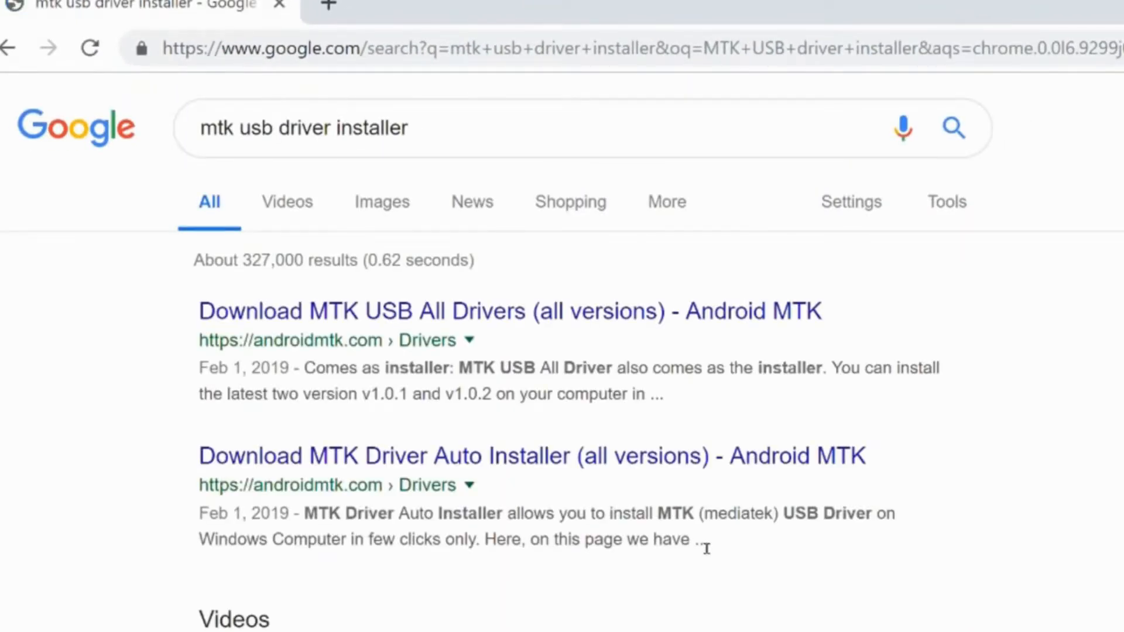
{"action": "mouse_move", "coordinate": [511, 311]}
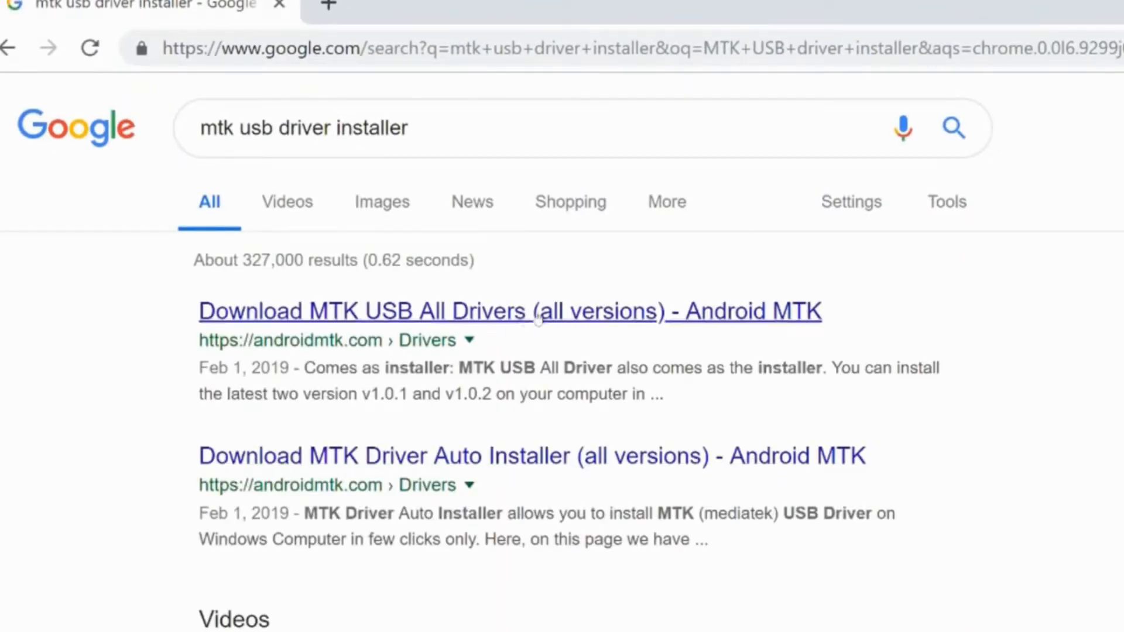
{"action": "mouse_move", "coordinate": [472, 433]}
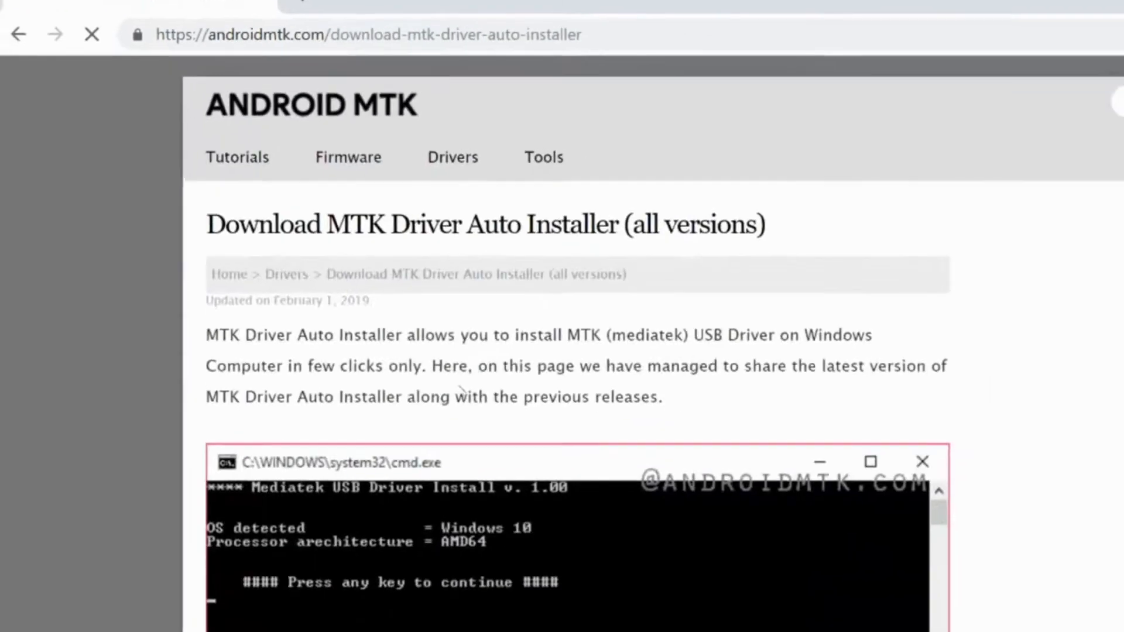
Step: Open the Mediatek Auto Installer v1.1236 download link from androidmtk.com
{"action": "scroll", "scroll_direction": "down", "scroll_amount": 3}
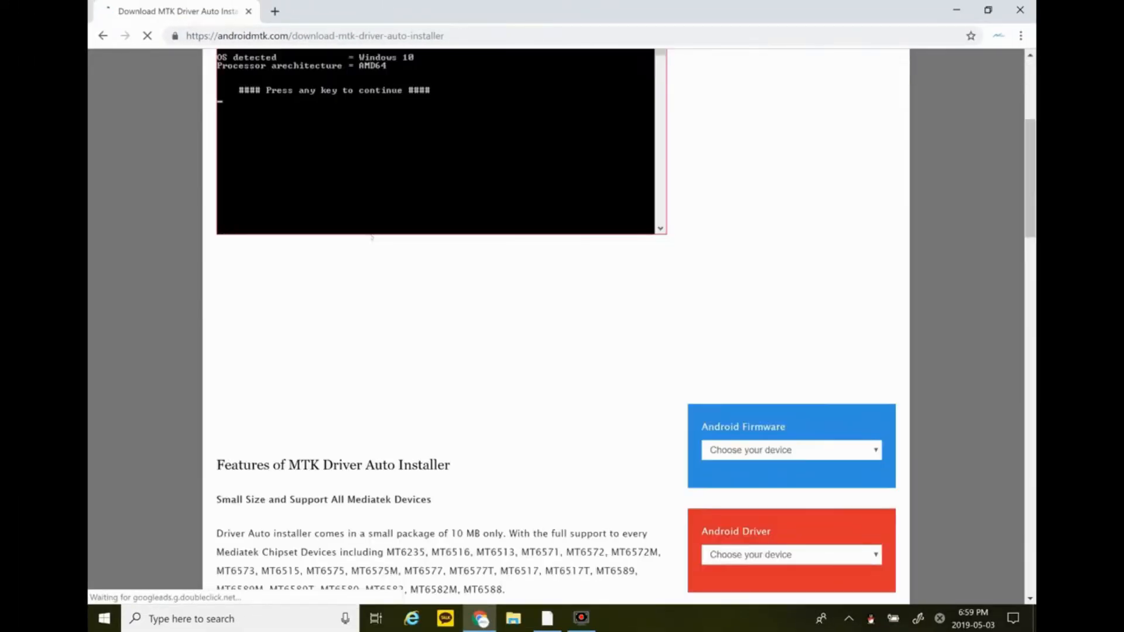
{"action": "scroll", "scroll_direction": "down", "scroll_amount": 3}
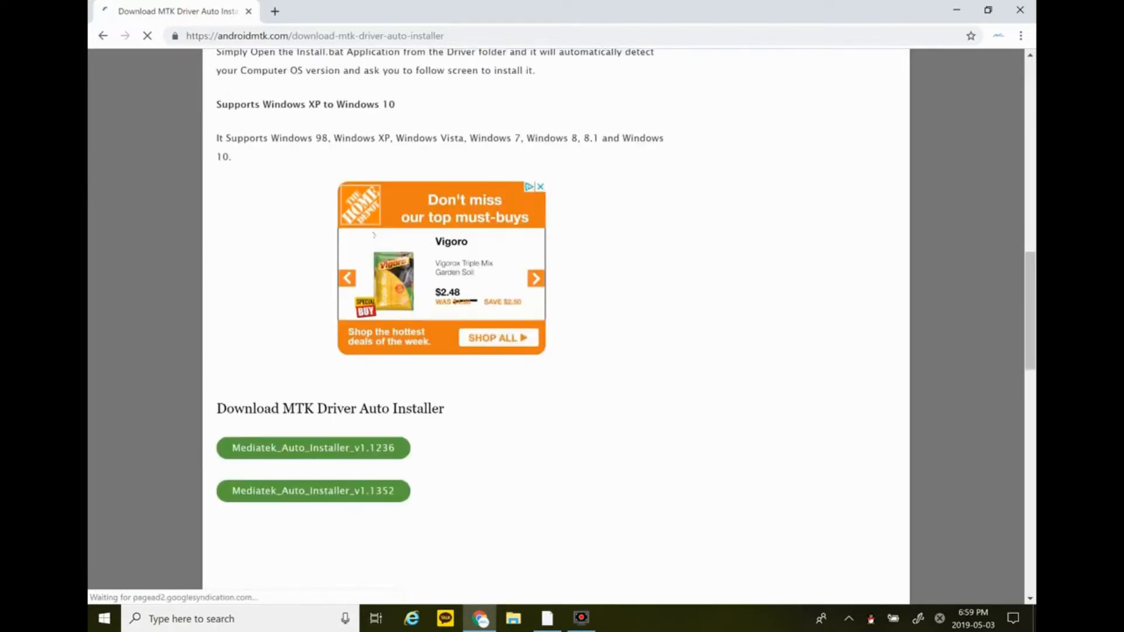
{"action": "left_click", "coordinate": [312, 447]}
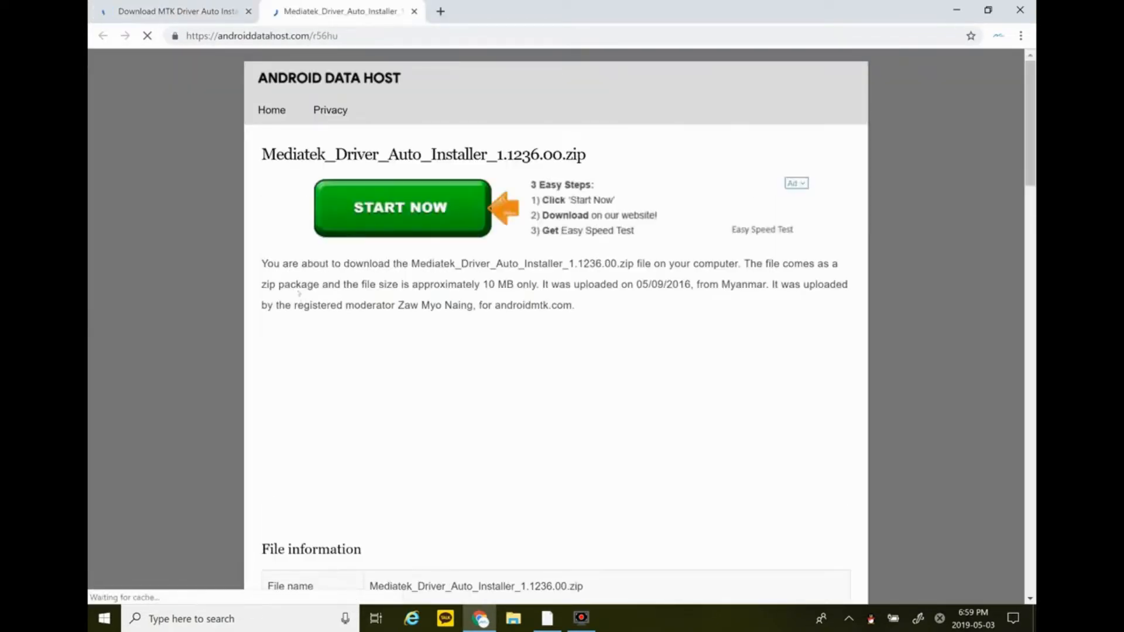
Step: Download the Mediatek_Driver_Auto_Installer_1.1236.00.zip and show it in its folder
{"action": "scroll", "scroll_direction": "down", "scroll_amount": 3}
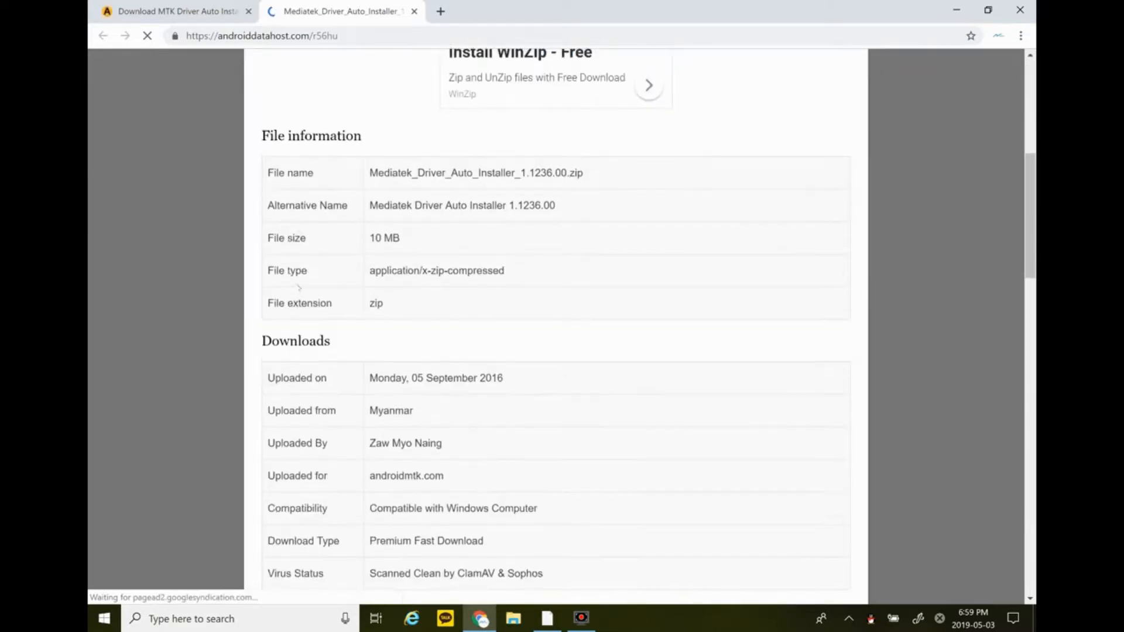
{"action": "scroll", "scroll_direction": "down", "scroll_amount": 3}
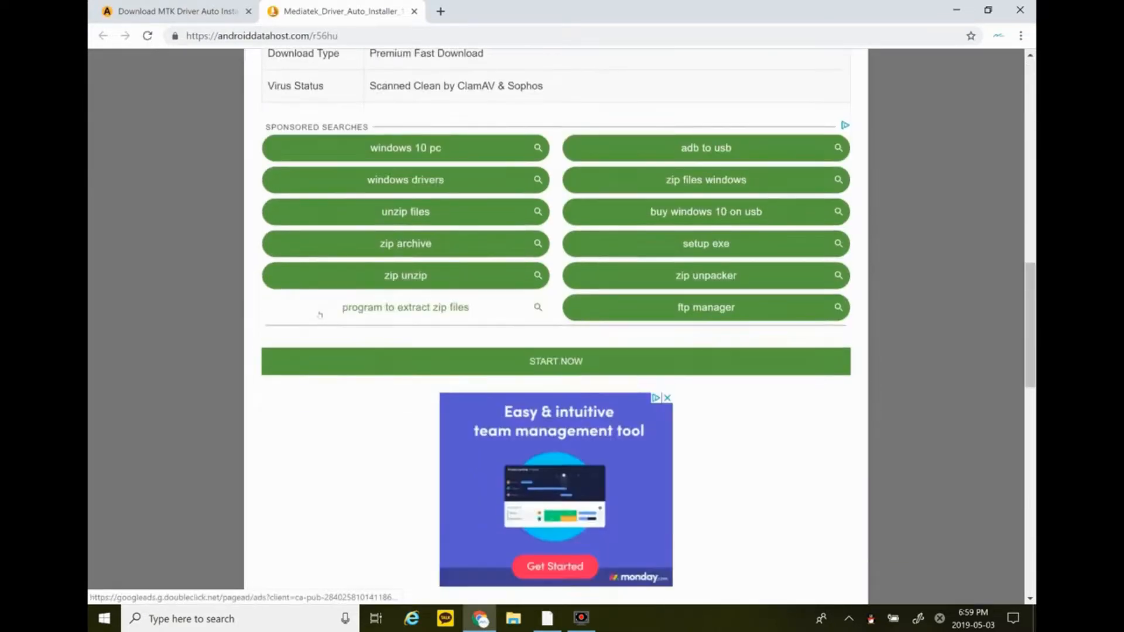
{"action": "scroll", "scroll_direction": "down", "scroll_amount": 3}
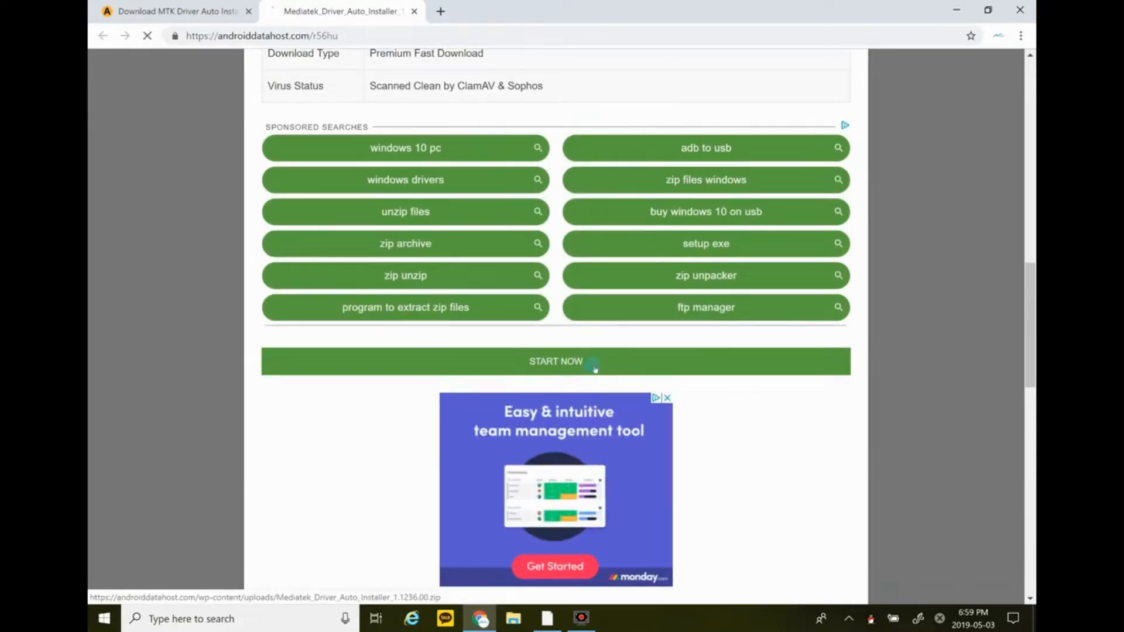
{"action": "left_click", "coordinate": [555, 361]}
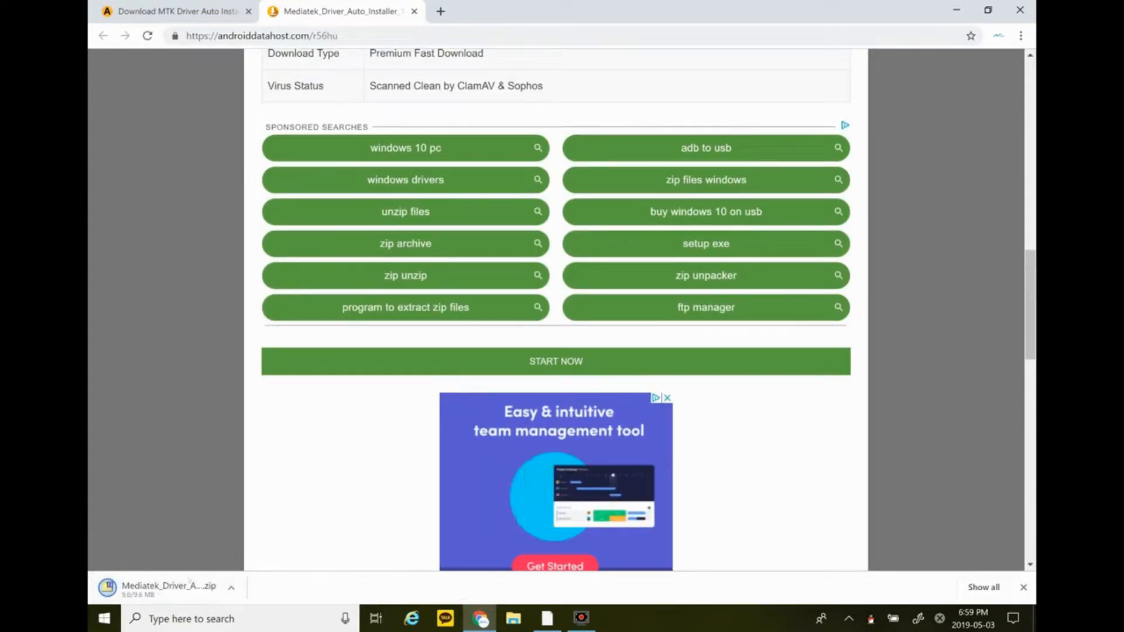
{"action": "left_click", "coordinate": [231, 587]}
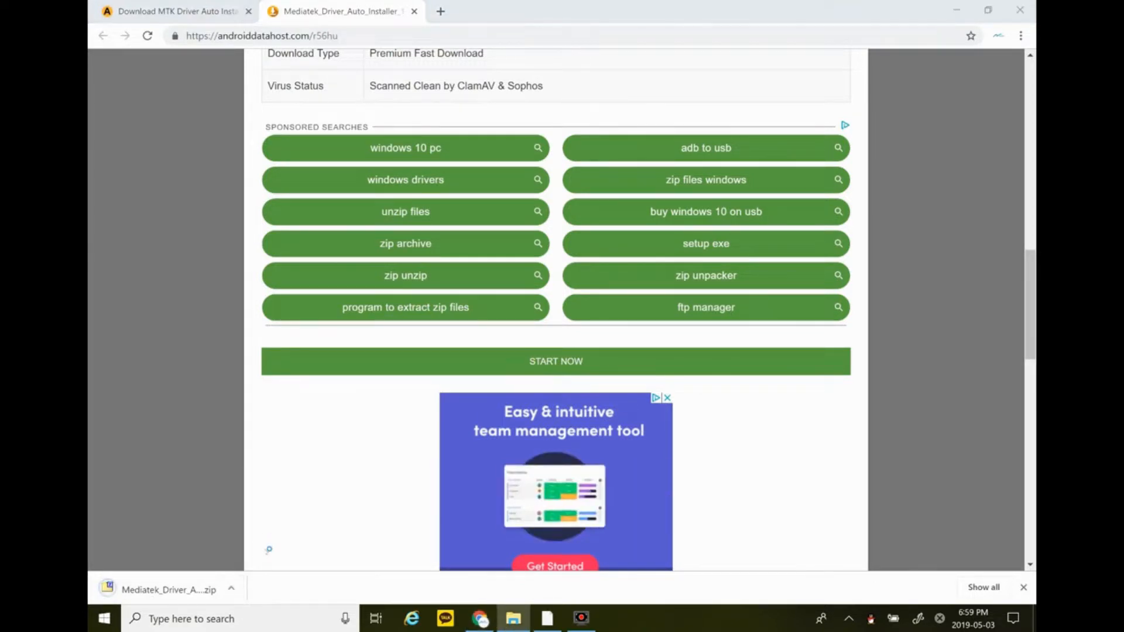
Step: Open Mediatek_Driver_Auto_Installer_1.1236.00.zip from Downloads with 7-Zip File Manager
{"action": "left_click", "coordinate": [512, 619]}
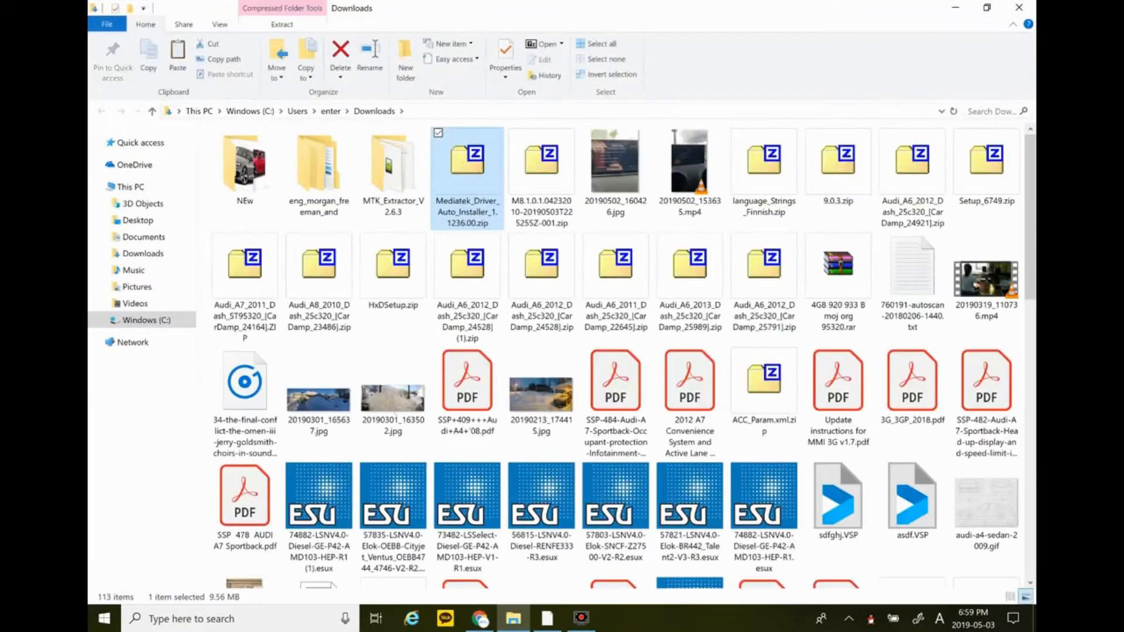
{"action": "right_click", "coordinate": [467, 176]}
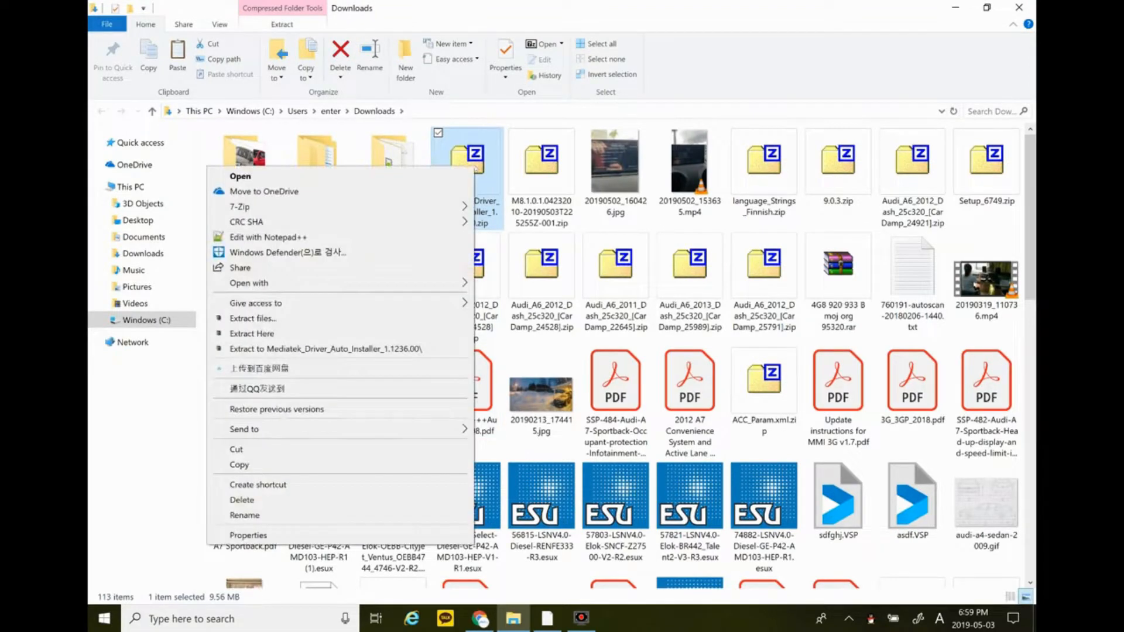
{"action": "left_click", "coordinate": [239, 207]}
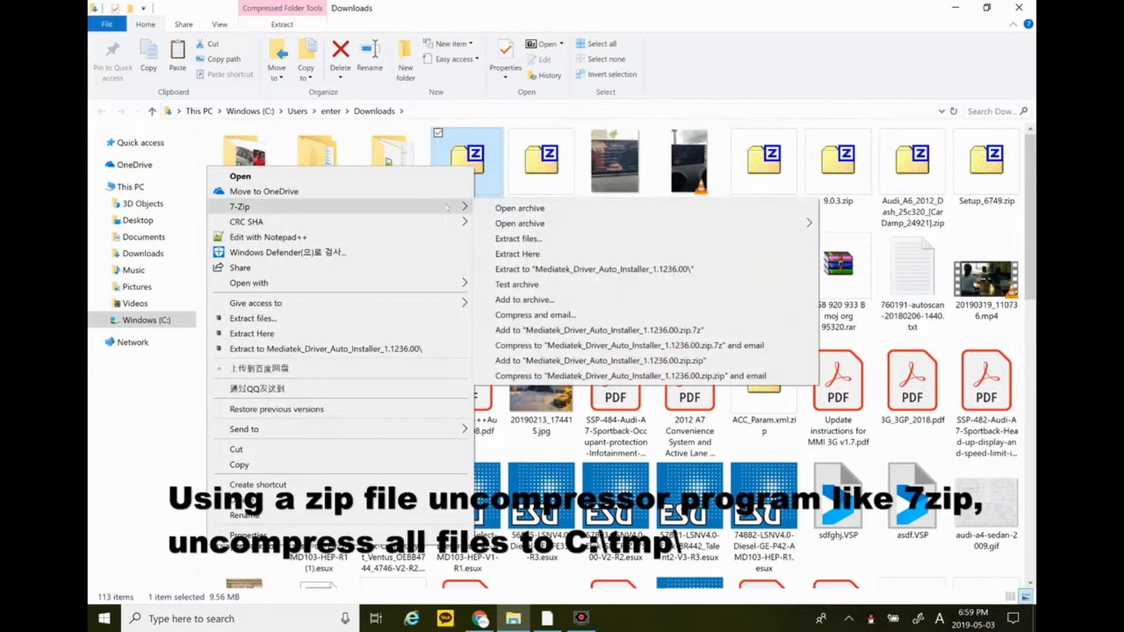
{"action": "mouse_move", "coordinate": [254, 302]}
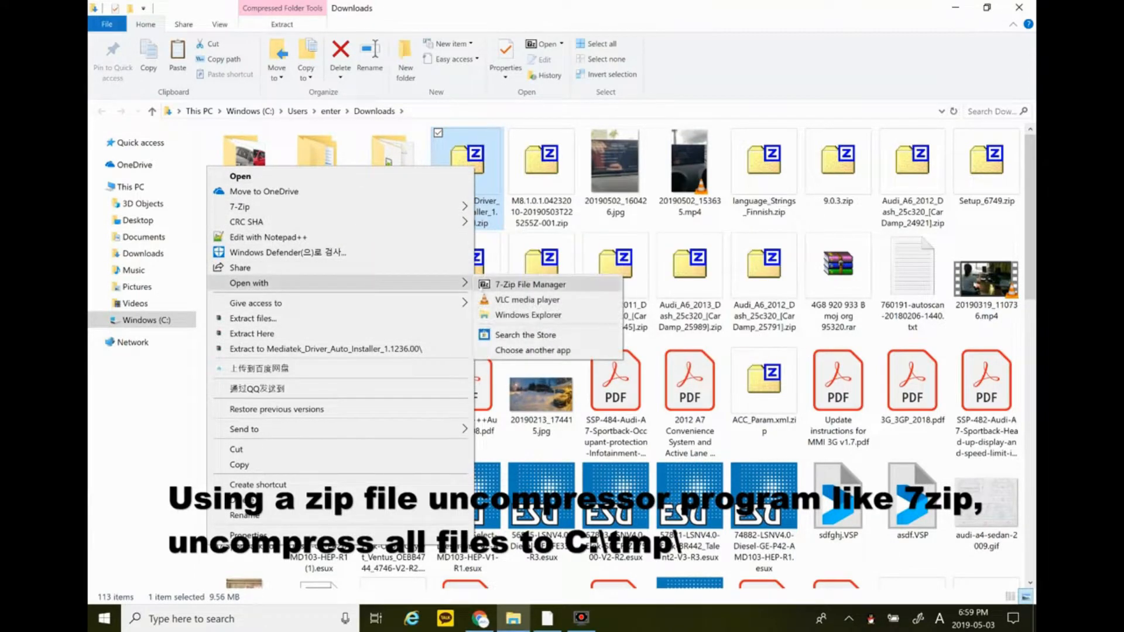
{"action": "left_click", "coordinate": [532, 285]}
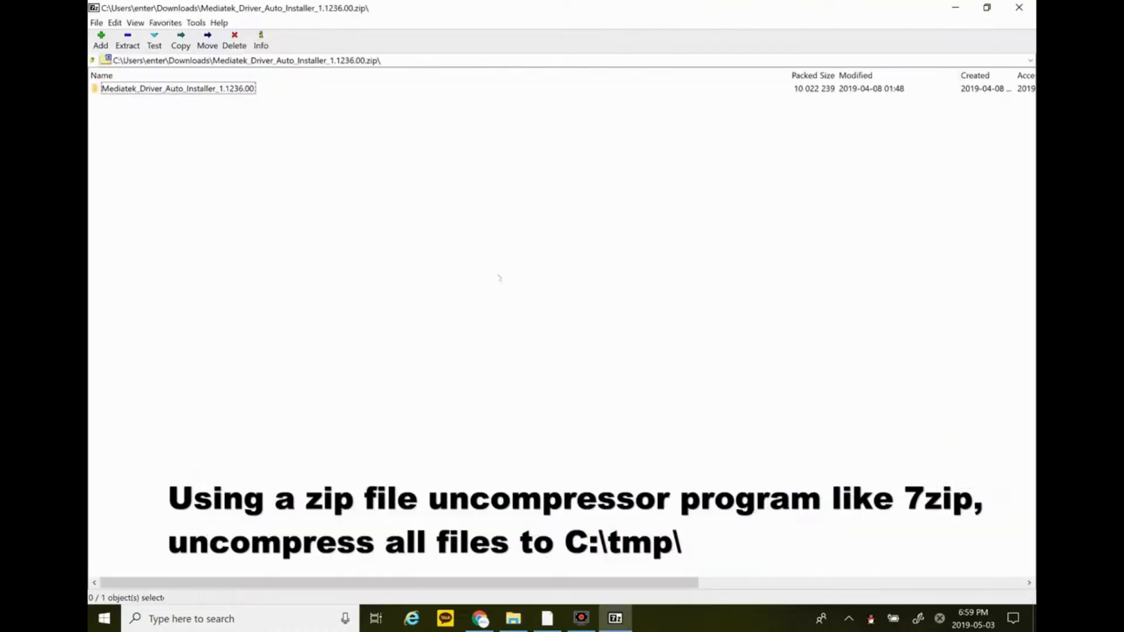
Step: Copy all six files inside the installer folder to C:\tmp\
{"action": "left_click", "coordinate": [178, 89]}
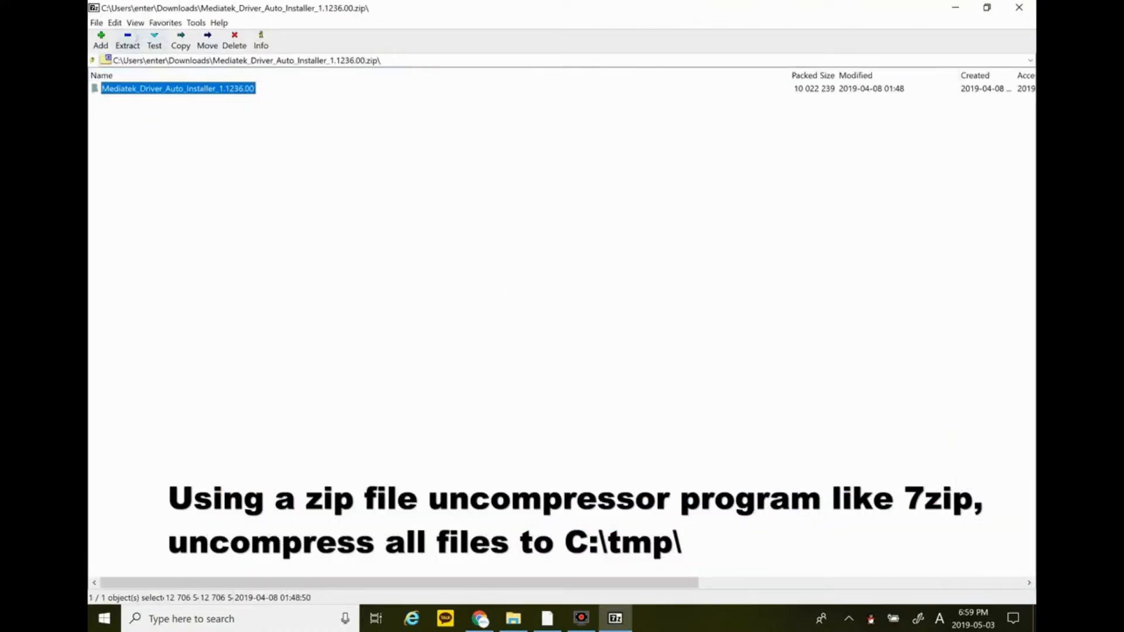
{"action": "double_click", "coordinate": [178, 89]}
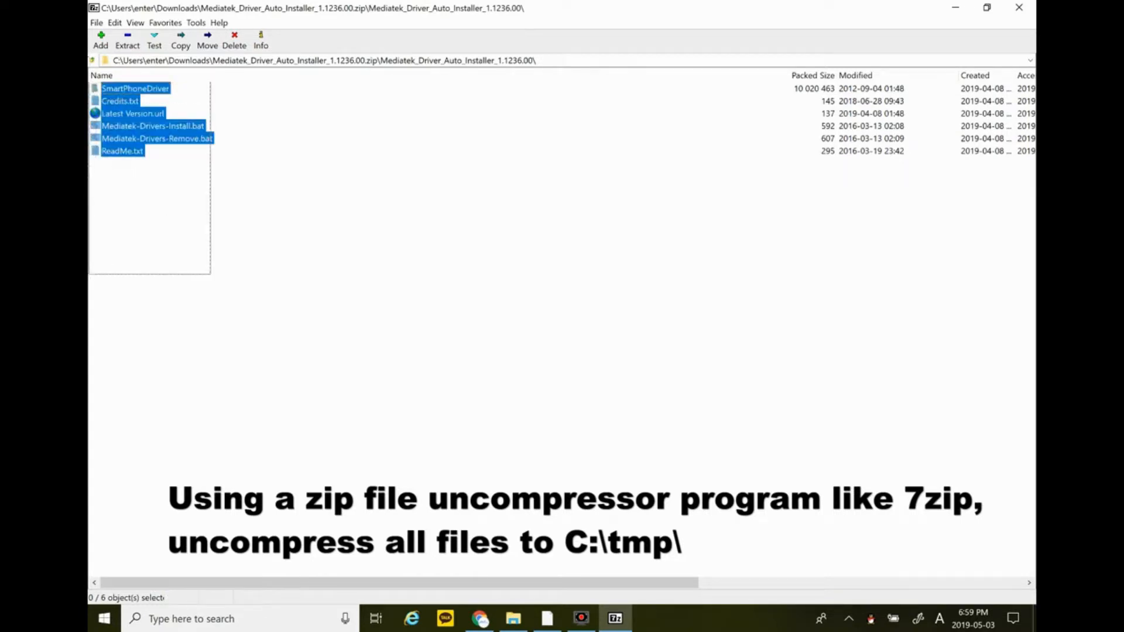
{"action": "left_click", "coordinate": [181, 40]}
{"action": "type", "text": "c"}
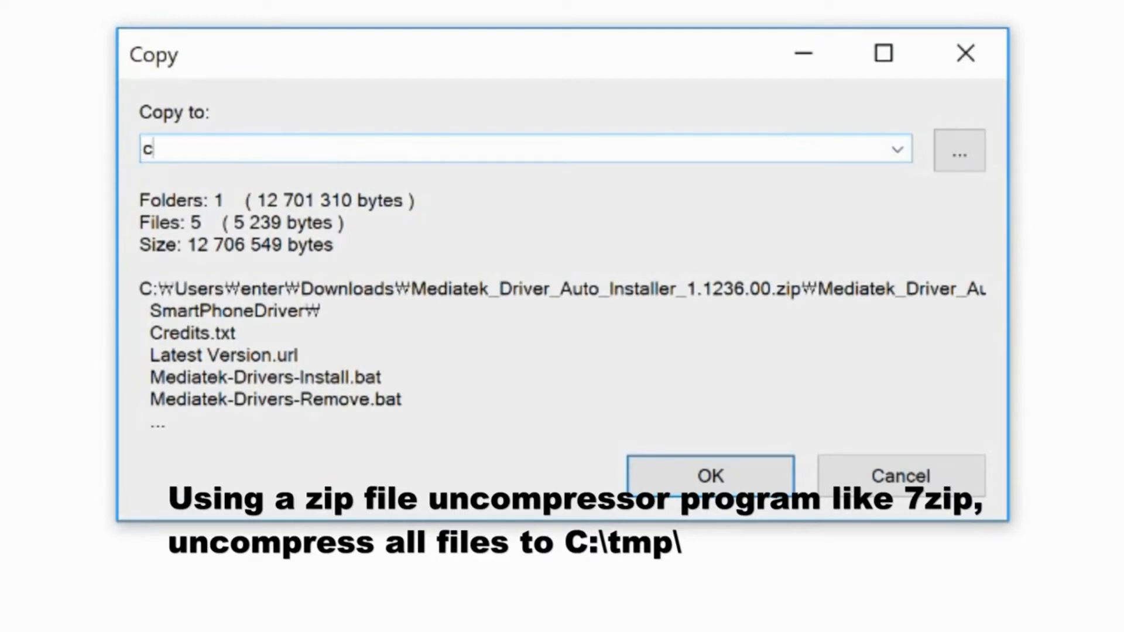
{"action": "type", "text": ":\\tm"}
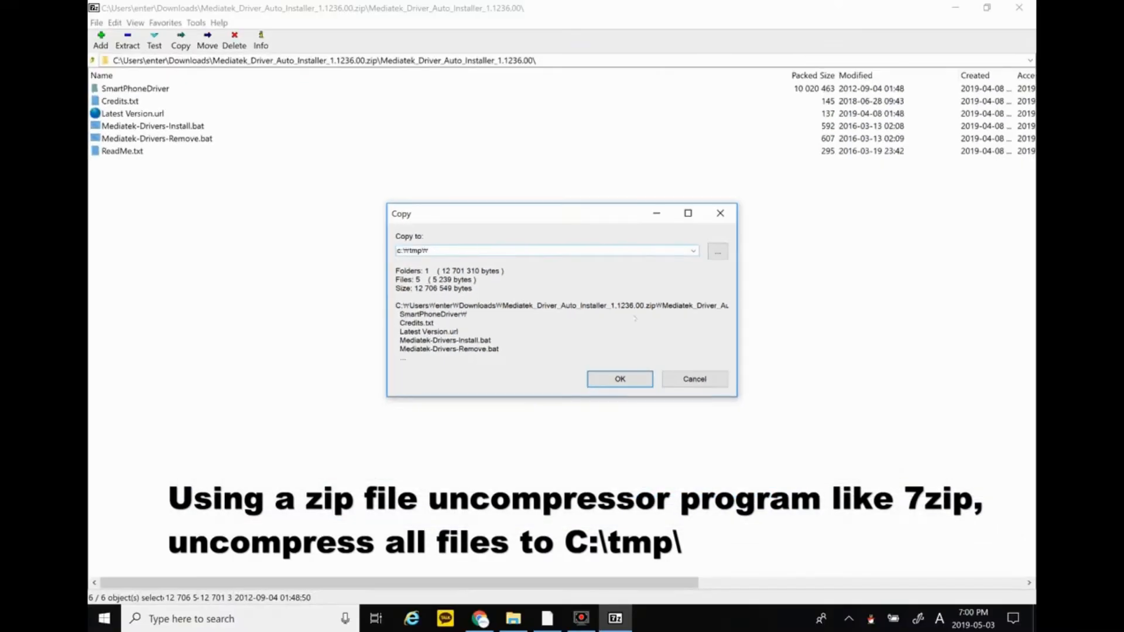
{"action": "left_click", "coordinate": [619, 379]}
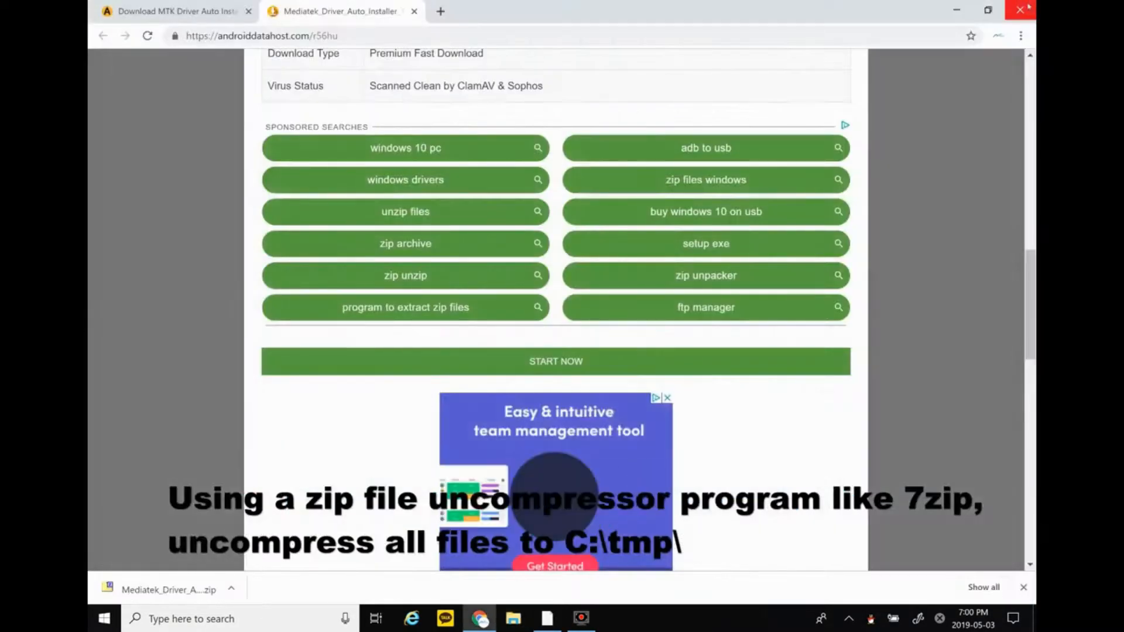
Step: Open Command Prompt and move into the C:\tmp folder
{"action": "left_click", "coordinate": [1021, 10]}
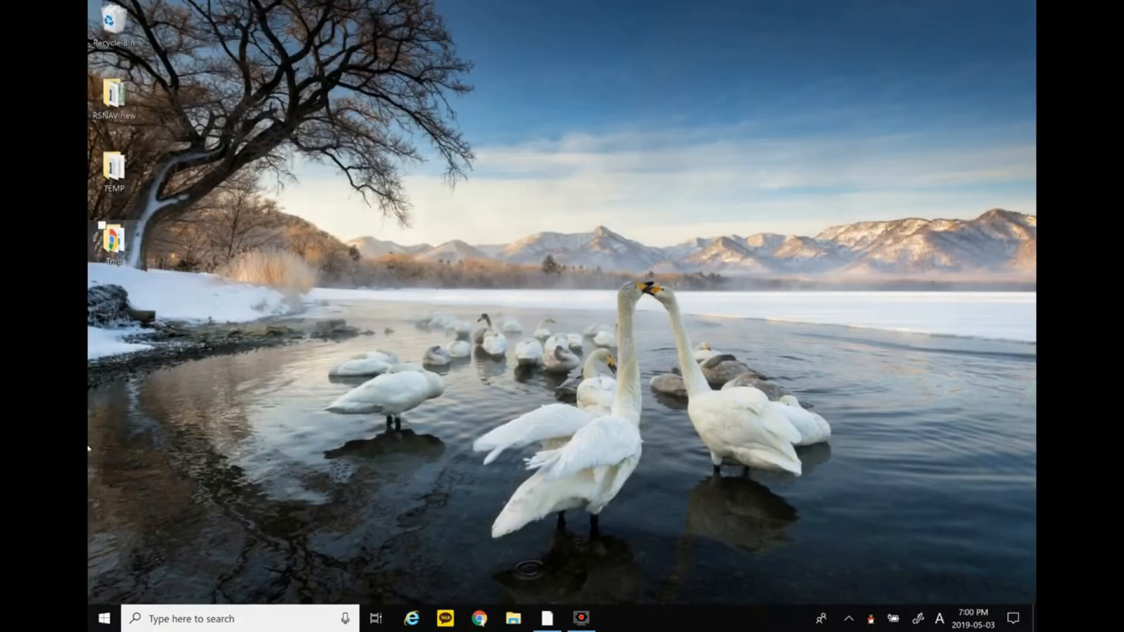
{"action": "left_click", "coordinate": [103, 619]}
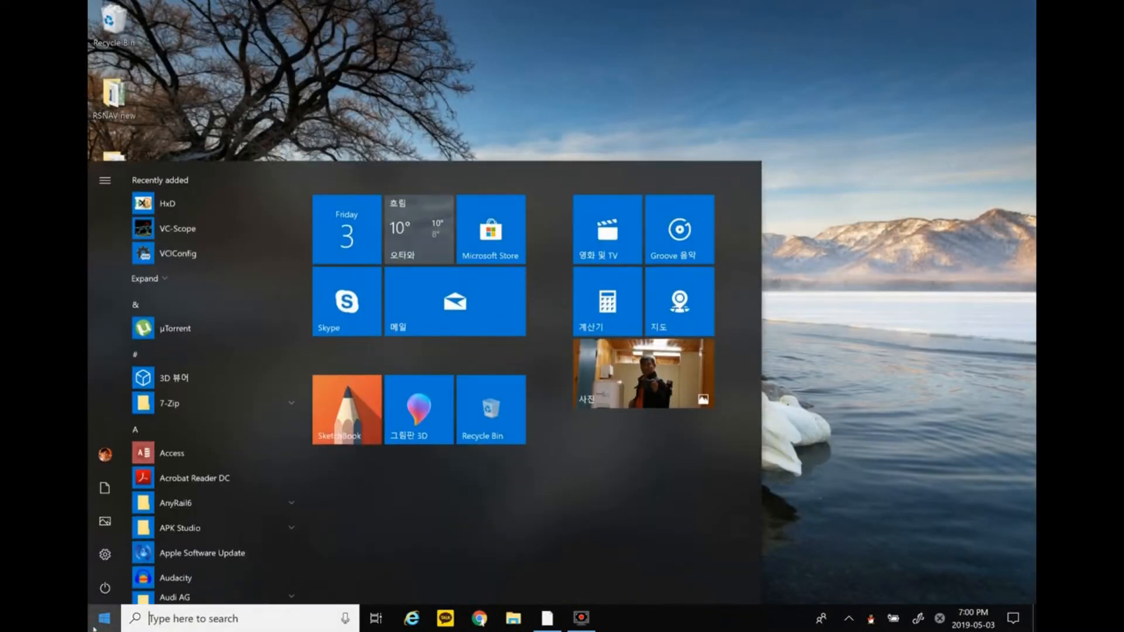
{"action": "left_click", "coordinate": [240, 618]}
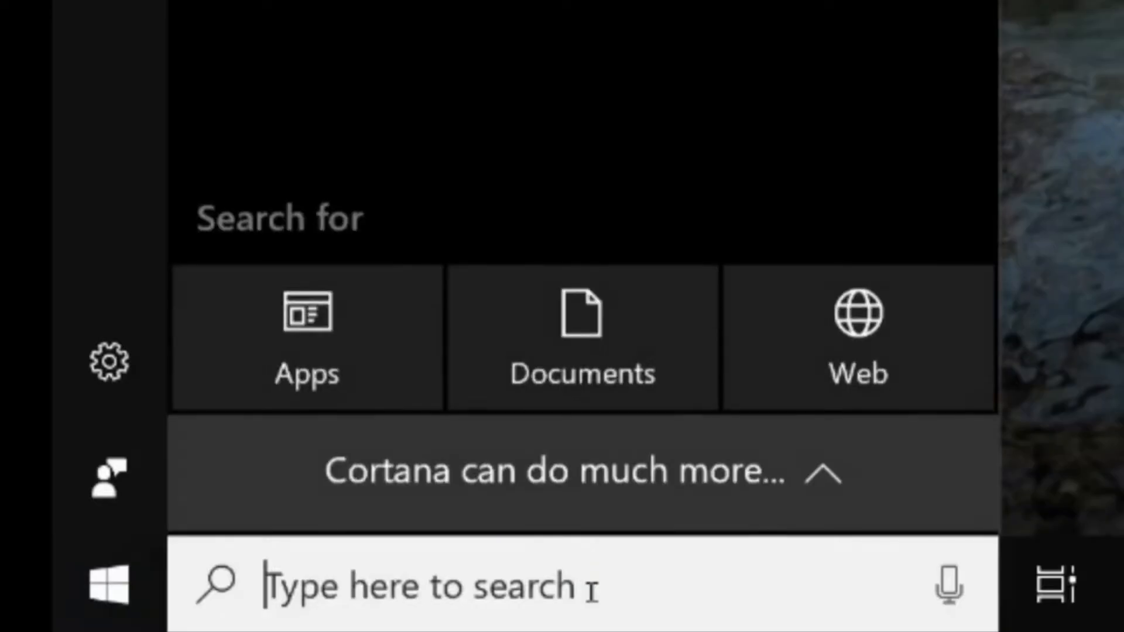
{"action": "type", "text": "CMD"}
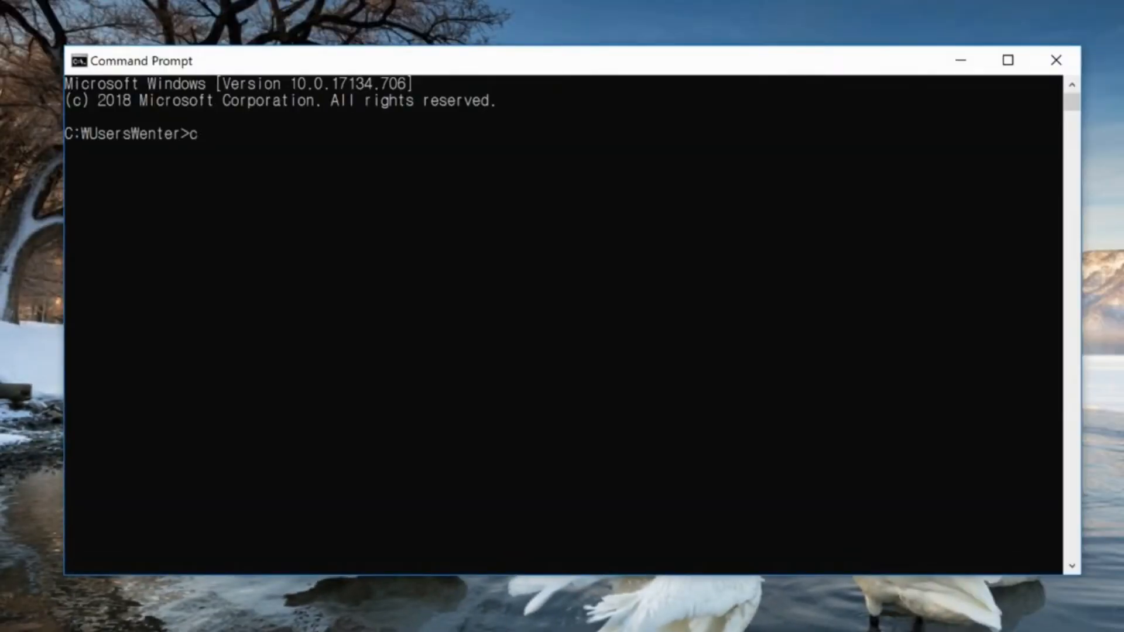
{"action": "type", "text": "d W"}
{"action": "type", "text": "cd tm"}
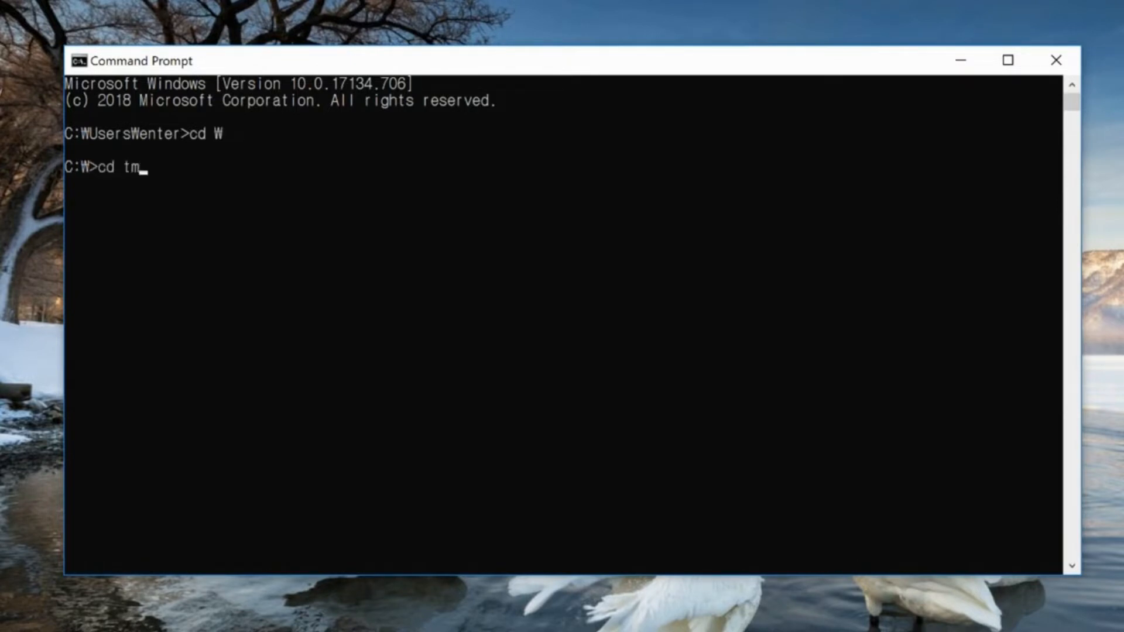
{"action": "key", "text": "Return"}
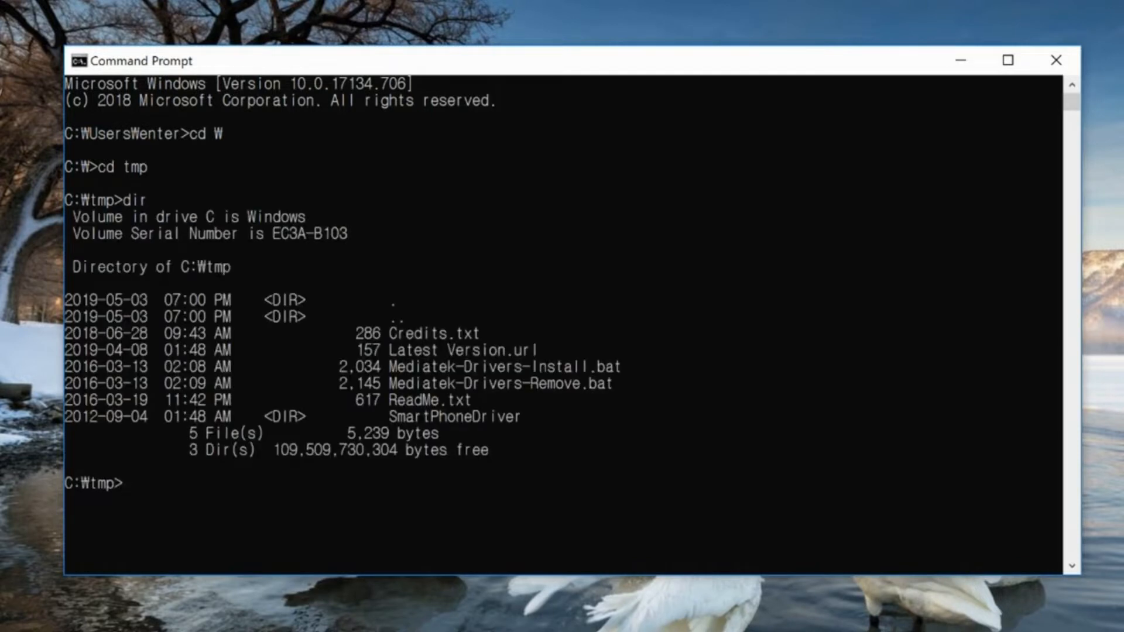
Step: Run the Mediatek-Drivers-Install.bat driver installer
{"action": "type", "text": "Me"}
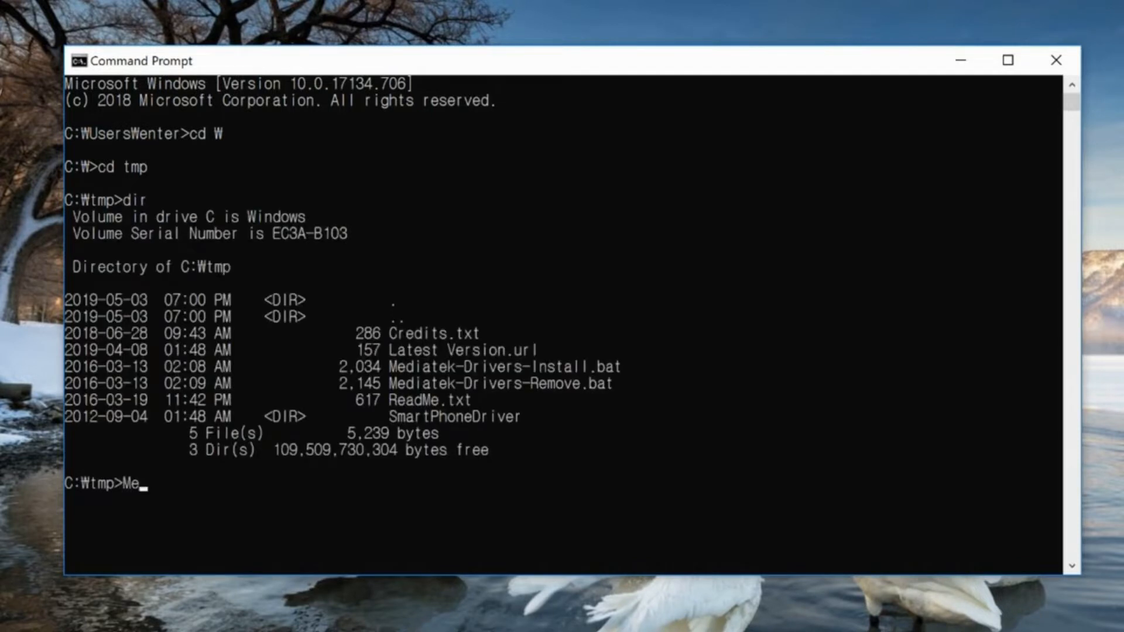
{"action": "type", "text": "diatek"}
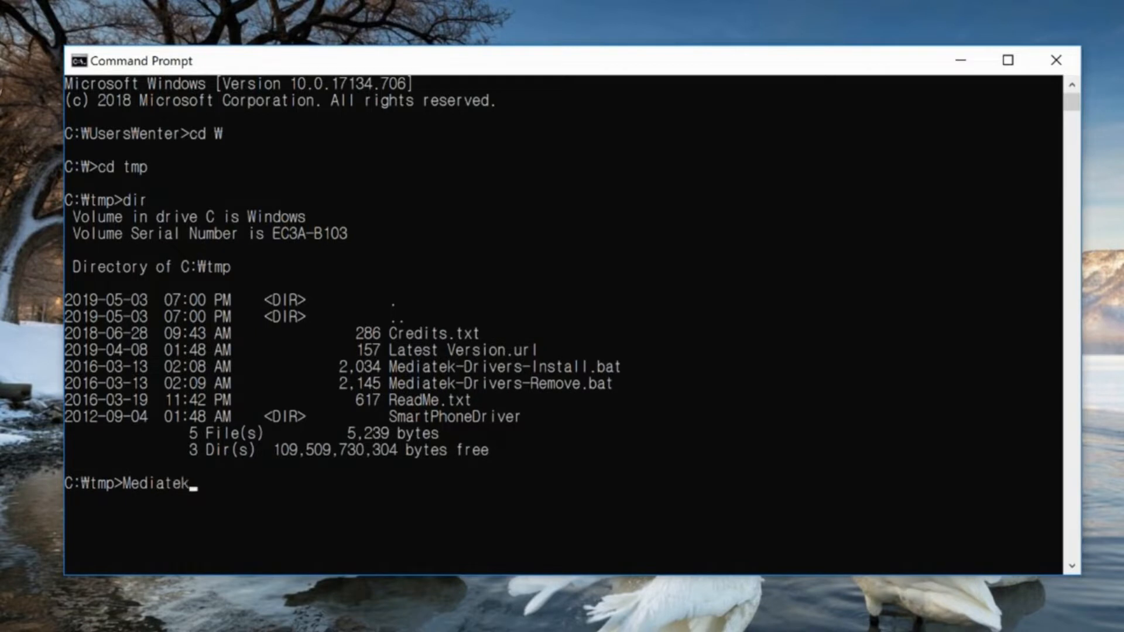
{"action": "type", "text": "-Drivers"}
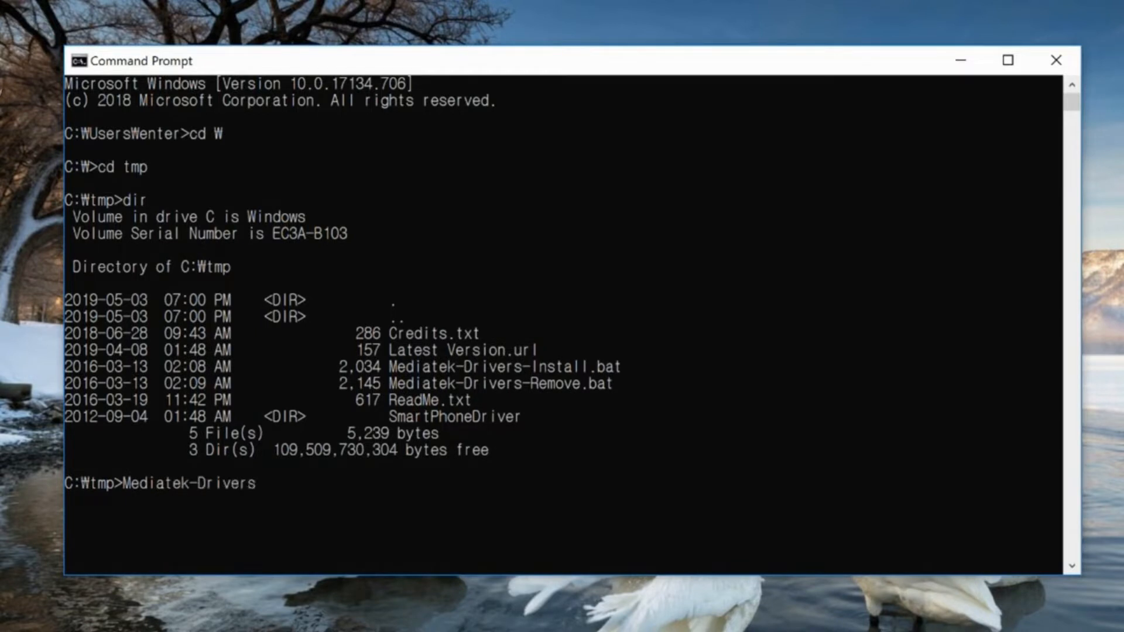
{"action": "type", "text": "-Inst"}
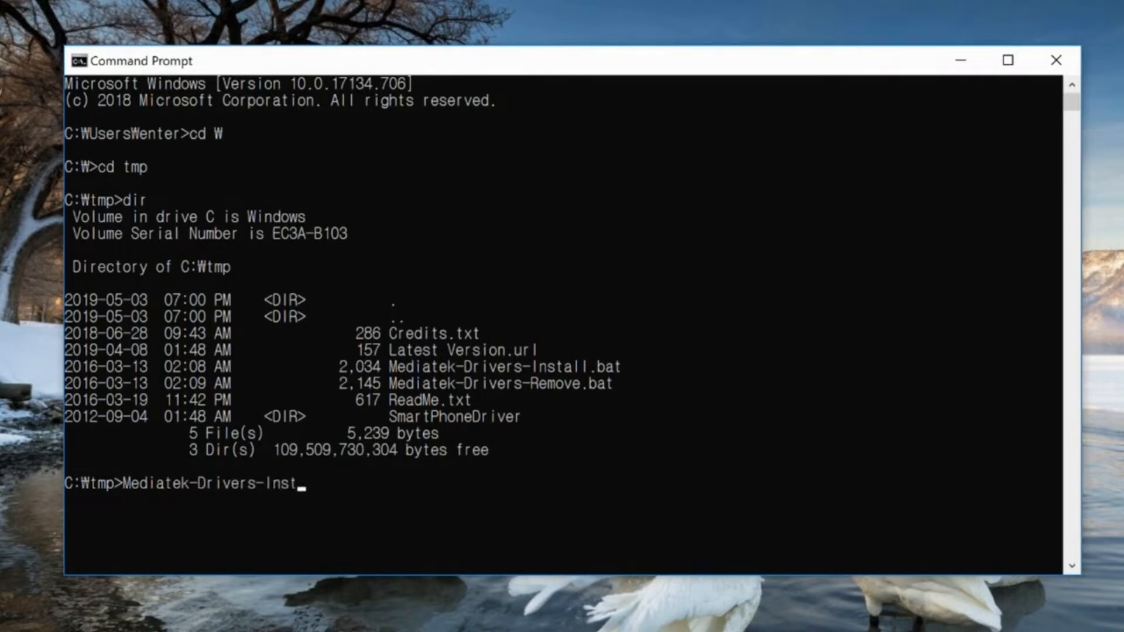
{"action": "type", "text": "all.bat"}
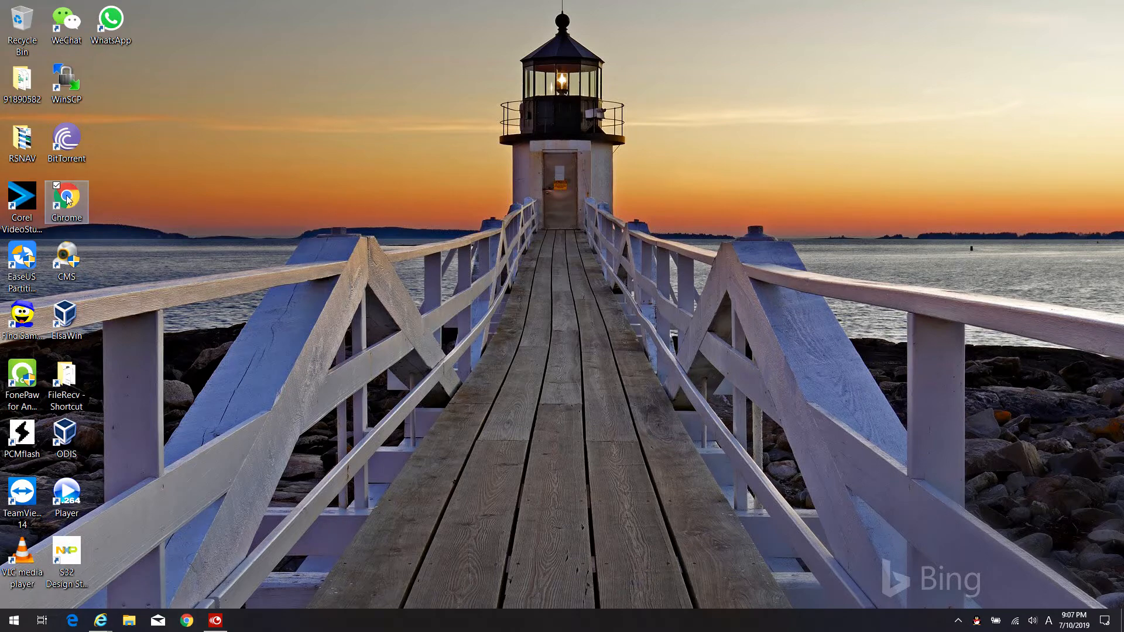
Step: Open the Android 6.0 to 7.0 update guide on wiki.rsnav.com in Chrome
{"action": "double_click", "coordinate": [66, 202]}
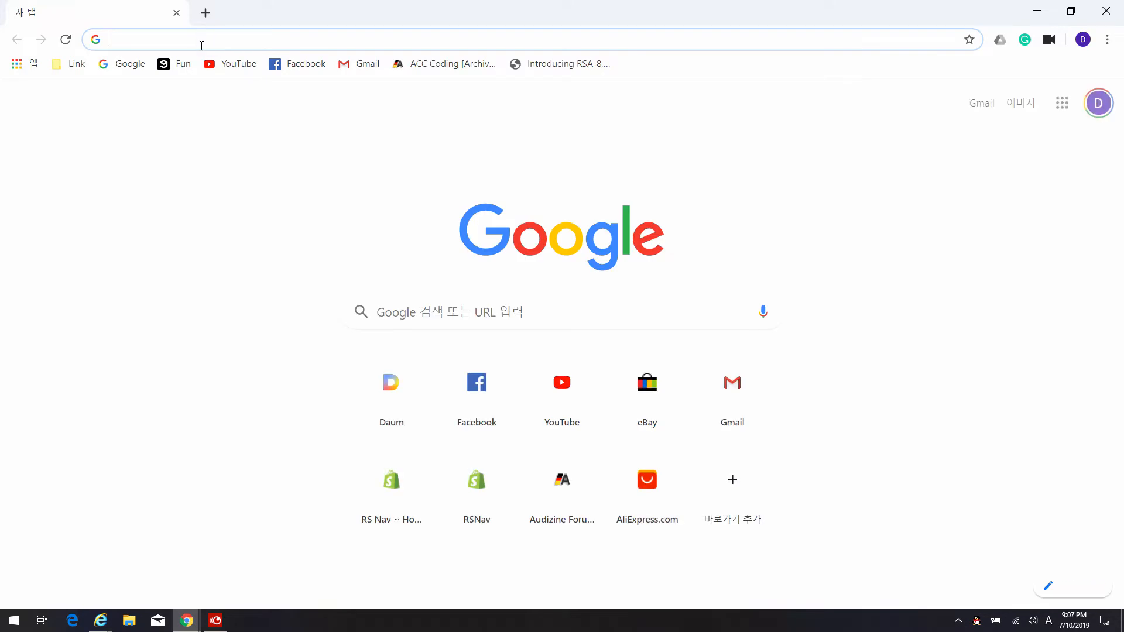
{"action": "type", "text": "wiki.rsnav.com/Main_Page"}
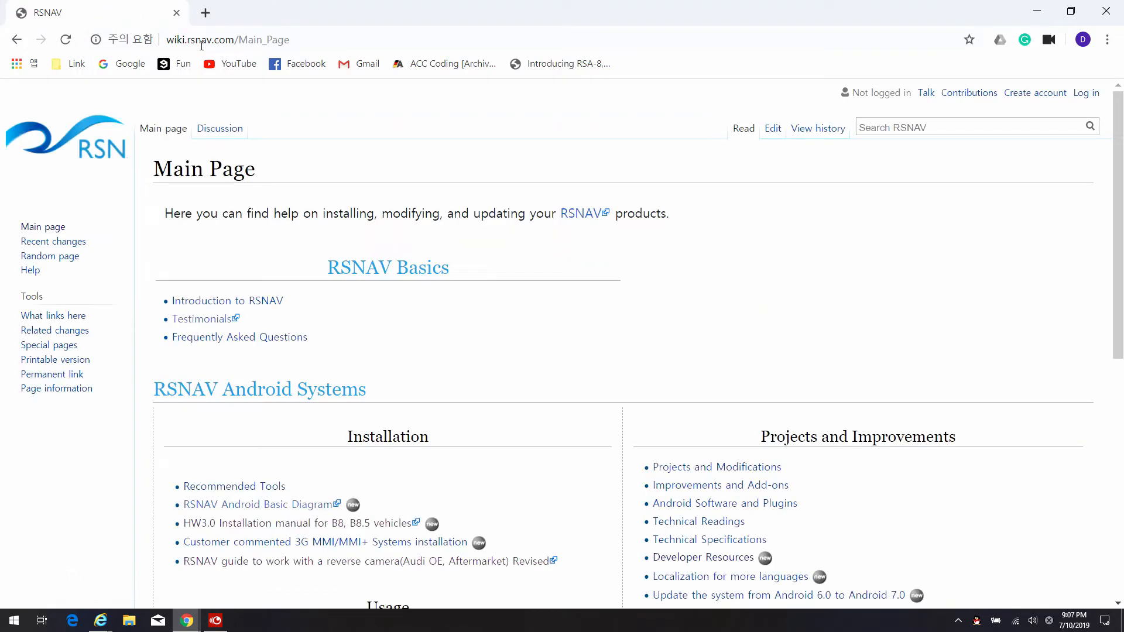
{"action": "scroll", "scroll_direction": "up", "scroll_amount": 3}
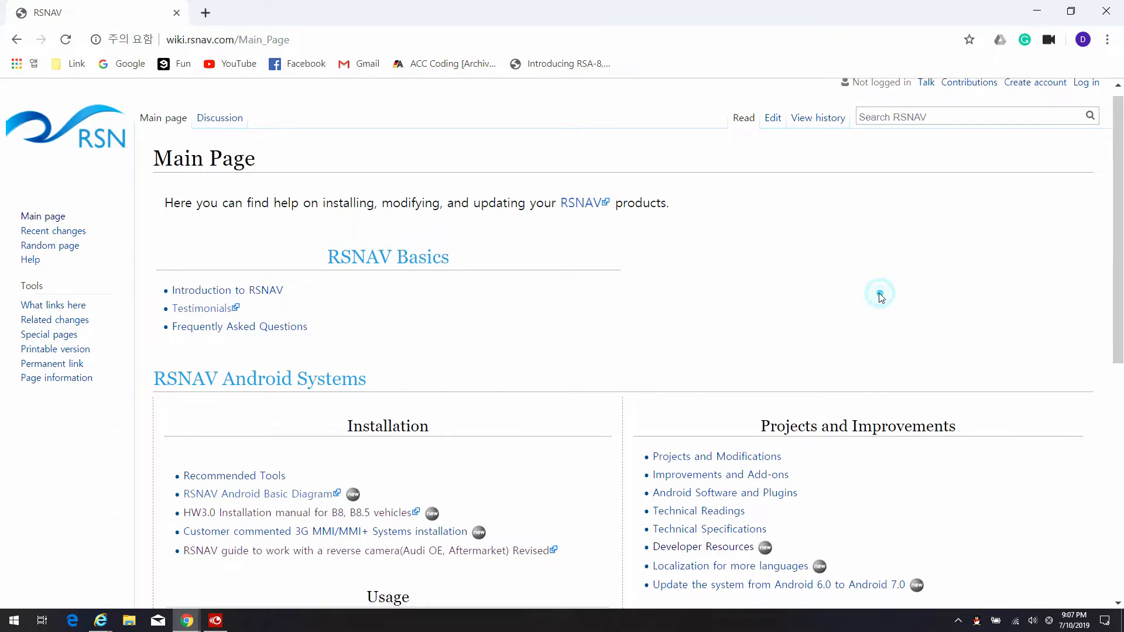
{"action": "left_click", "coordinate": [778, 584]}
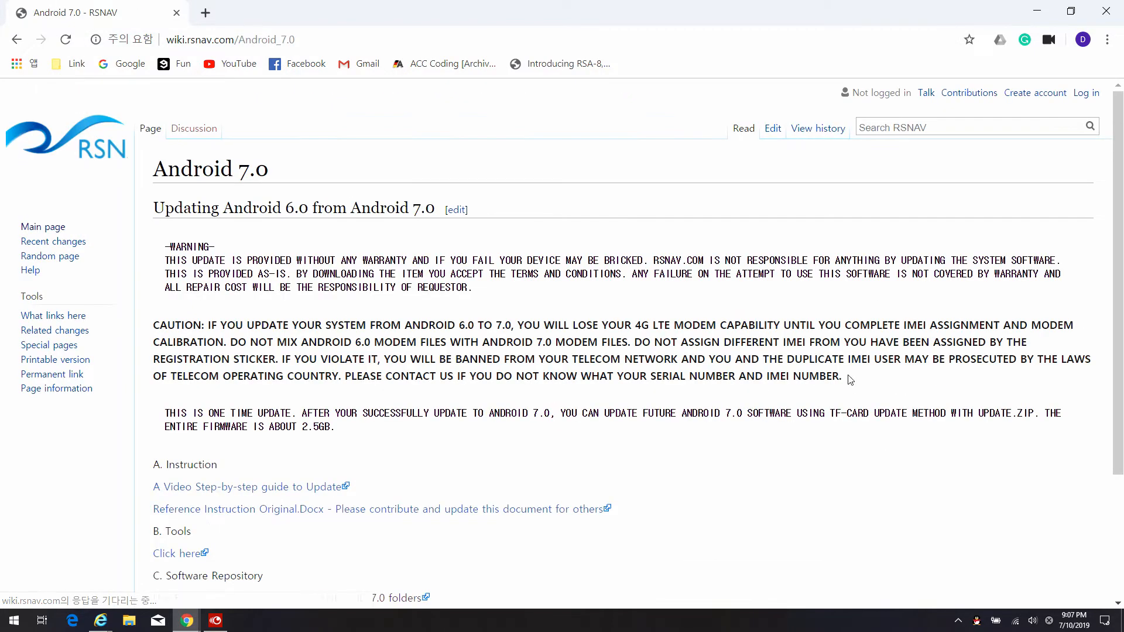
{"action": "scroll", "scroll_direction": "down", "scroll_amount": 3}
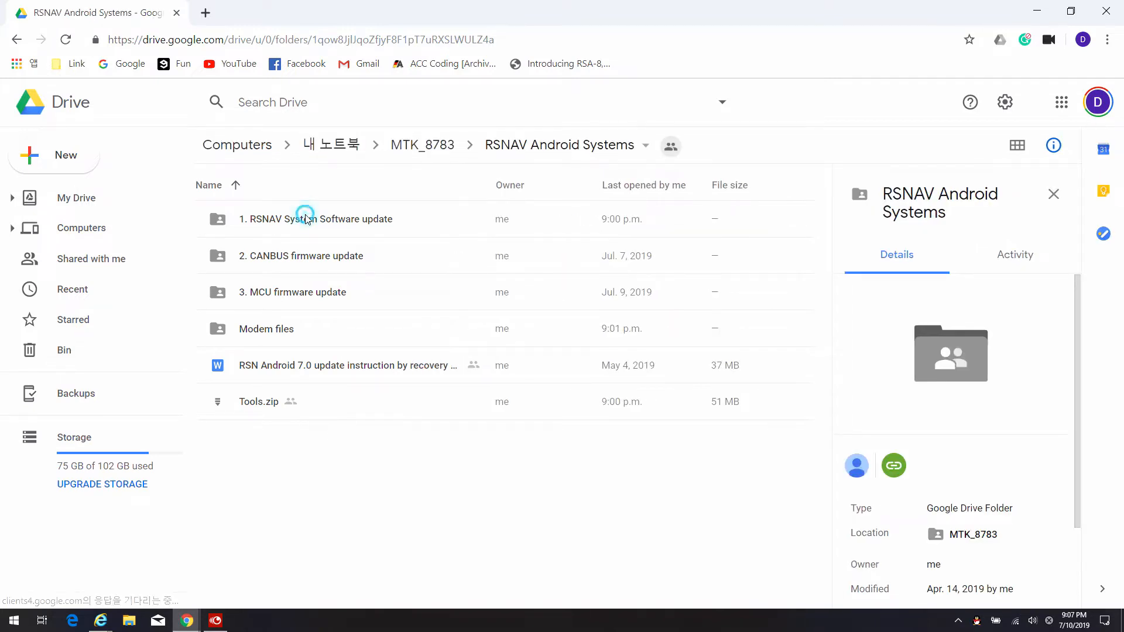
Step: Browse RSNAV System Software > USA, CAN > Android 7.0 > RSA-12/RSA-8 > HW1.0,2.0,3.0
{"action": "double_click", "coordinate": [316, 218]}
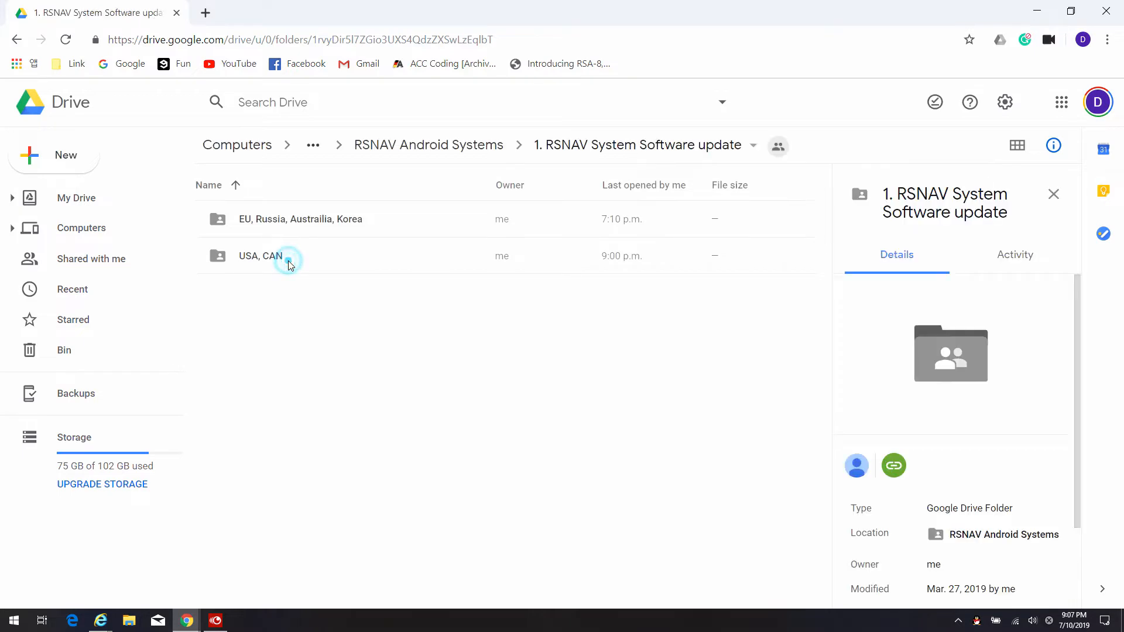
{"action": "double_click", "coordinate": [260, 256]}
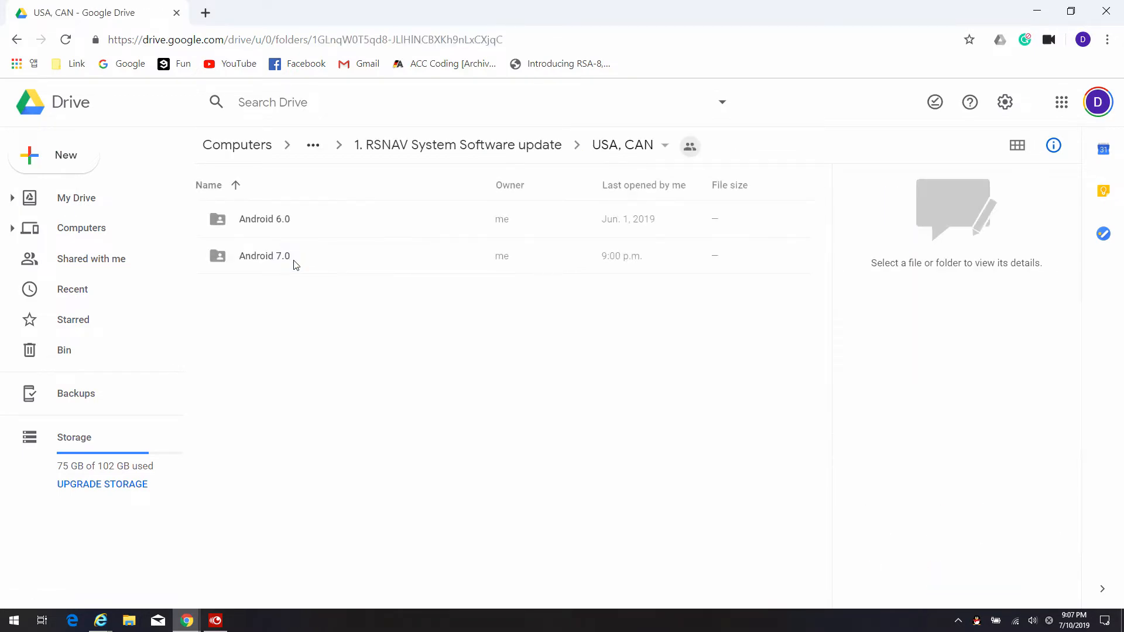
{"action": "double_click", "coordinate": [264, 256]}
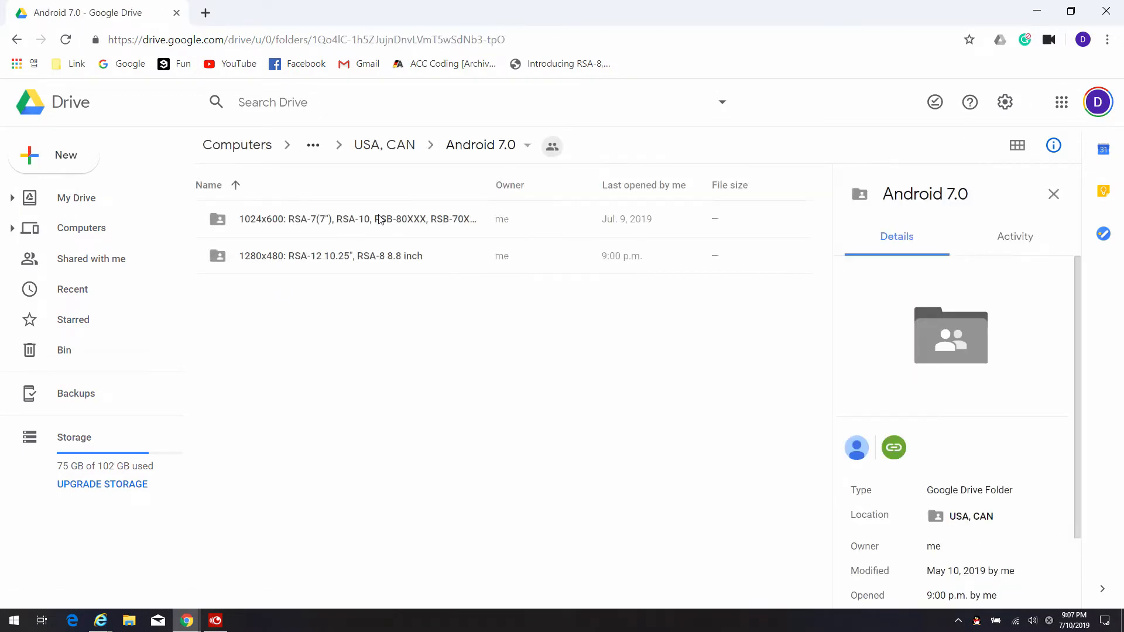
{"action": "double_click", "coordinate": [330, 256]}
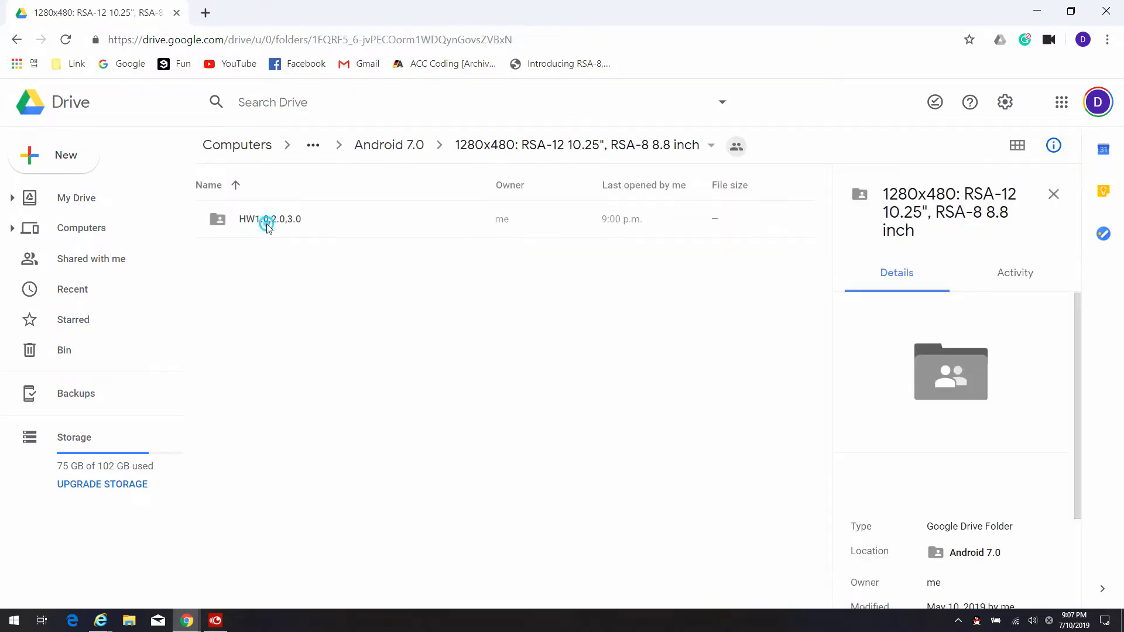
{"action": "double_click", "coordinate": [269, 219]}
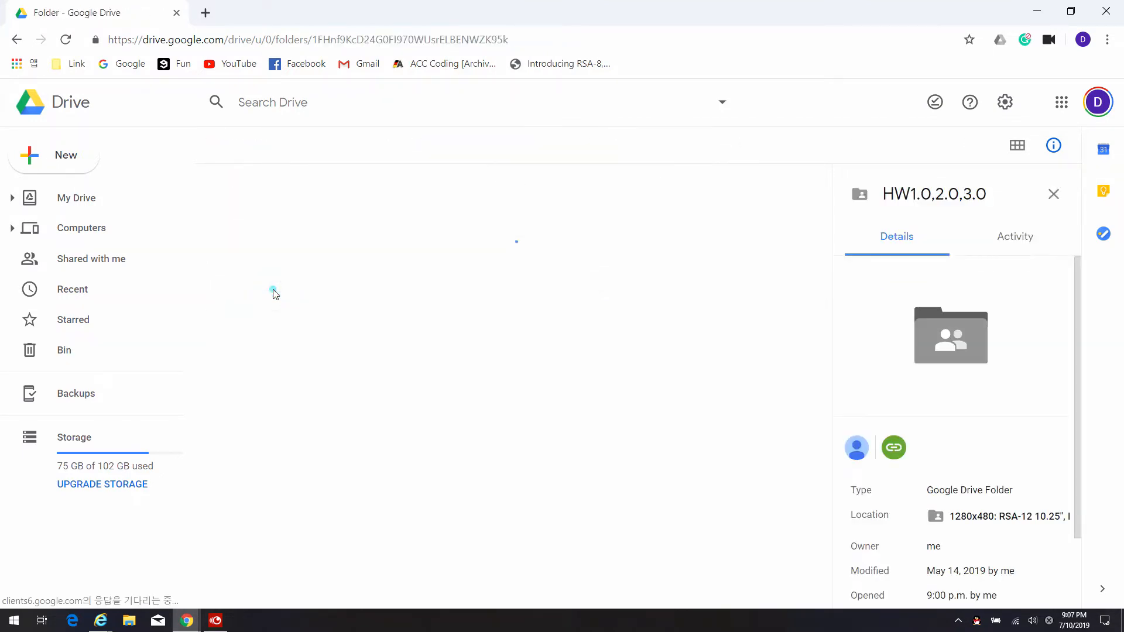
Step: Download Flashable M8.1.0.1.07051211.zip anyway, then return to the RSNAV Android Systems folder
{"action": "right_click", "coordinate": [314, 219]}
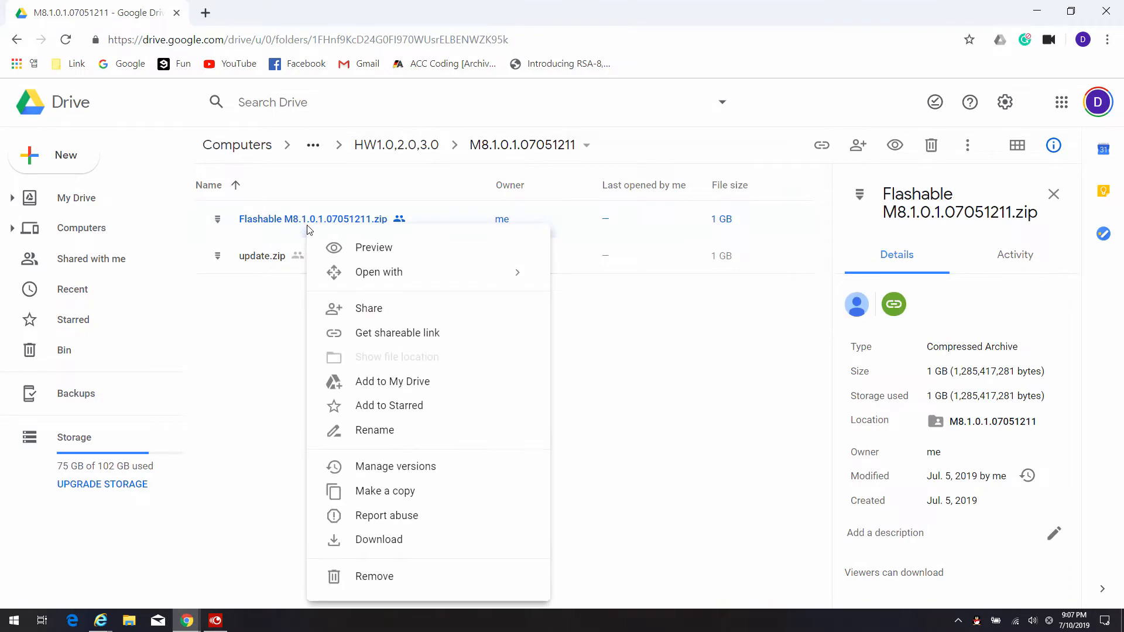
{"action": "mouse_move", "coordinate": [400, 438]}
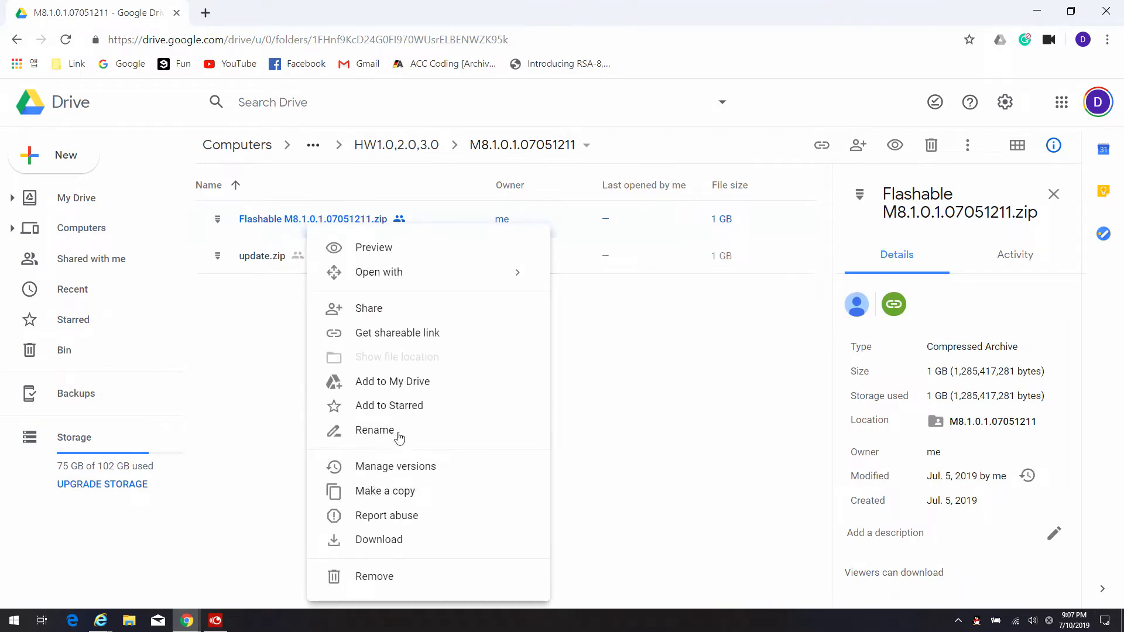
{"action": "left_click", "coordinate": [379, 540]}
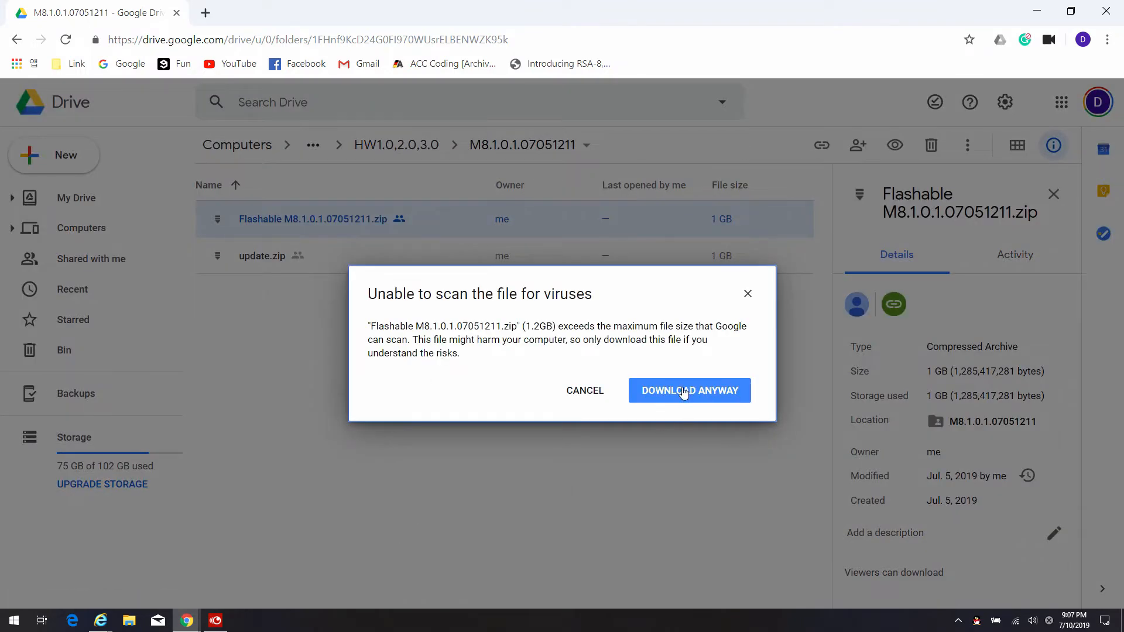
{"action": "left_click", "coordinate": [689, 390]}
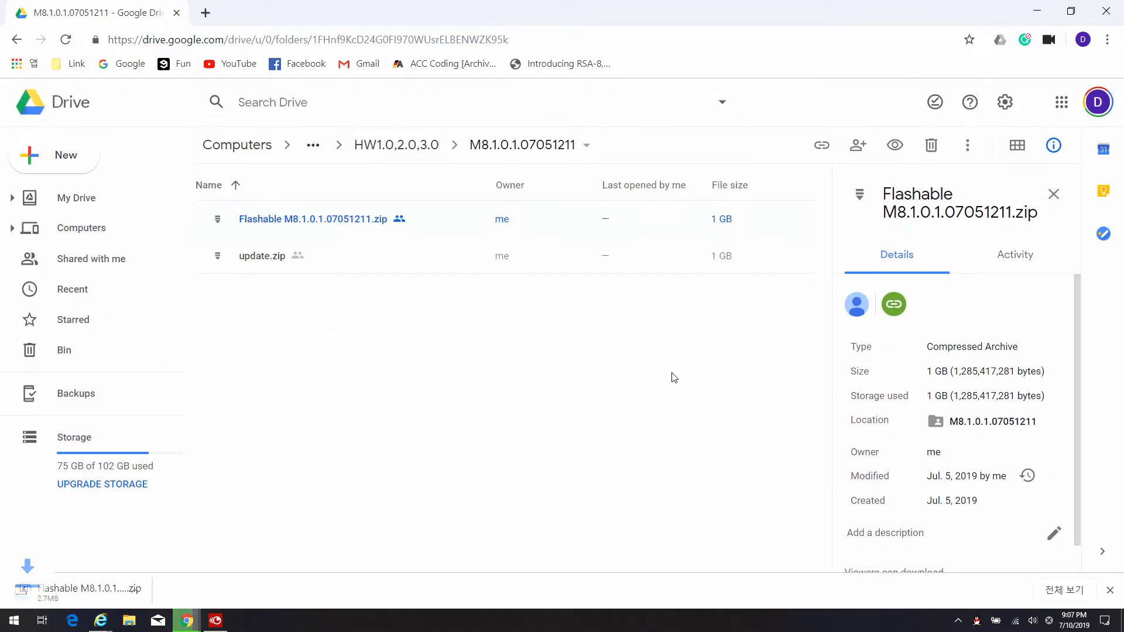
{"action": "left_click", "coordinate": [312, 145]}
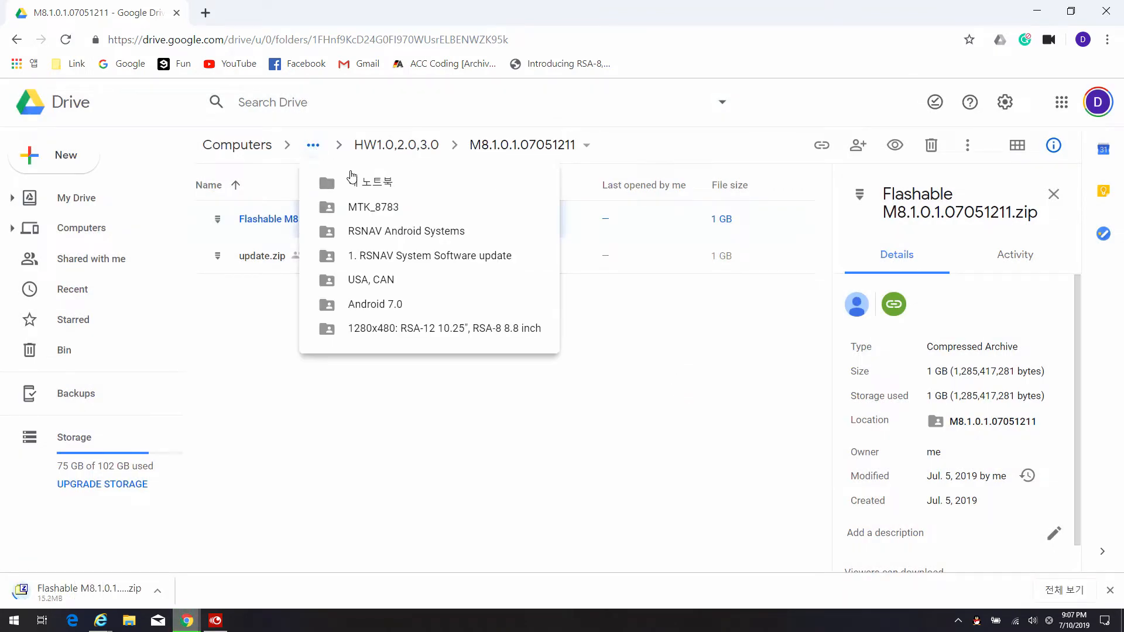
{"action": "mouse_move", "coordinate": [373, 207]}
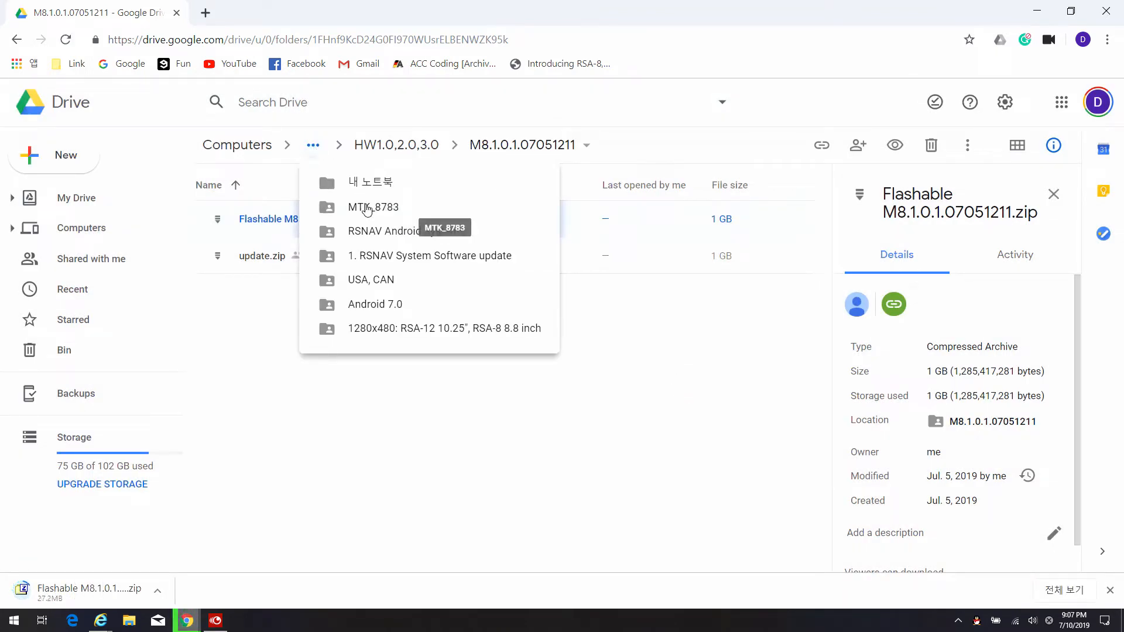
{"action": "left_click", "coordinate": [373, 207]}
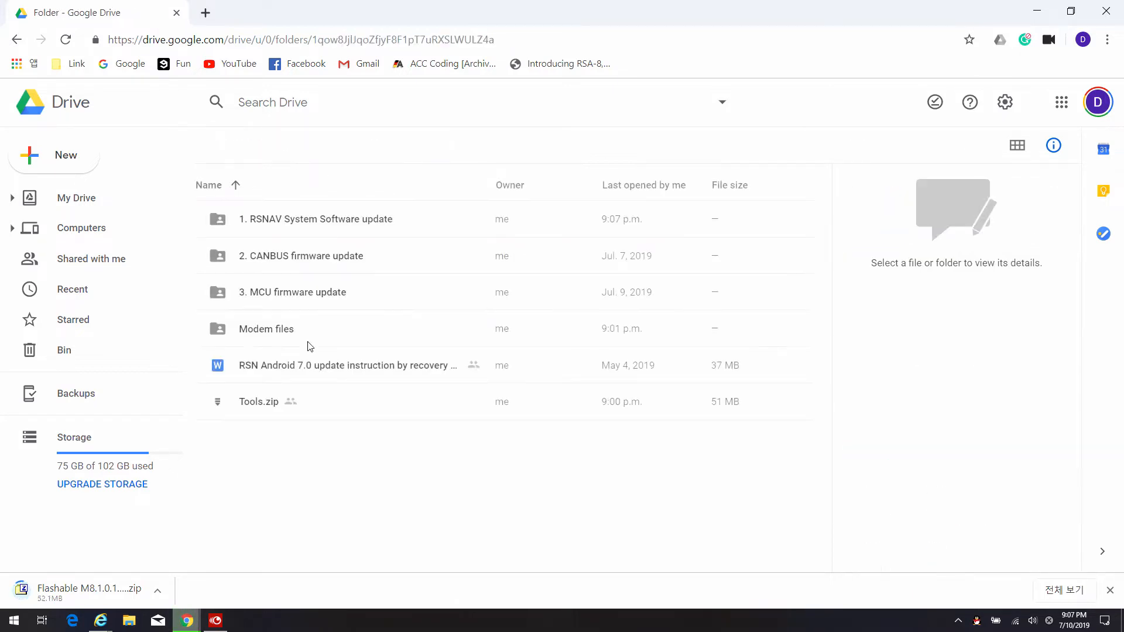
Step: Download Tools.zip and the Android 7.0 HW1.0, 2.0, 3.0 Modem Update.zip
{"action": "right_click", "coordinate": [258, 402]}
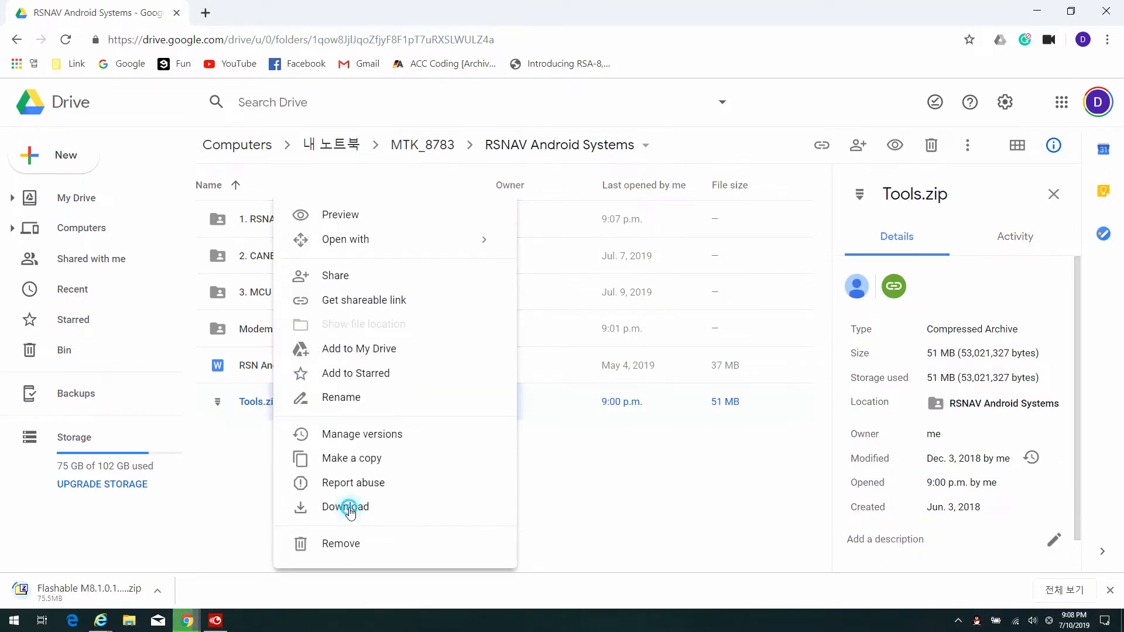
{"action": "left_click", "coordinate": [345, 508]}
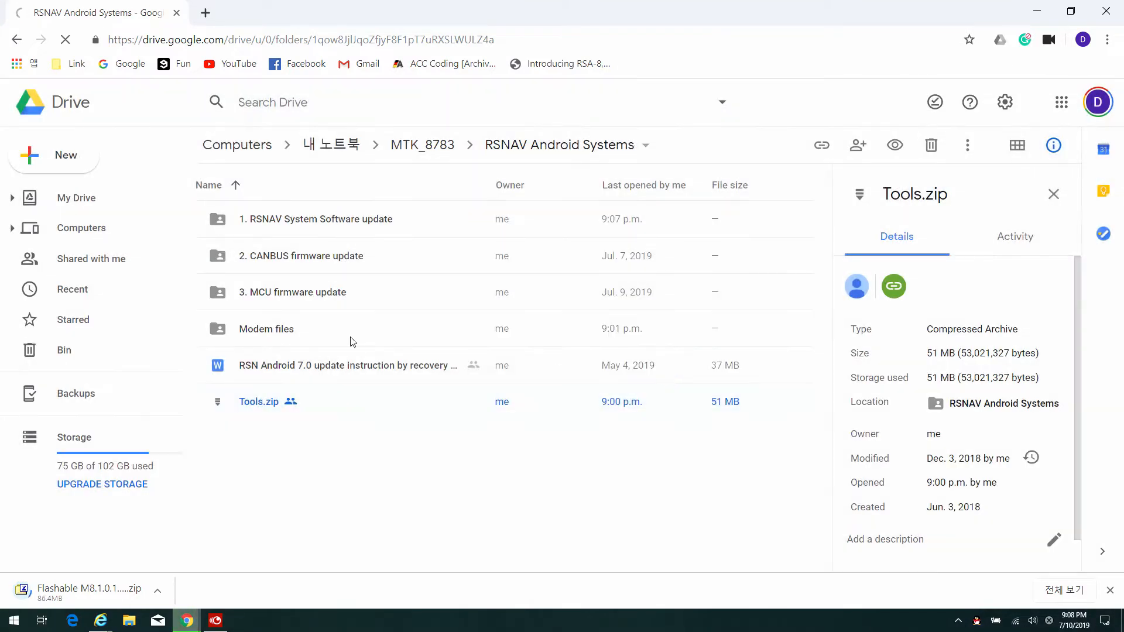
{"action": "double_click", "coordinate": [265, 329]}
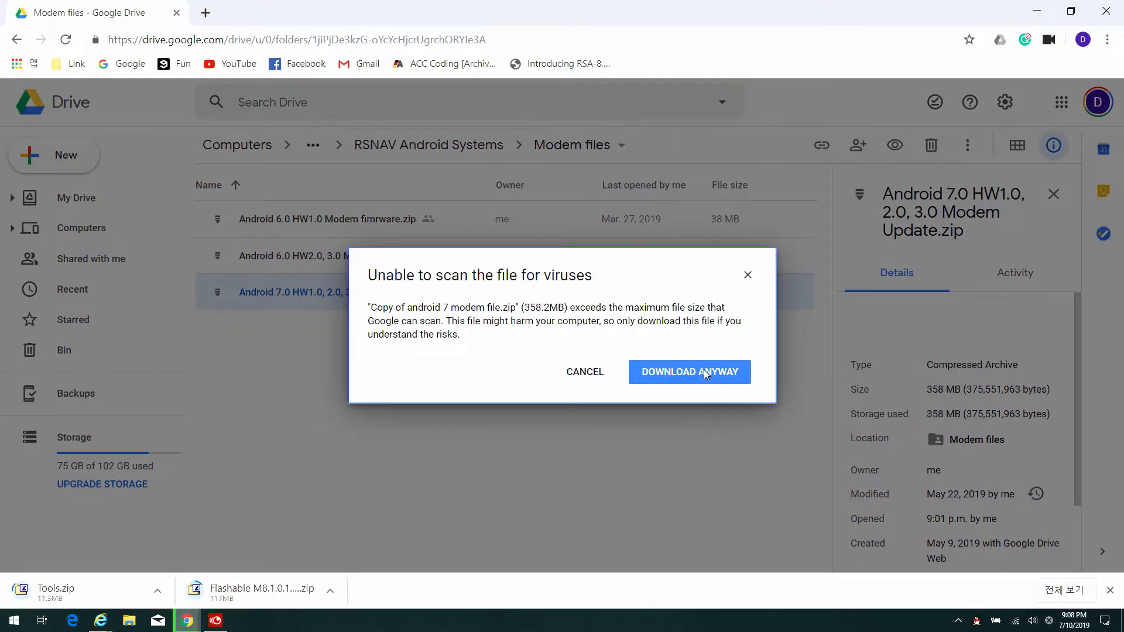
{"action": "left_click", "coordinate": [689, 371]}
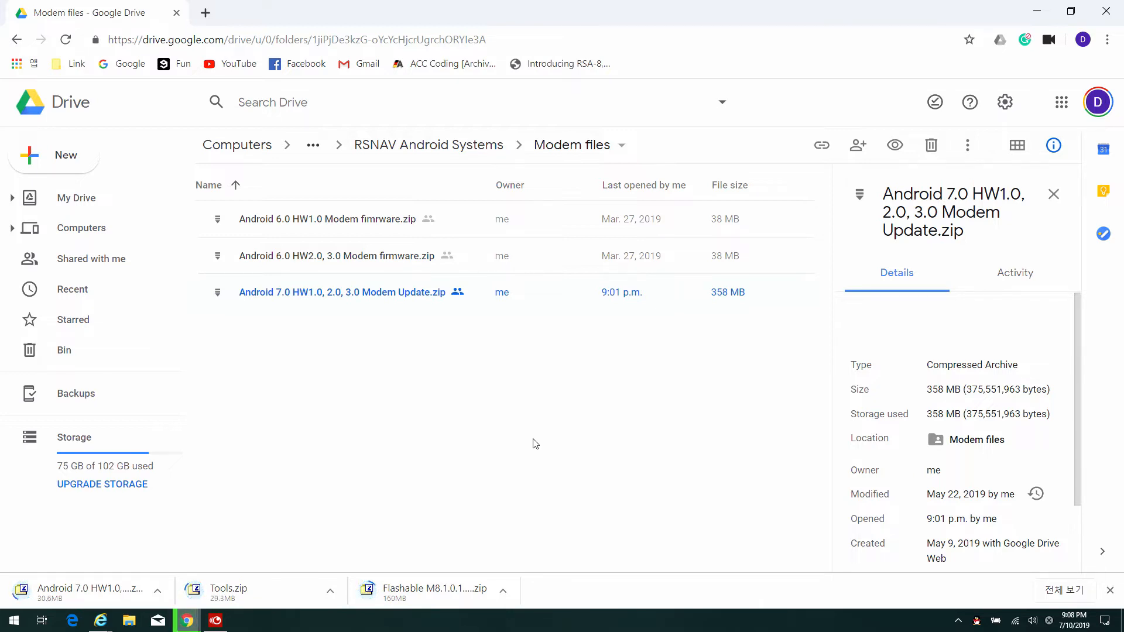
{"action": "mouse_move", "coordinate": [557, 462]}
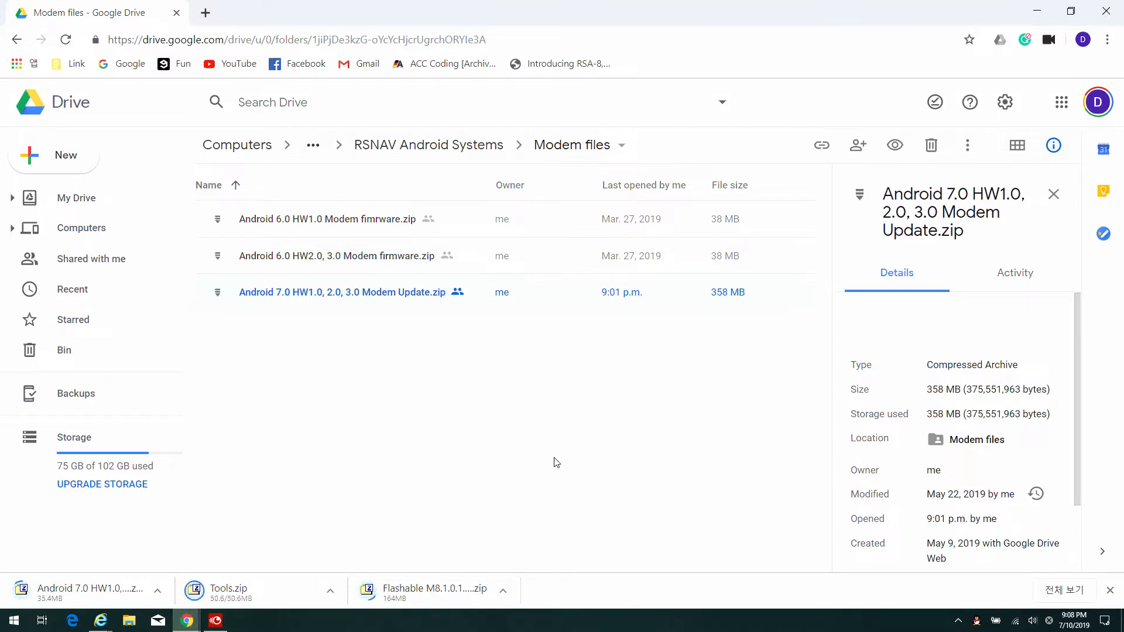
{"action": "mouse_move", "coordinate": [574, 450]}
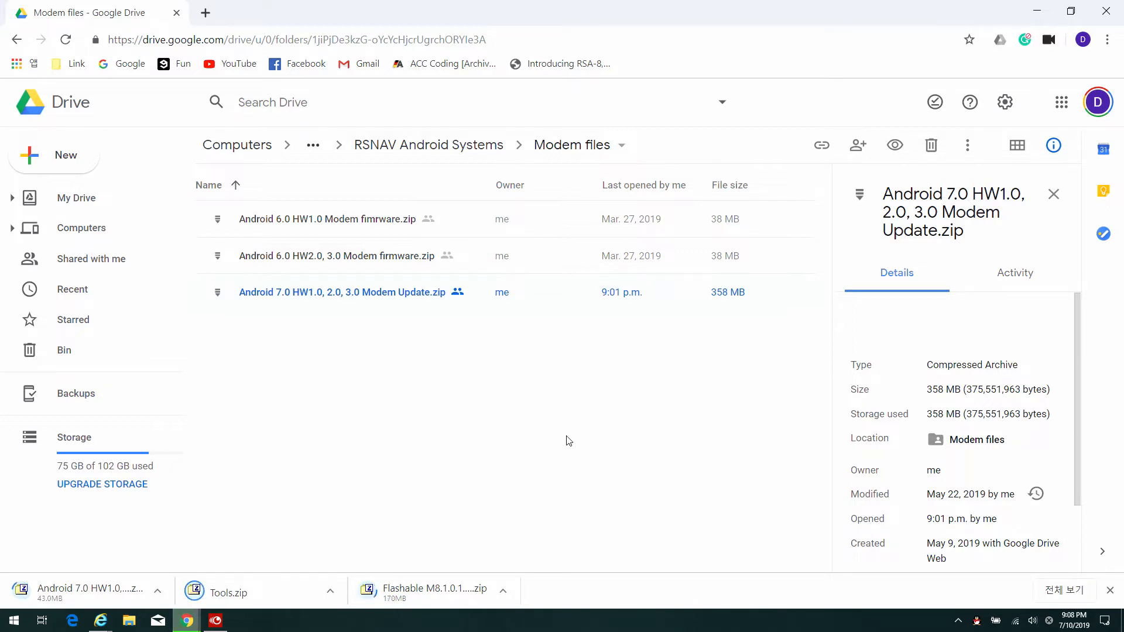
{"action": "mouse_move", "coordinate": [264, 592]}
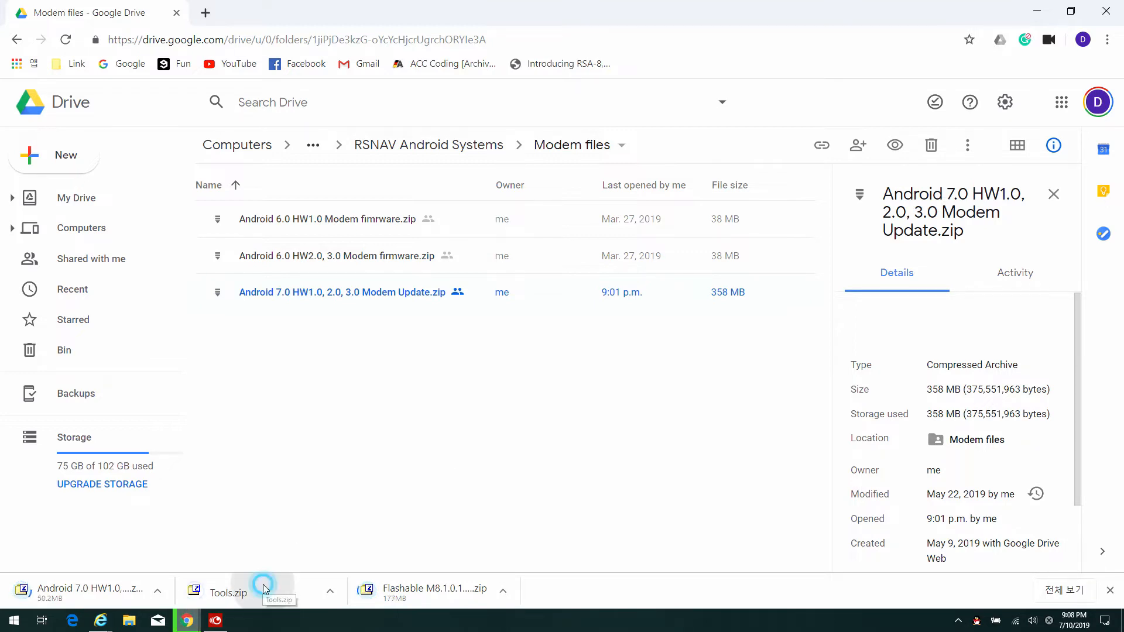
Step: Copy the SP_Flash_Tool_v5.1728_Win folder from Tools.zip to the Desktop, then return to Chrome
{"action": "left_click", "coordinate": [227, 592]}
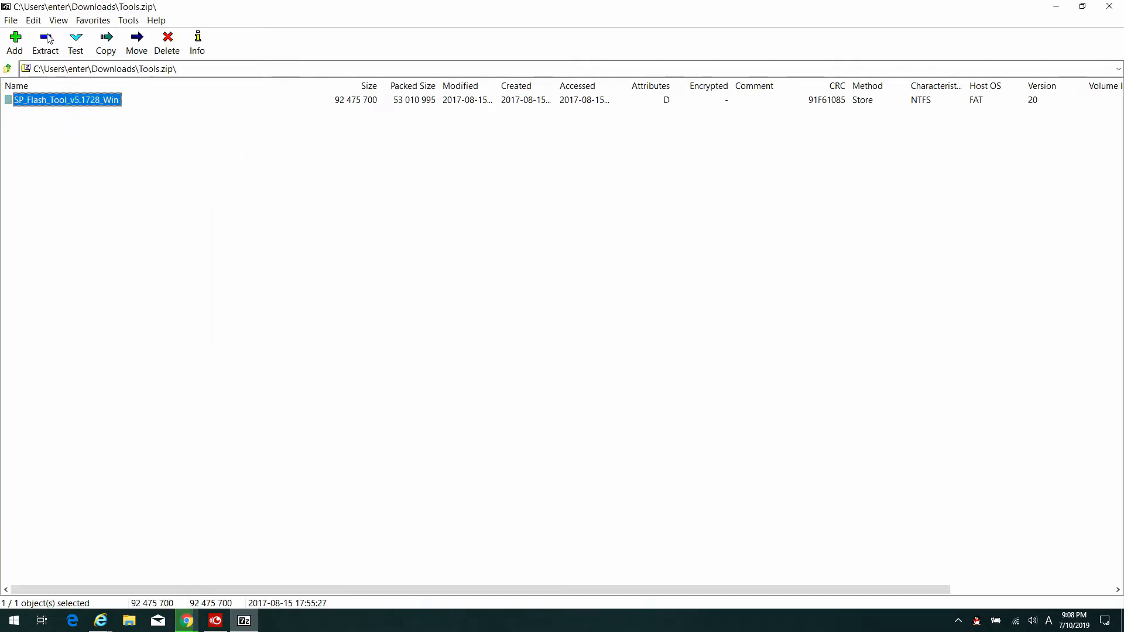
{"action": "left_click", "coordinate": [105, 39]}
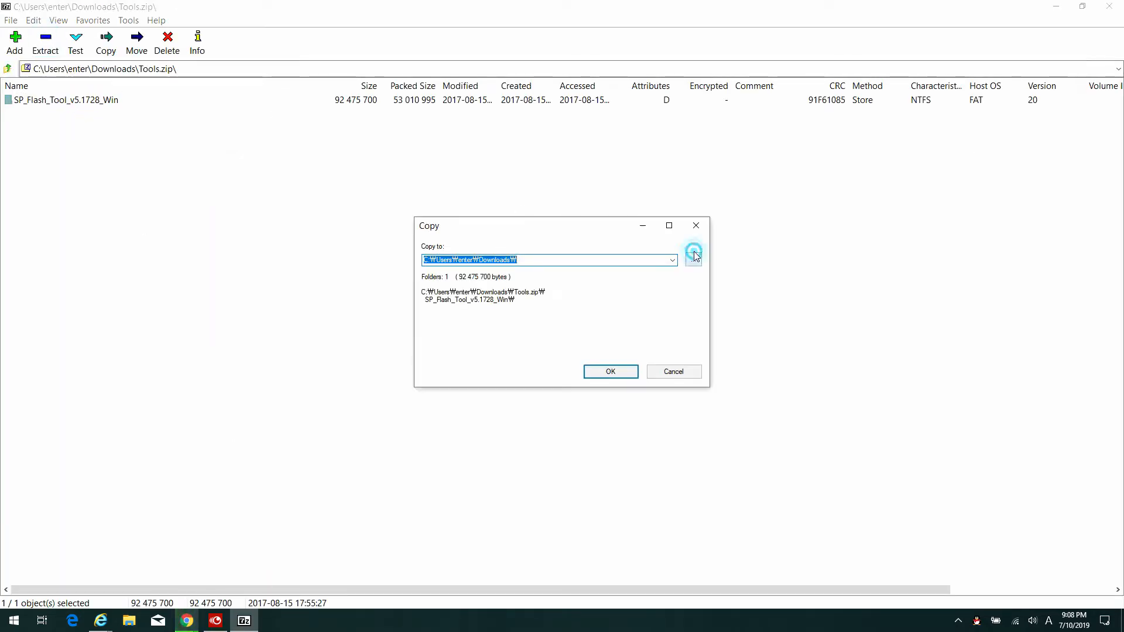
{"action": "left_click", "coordinate": [693, 260]}
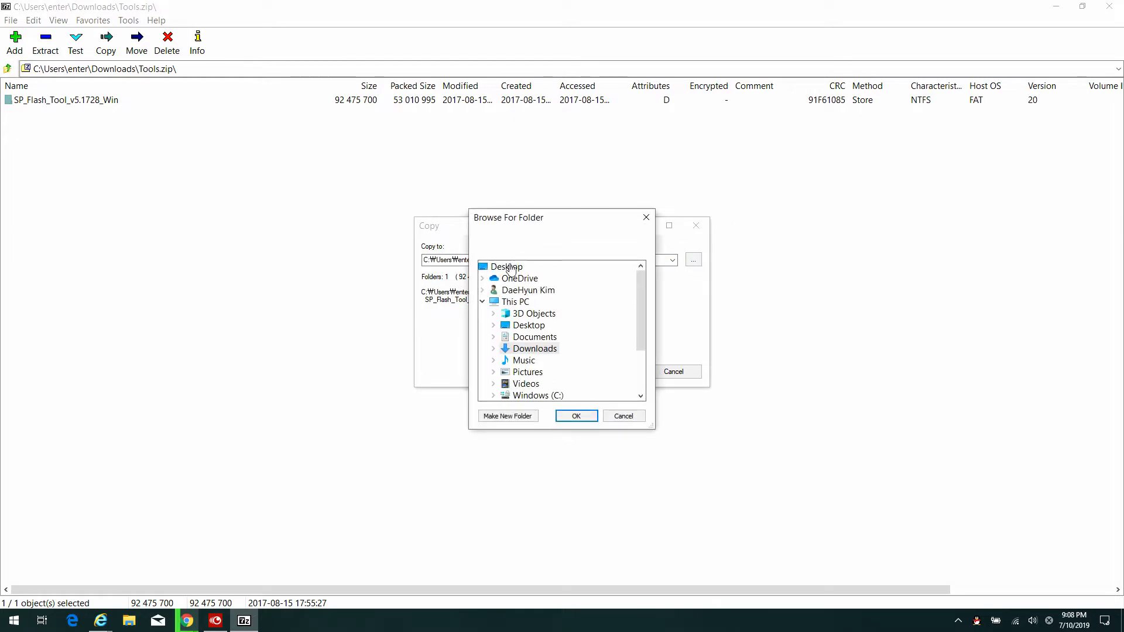
{"action": "left_click", "coordinate": [576, 416]}
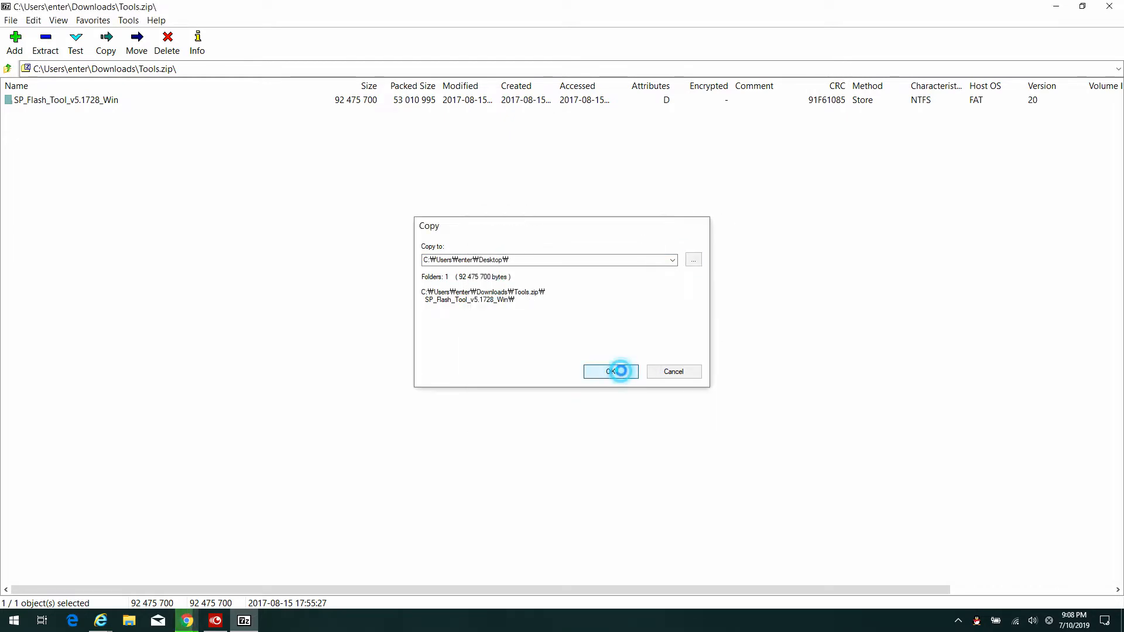
{"action": "left_click", "coordinate": [610, 372]}
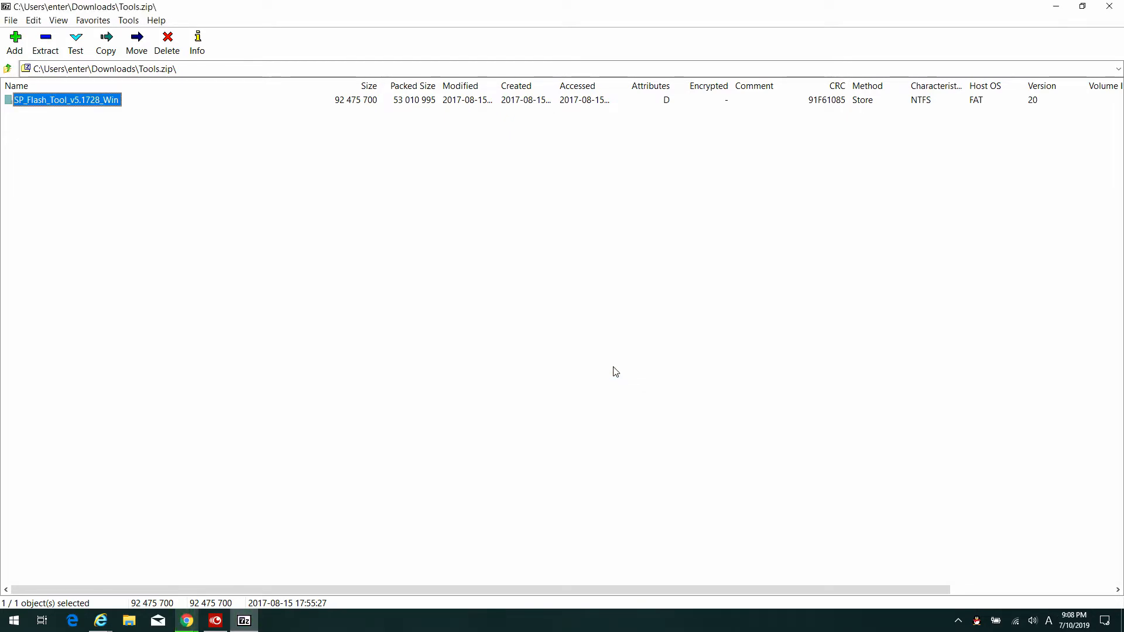
{"action": "left_click", "coordinate": [186, 621]}
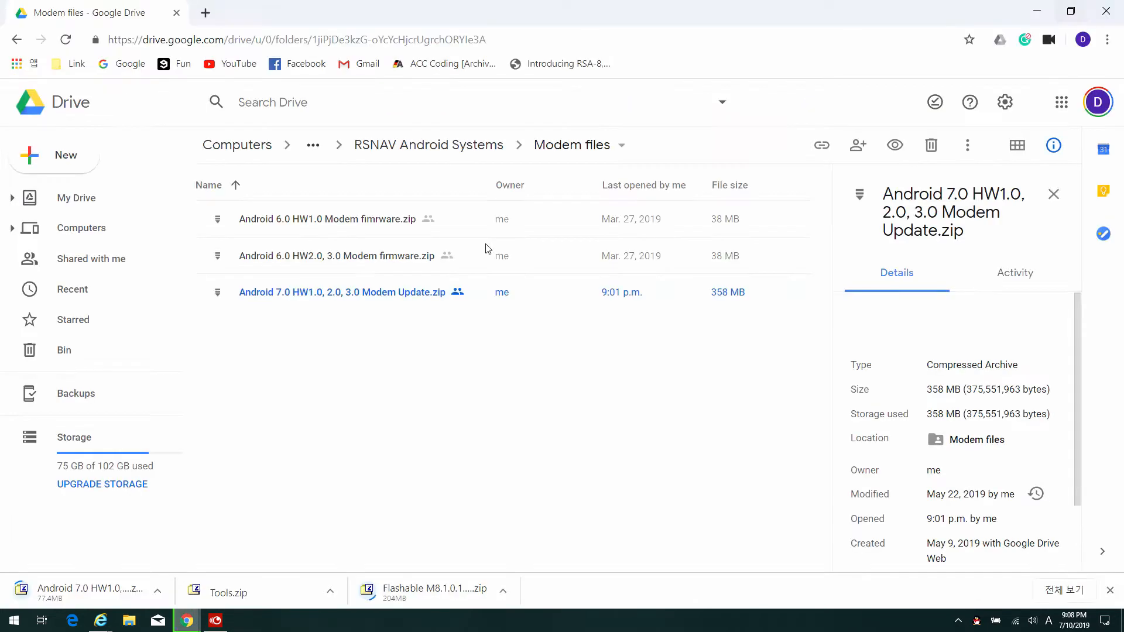
{"action": "mouse_move", "coordinate": [312, 507]}
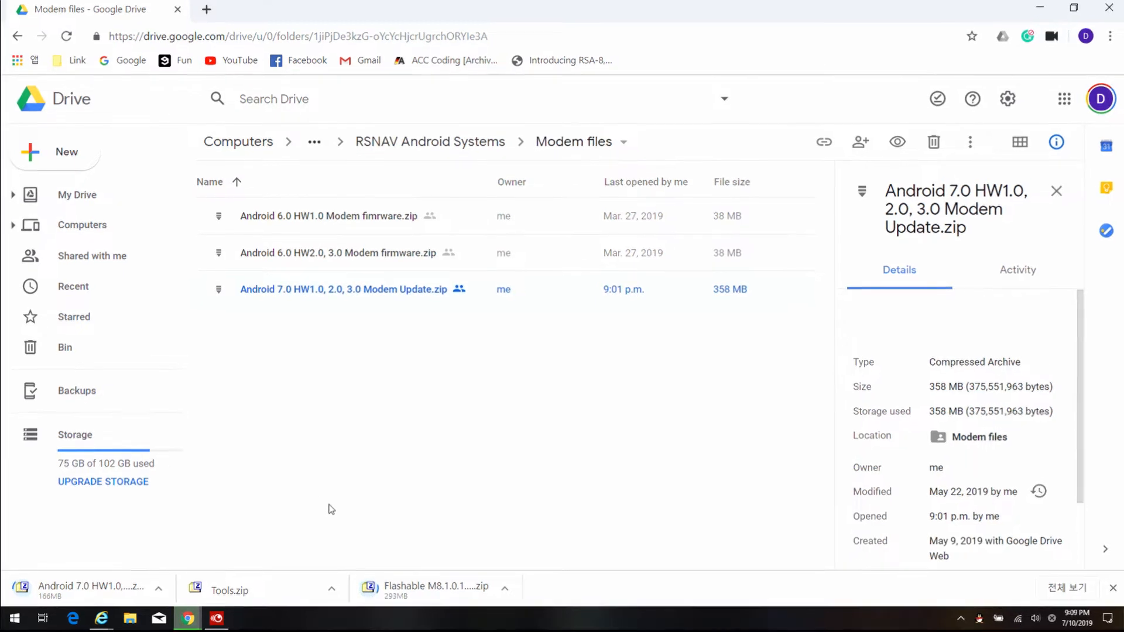
Step: Run flash_tool.exe, dismiss the scatter warning, and load MTK_AllInOne_DA.bin as download agent
{"action": "left_click", "coordinate": [206, 10]}
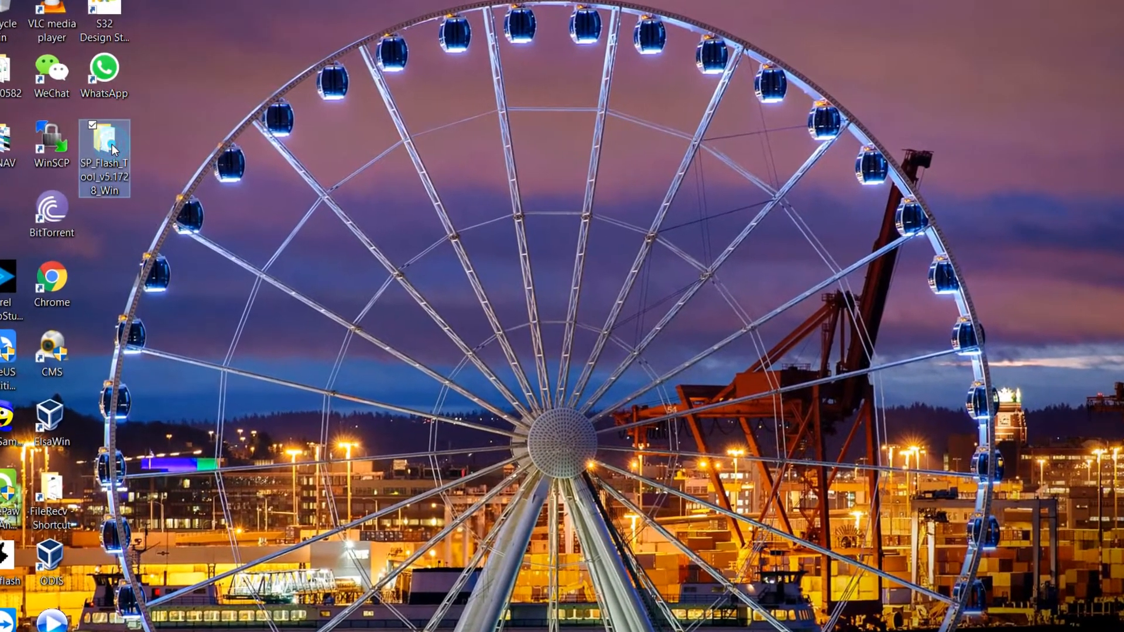
{"action": "double_click", "coordinate": [103, 156]}
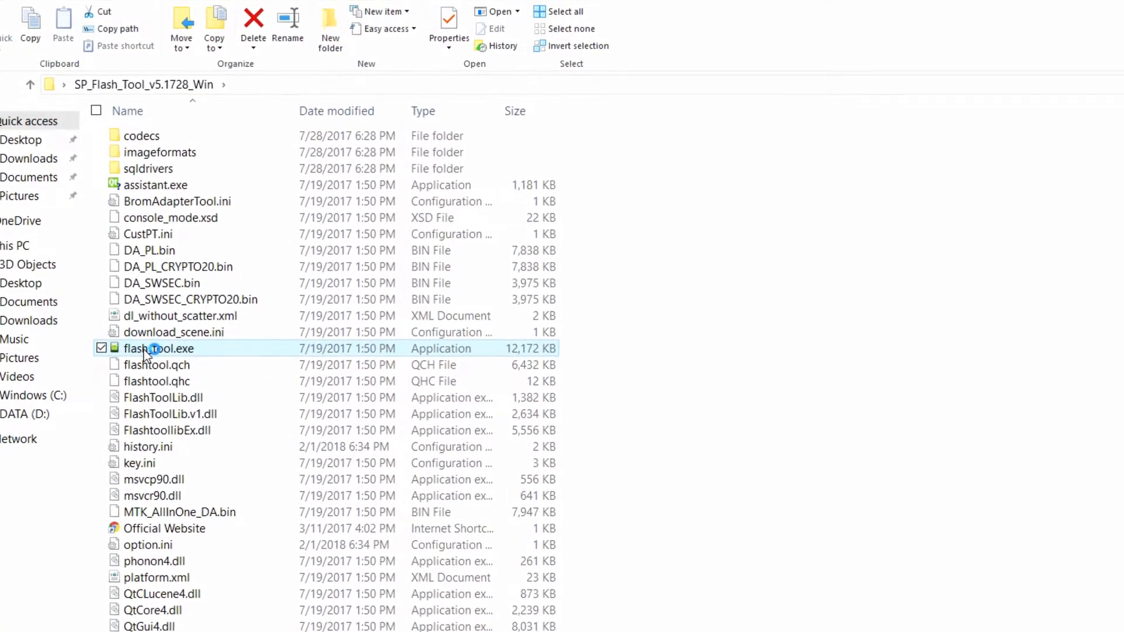
{"action": "double_click", "coordinate": [159, 348]}
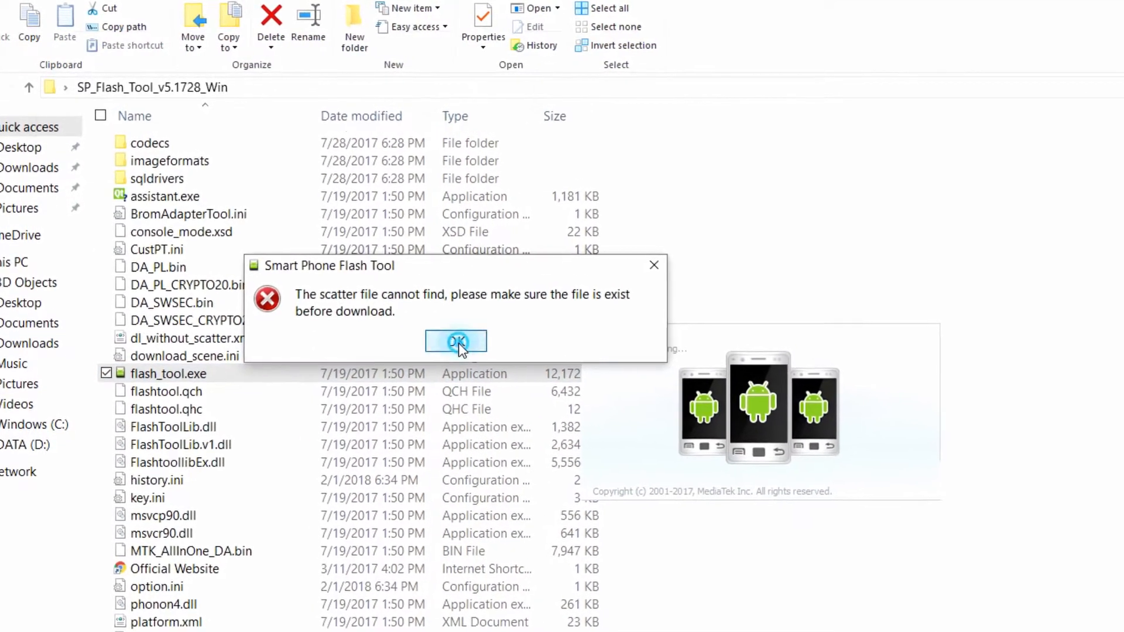
{"action": "left_click", "coordinate": [456, 342]}
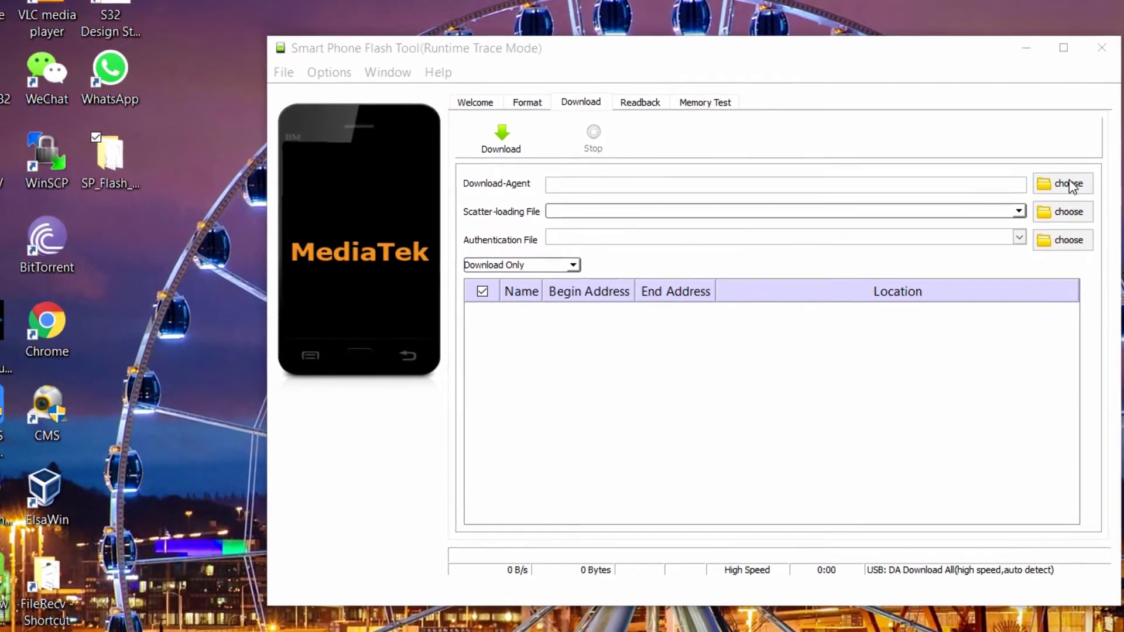
{"action": "left_click", "coordinate": [1061, 183]}
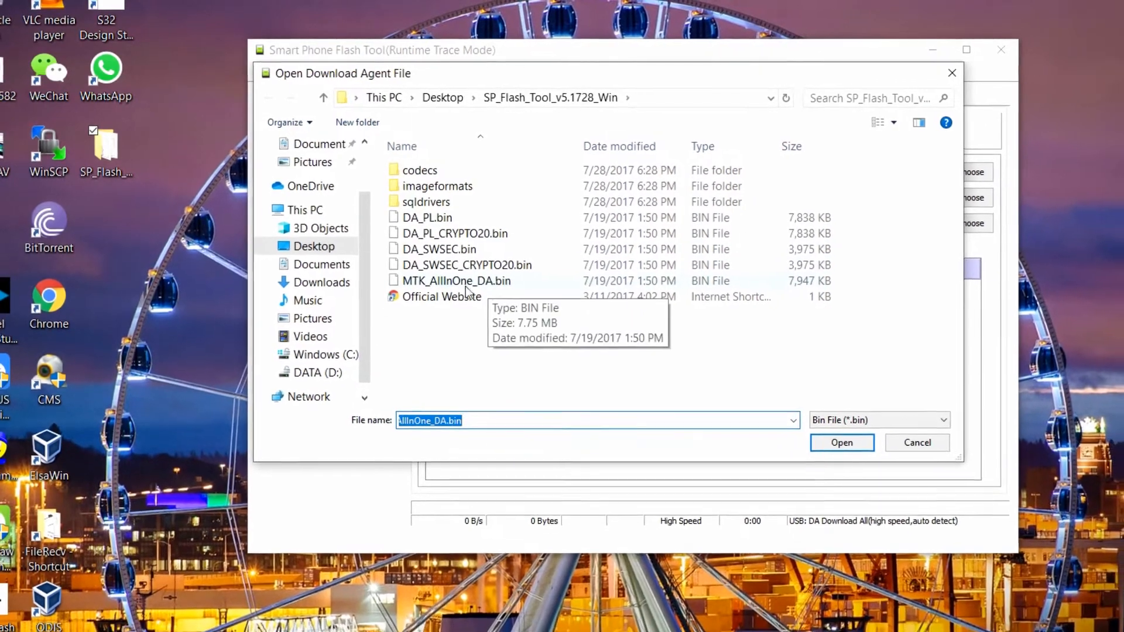
{"action": "left_click", "coordinate": [841, 443]}
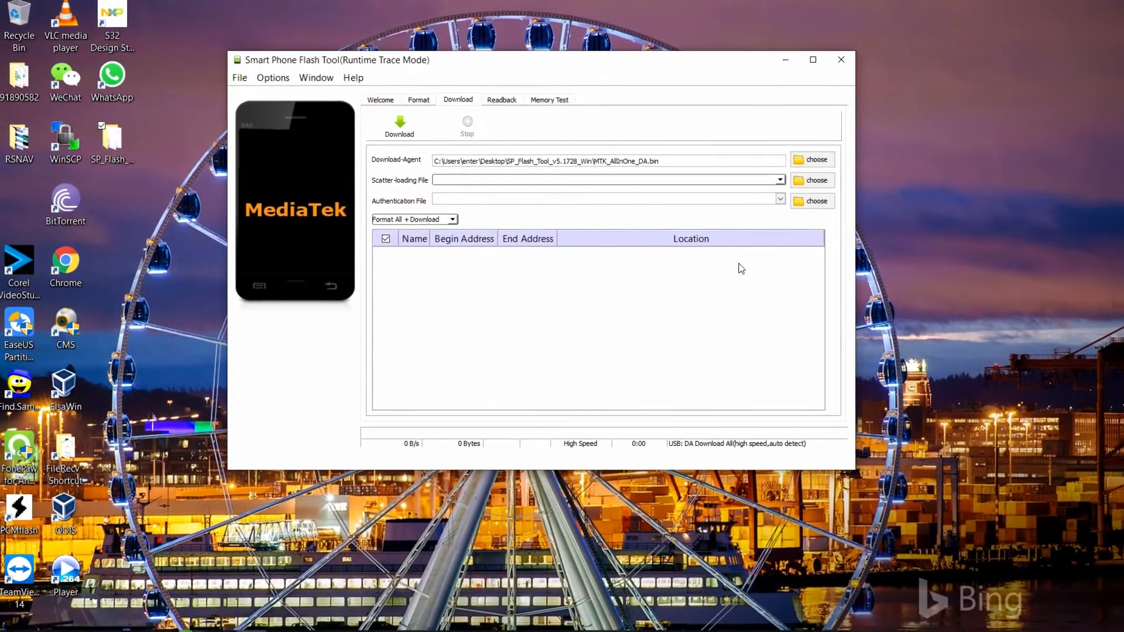
{"action": "mouse_move", "coordinate": [191, 621]}
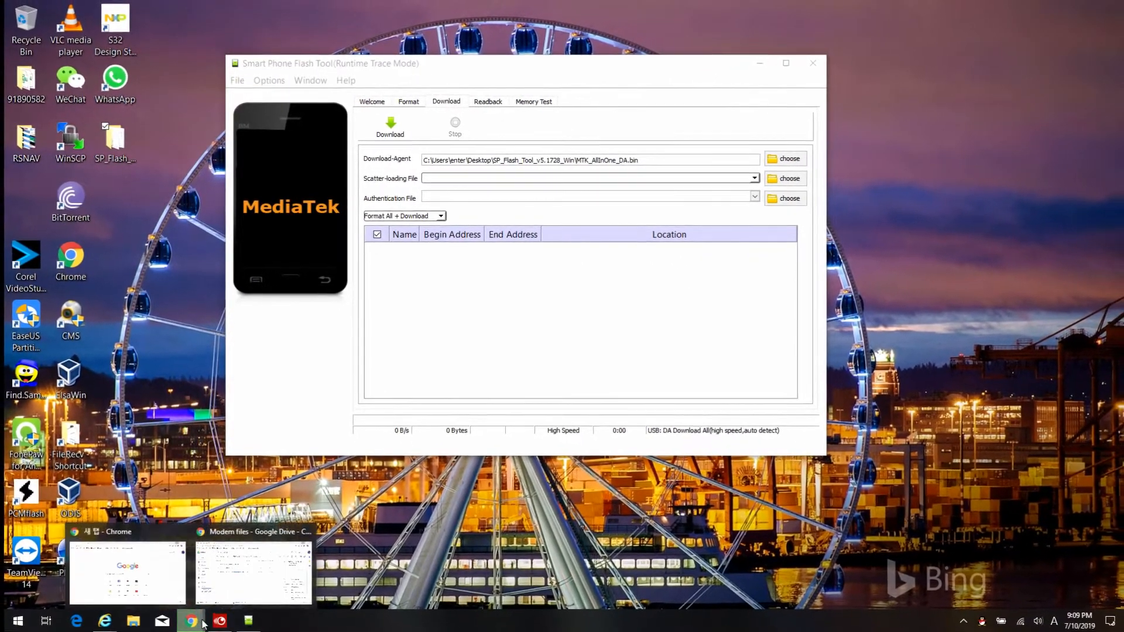
Step: Switch back to Chrome to reach the Flashable M8.1.0.1.07051211.zip download
{"action": "left_click", "coordinate": [252, 570]}
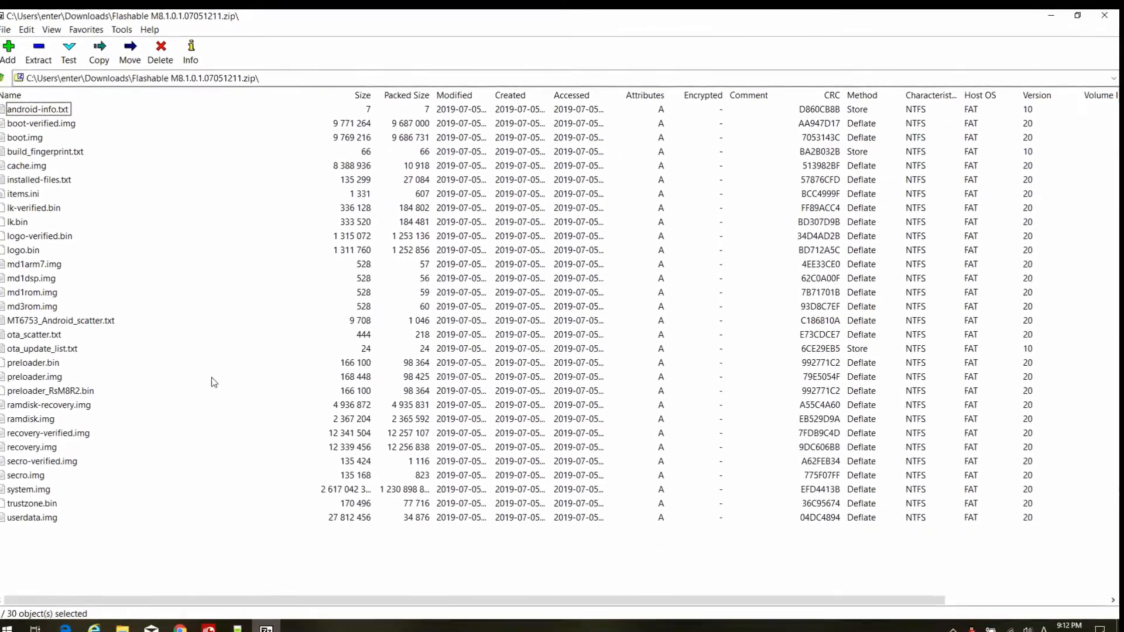
Step: Extract all 30 files of Flashable M8.1.0.1.07051211.zip into Desktop\temp
{"action": "key", "text": "ctrl+a"}
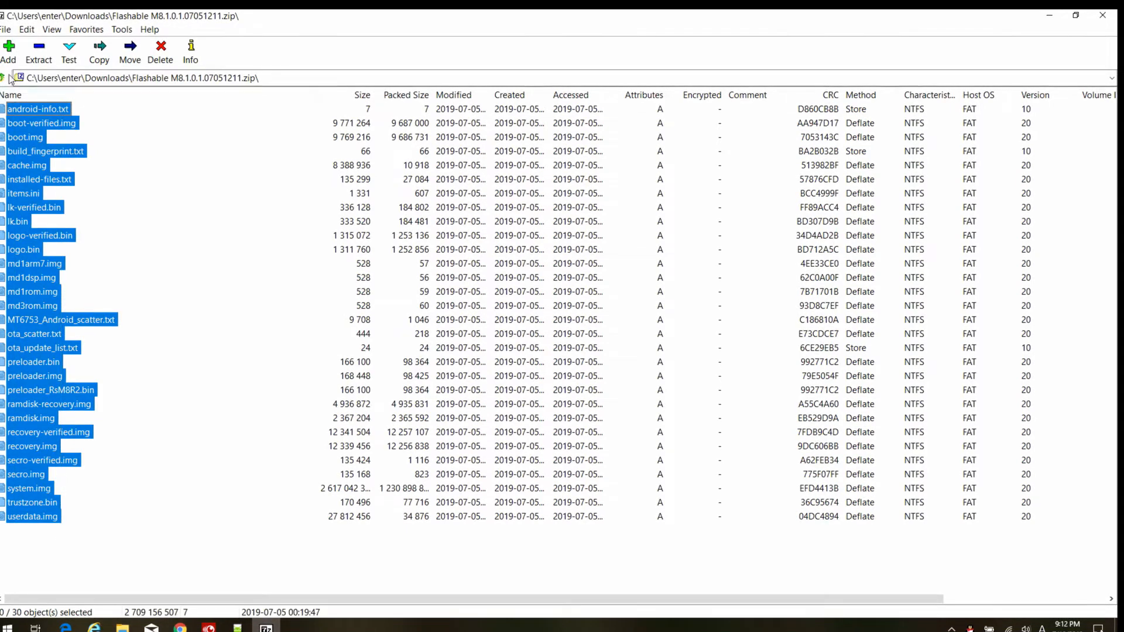
{"action": "left_click", "coordinate": [65, 54]}
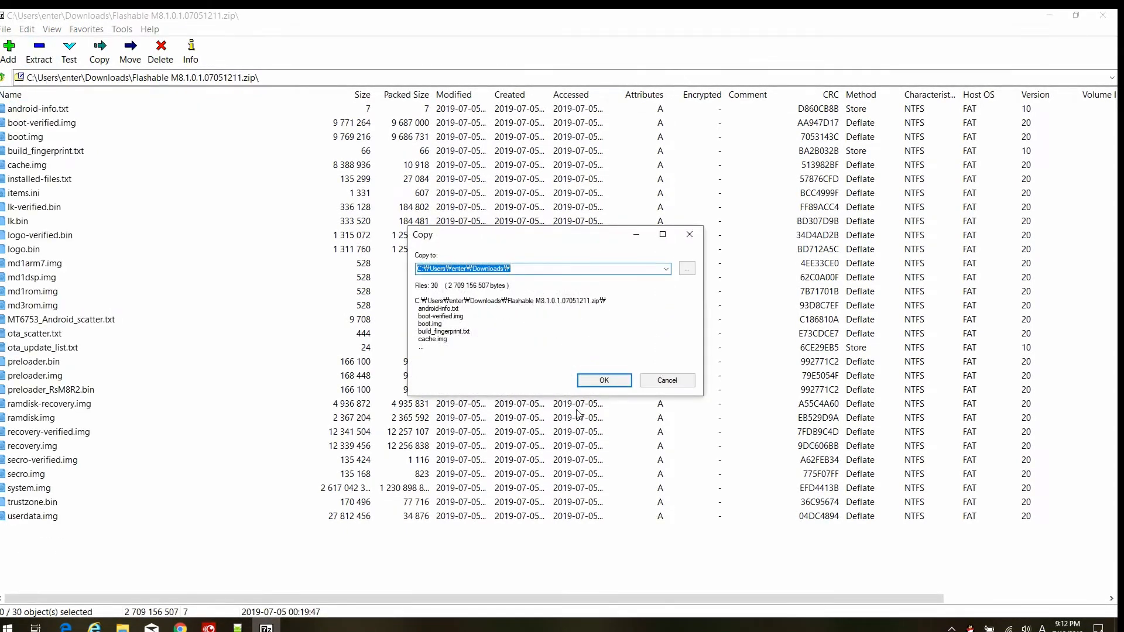
{"action": "left_click", "coordinate": [664, 268]}
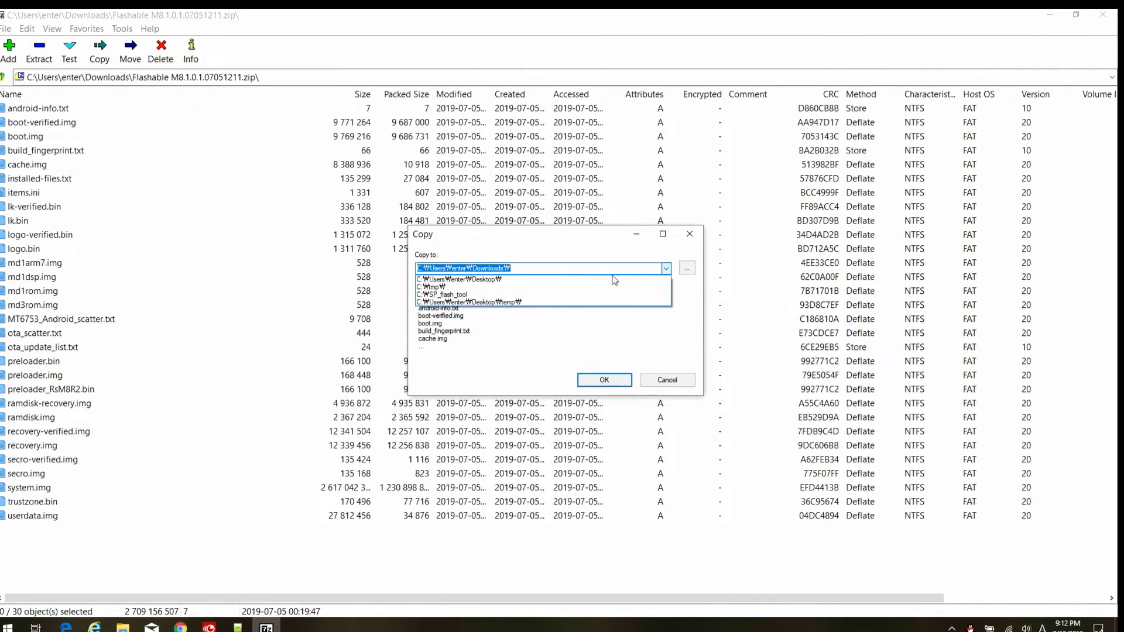
{"action": "left_click", "coordinate": [457, 278]}
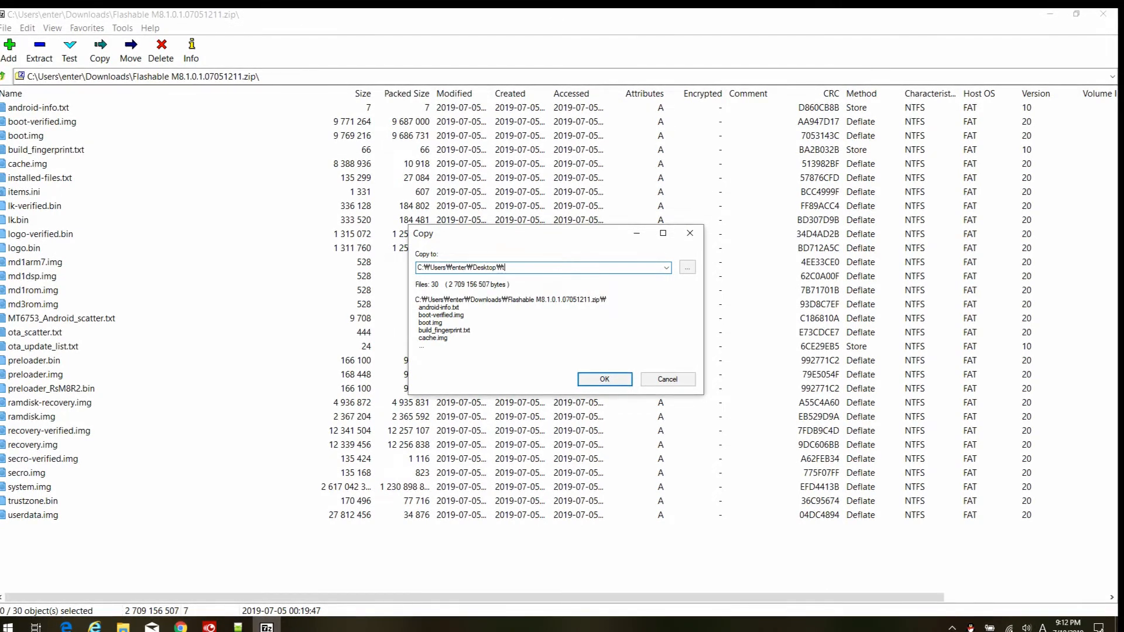
{"action": "type", "text": "temp"}
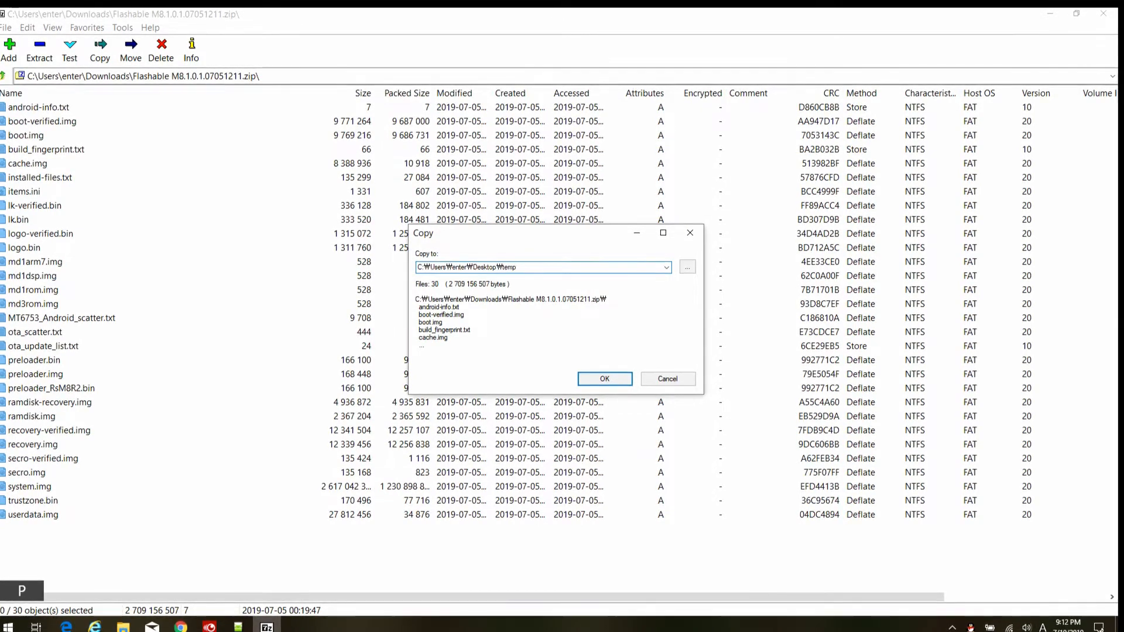
{"action": "left_click", "coordinate": [603, 379]}
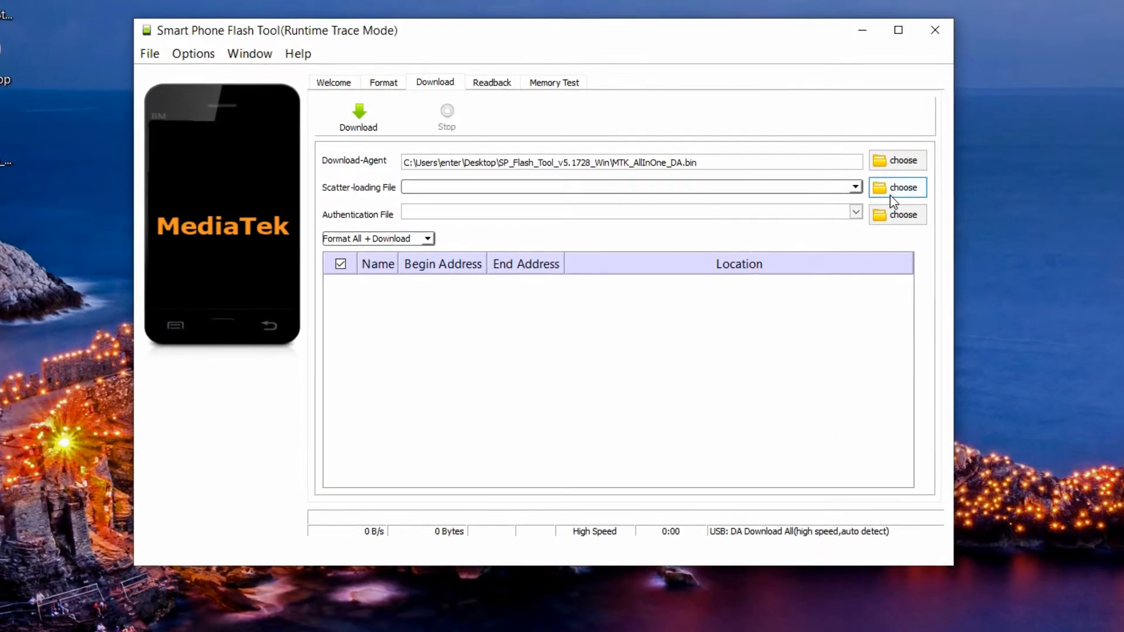
Step: Load MT6753_Android_scatter.txt from Desktop\temp as the scatter file
{"action": "left_click", "coordinate": [897, 187]}
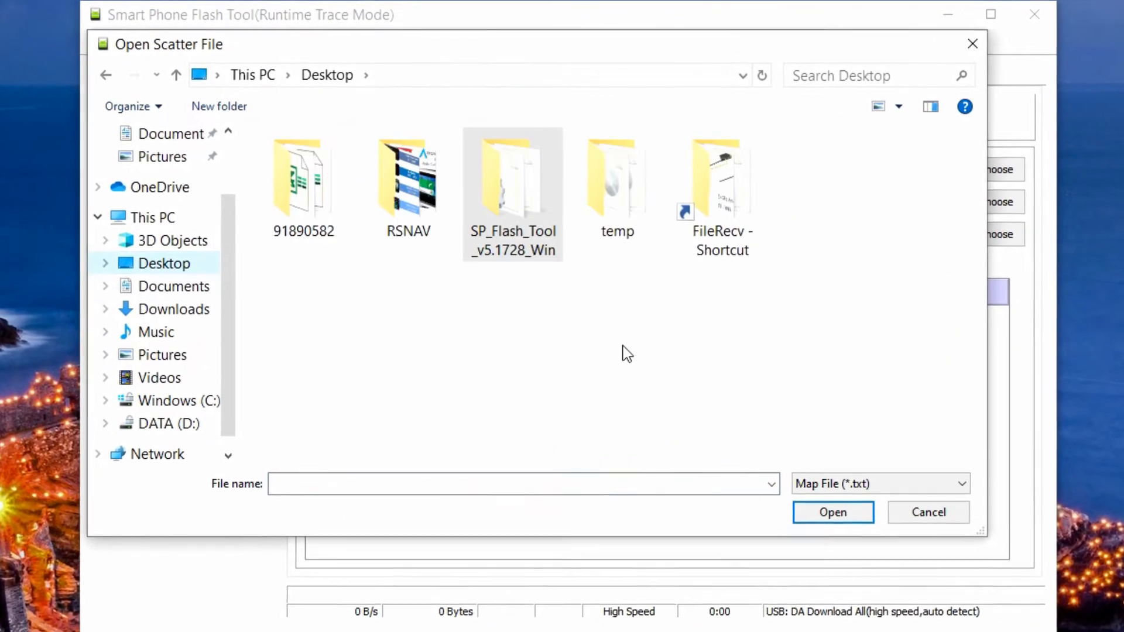
{"action": "double_click", "coordinate": [616, 175]}
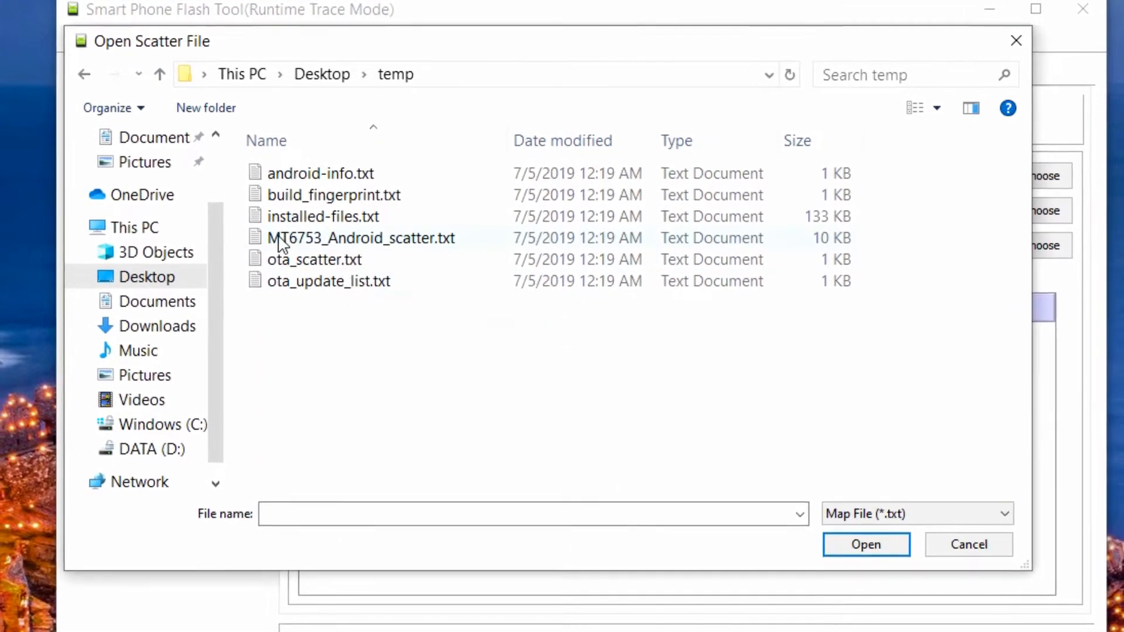
{"action": "left_click", "coordinate": [866, 544]}
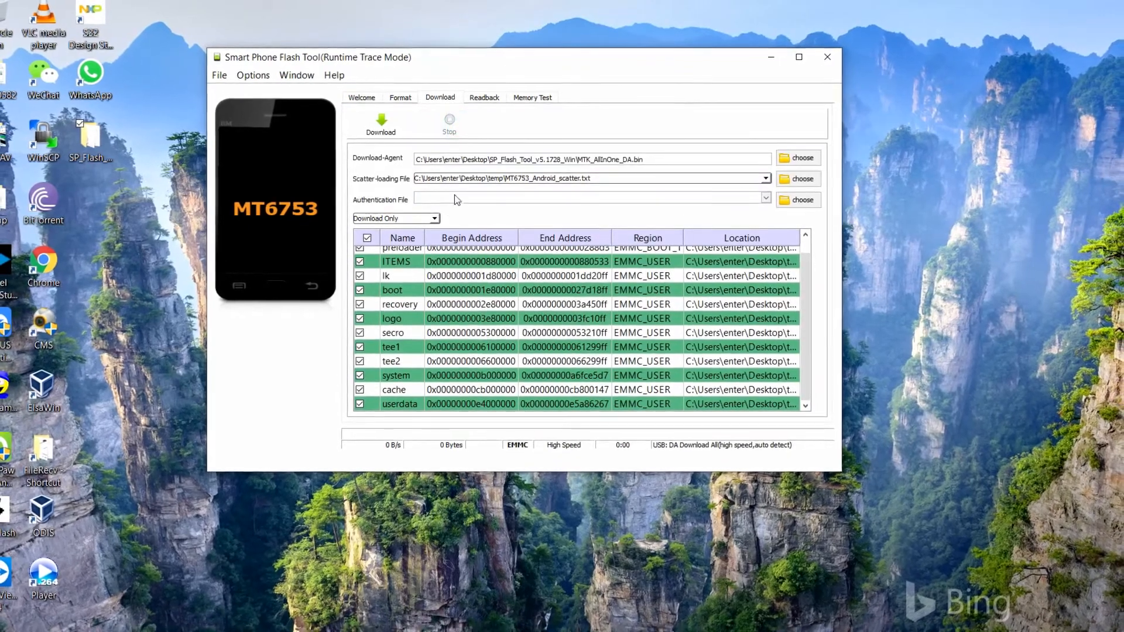
Step: Switch to Format All + Download mode and start flashing the firmware
{"action": "left_click", "coordinate": [394, 217]}
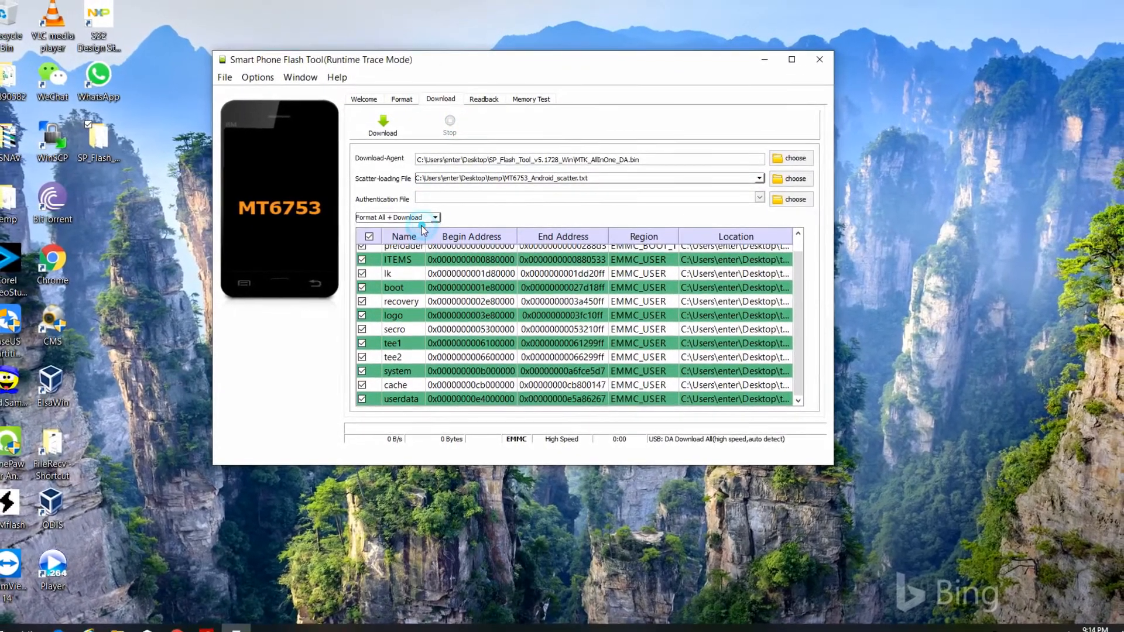
{"action": "left_click", "coordinate": [383, 124]}
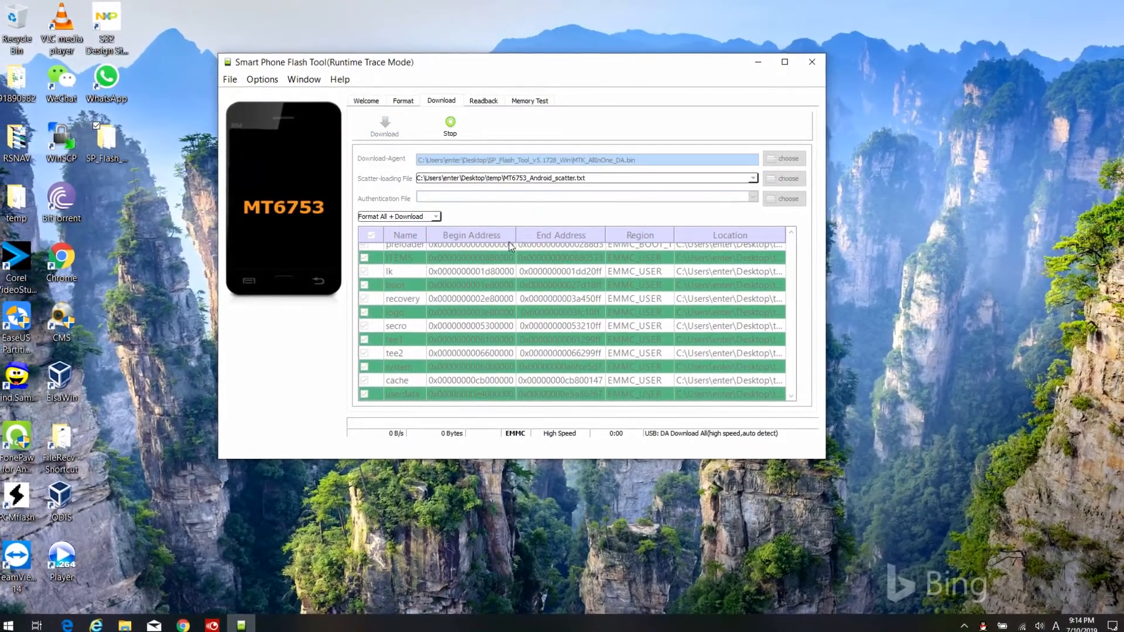
{"action": "left_click", "coordinate": [784, 61]}
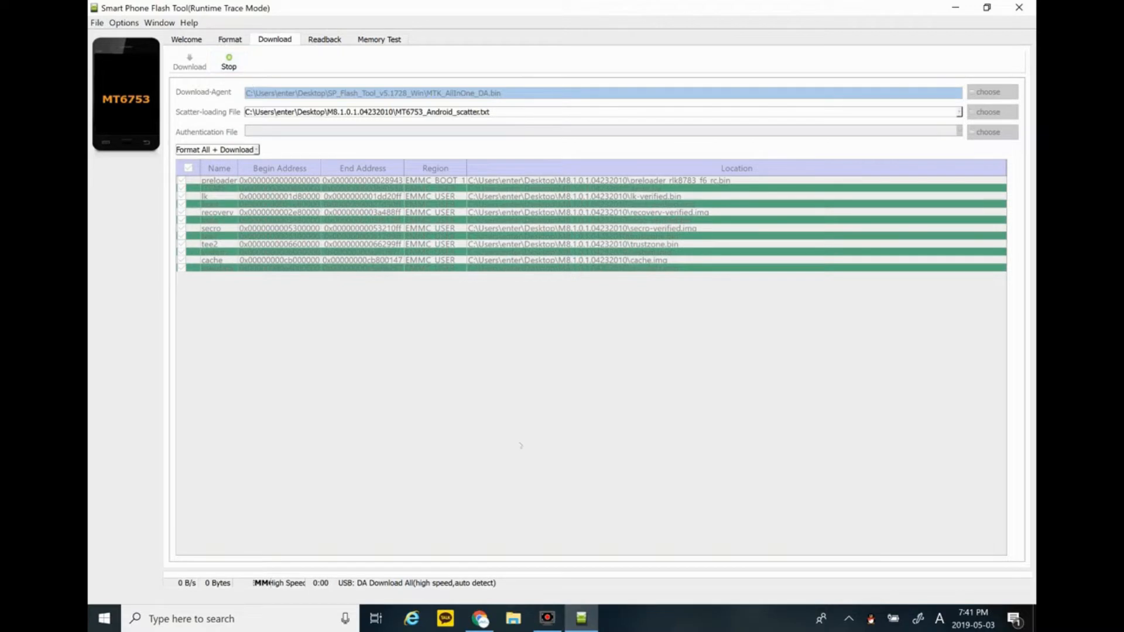
Step: Wait for the flash to reach 100% and close the Download OK popup
{"action": "left_click", "coordinate": [821, 619]}
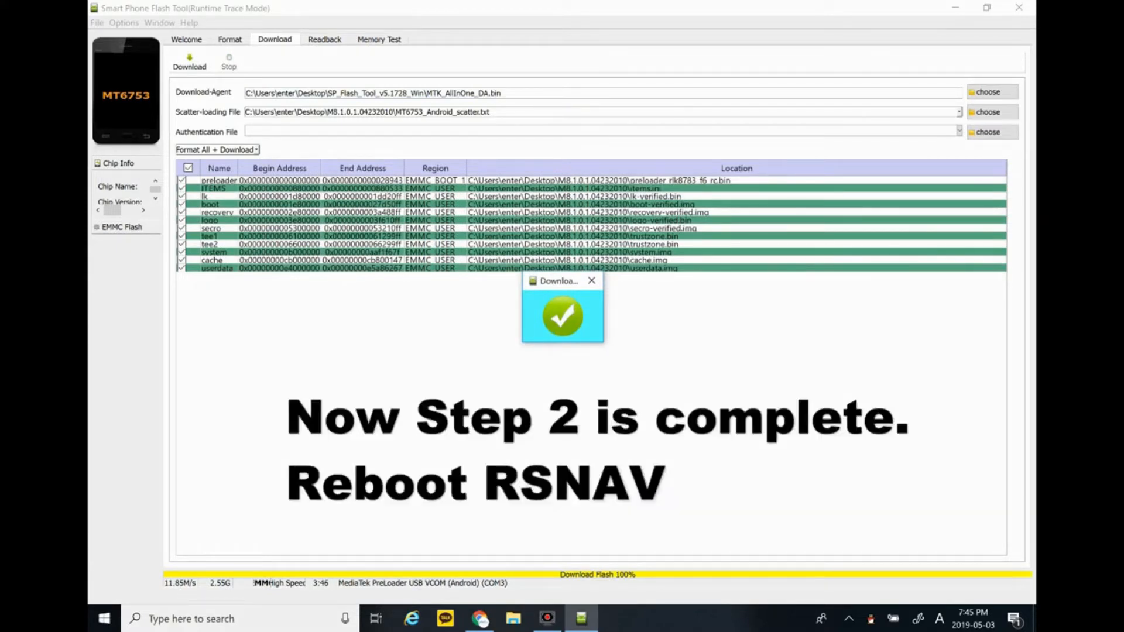
{"action": "left_click", "coordinate": [592, 281]}
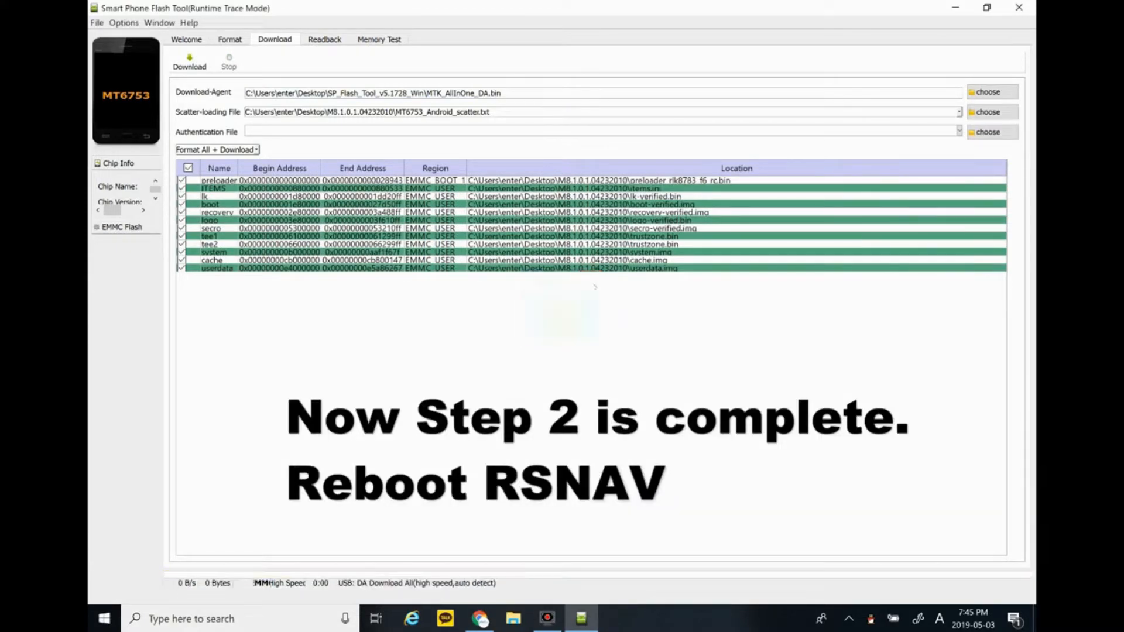
{"action": "mouse_move", "coordinate": [1019, 7]}
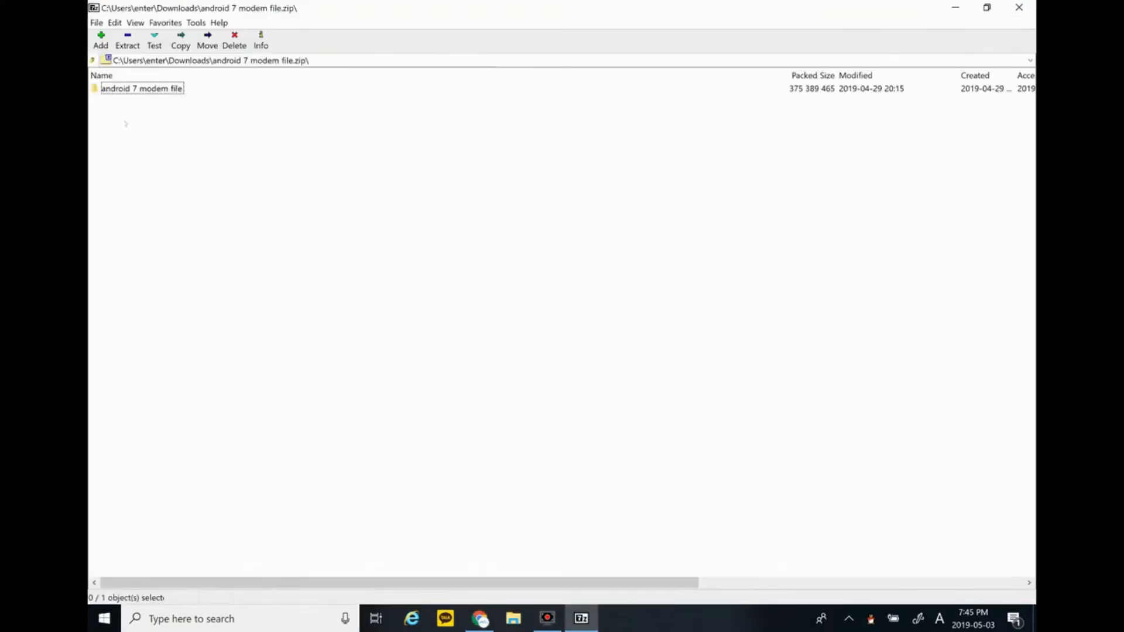
Step: Extract the android 7 modem file folder to the Desktop and close 7-Zip
{"action": "left_click", "coordinate": [181, 39]}
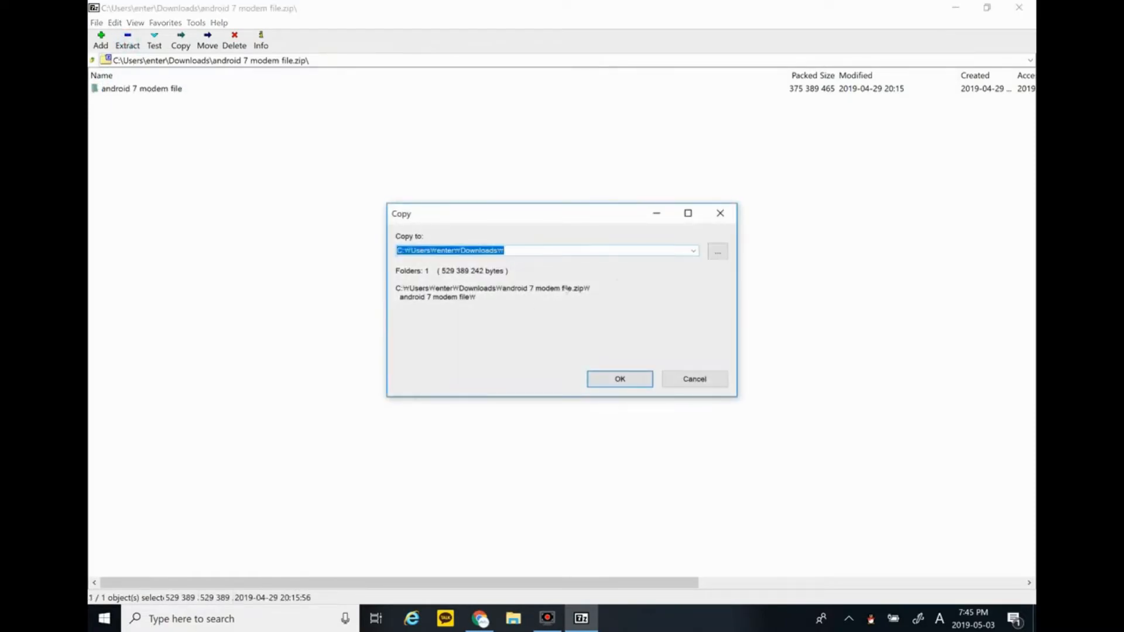
{"action": "left_click", "coordinate": [717, 250]}
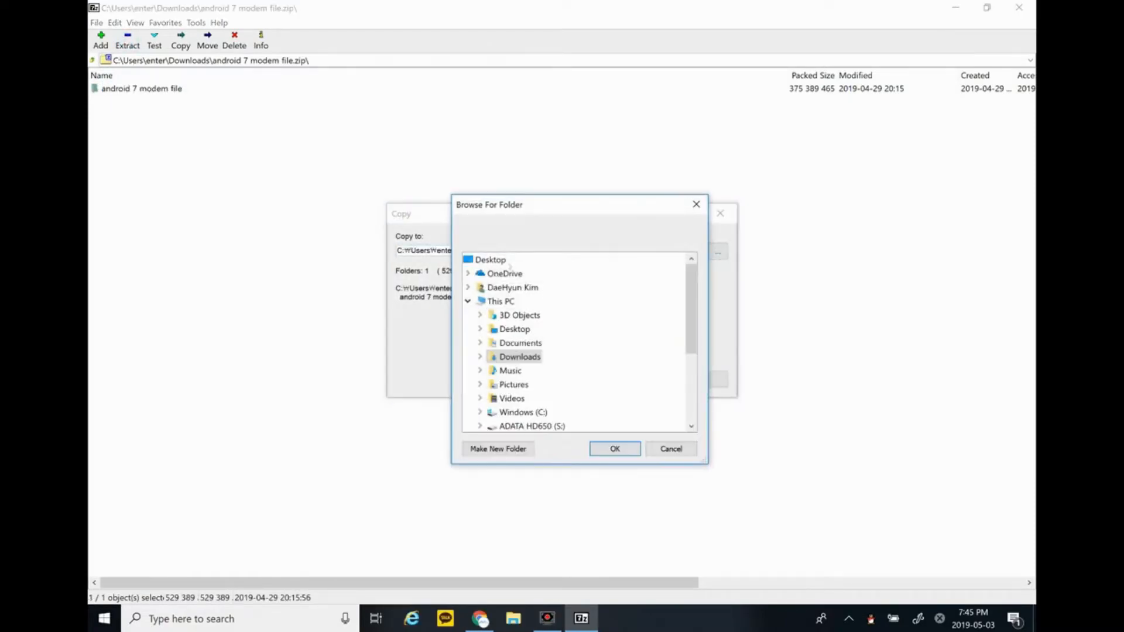
{"action": "left_click", "coordinate": [615, 448]}
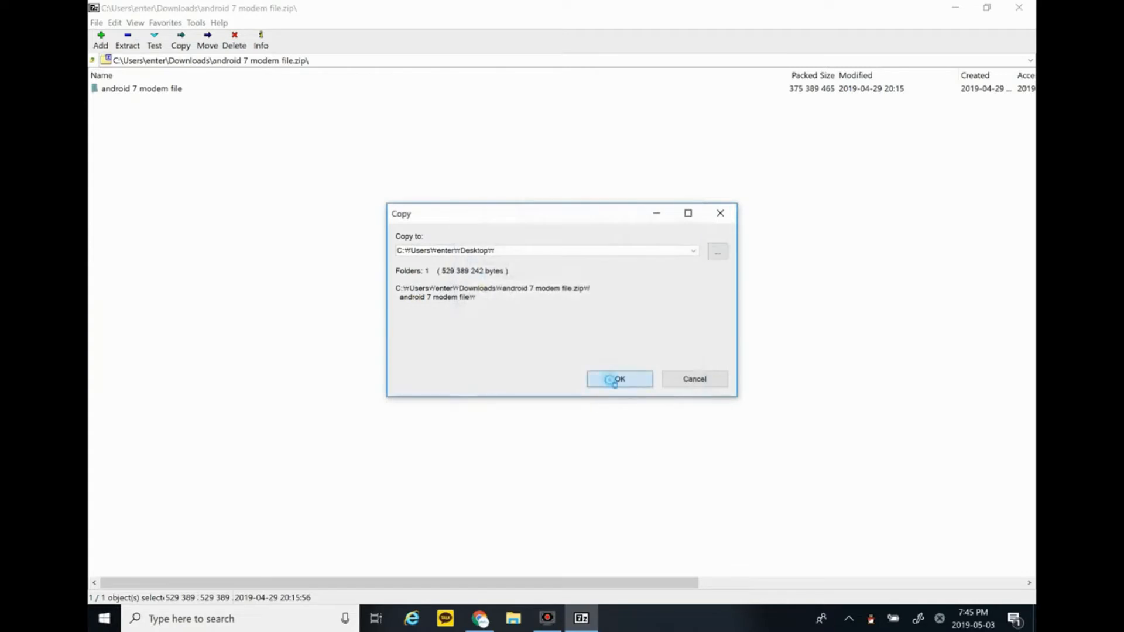
{"action": "left_click", "coordinate": [619, 379]}
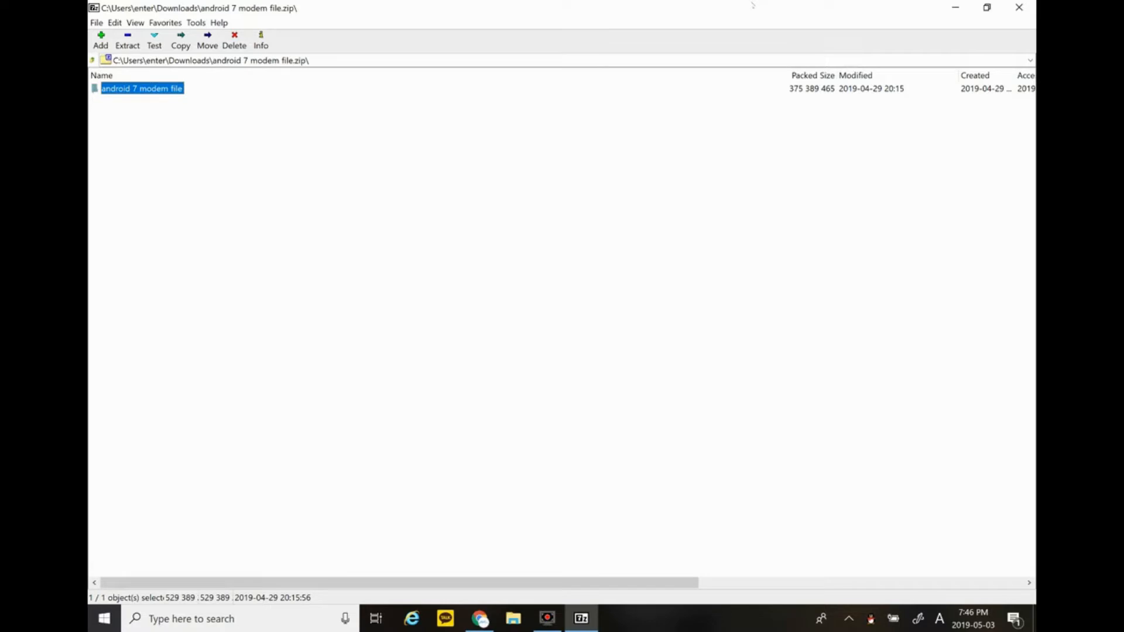
{"action": "left_click", "coordinate": [479, 619]}
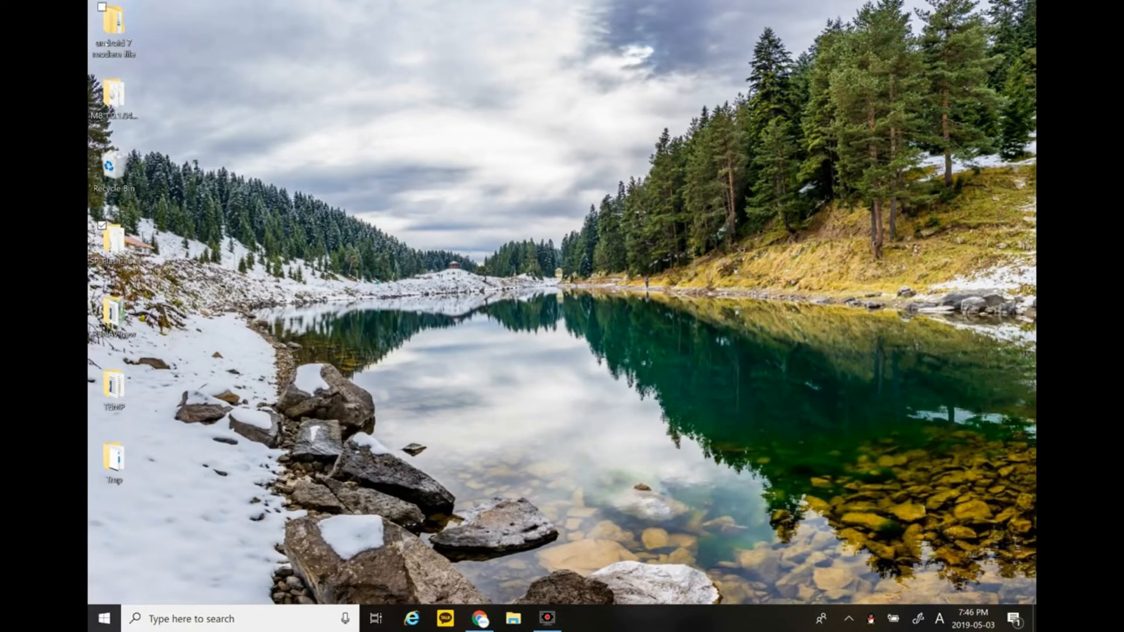
Step: Launch SN Writer.exe from write imei > SN_Writer_Tool_src_v1.1648.00 > Output
{"action": "double_click", "coordinate": [111, 29]}
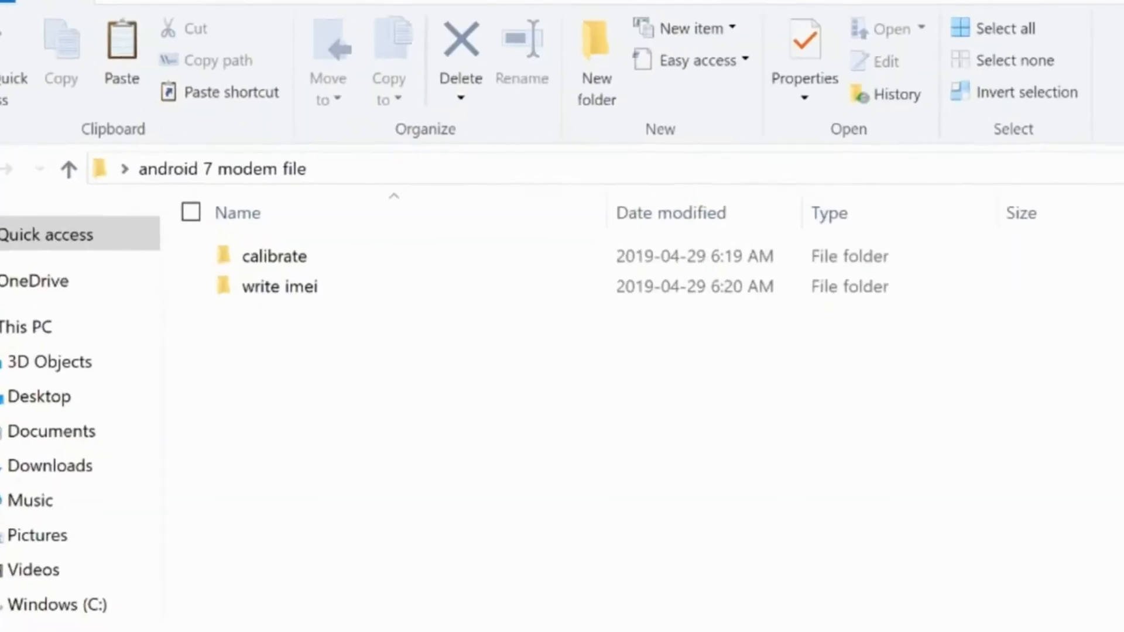
{"action": "double_click", "coordinate": [280, 286]}
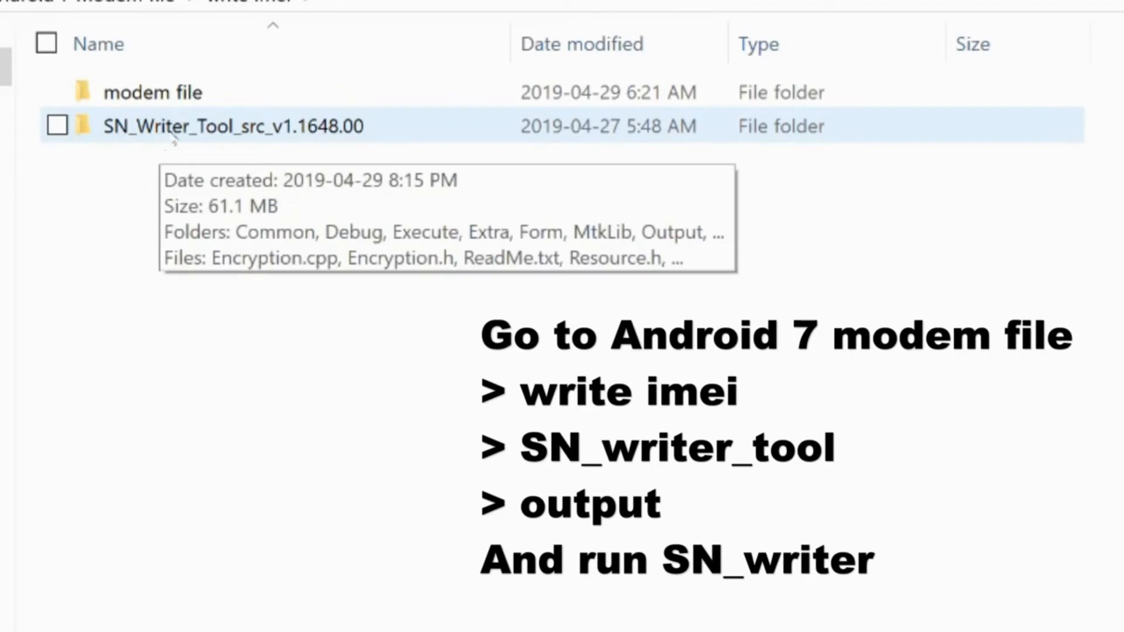
{"action": "mouse_move", "coordinate": [197, 114]}
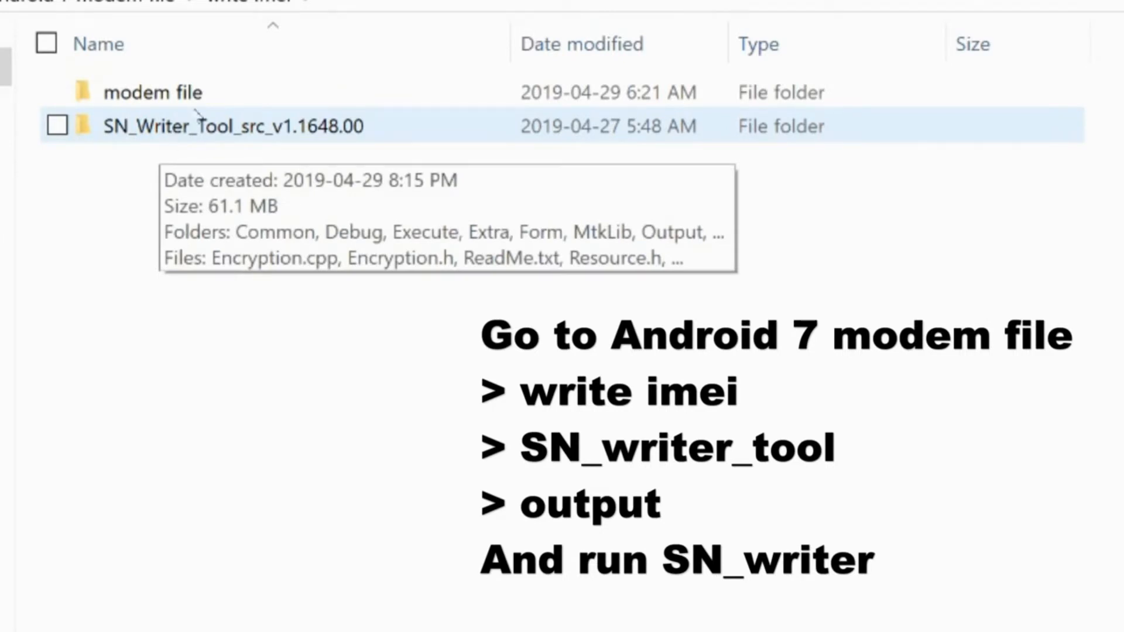
{"action": "double_click", "coordinate": [232, 127]}
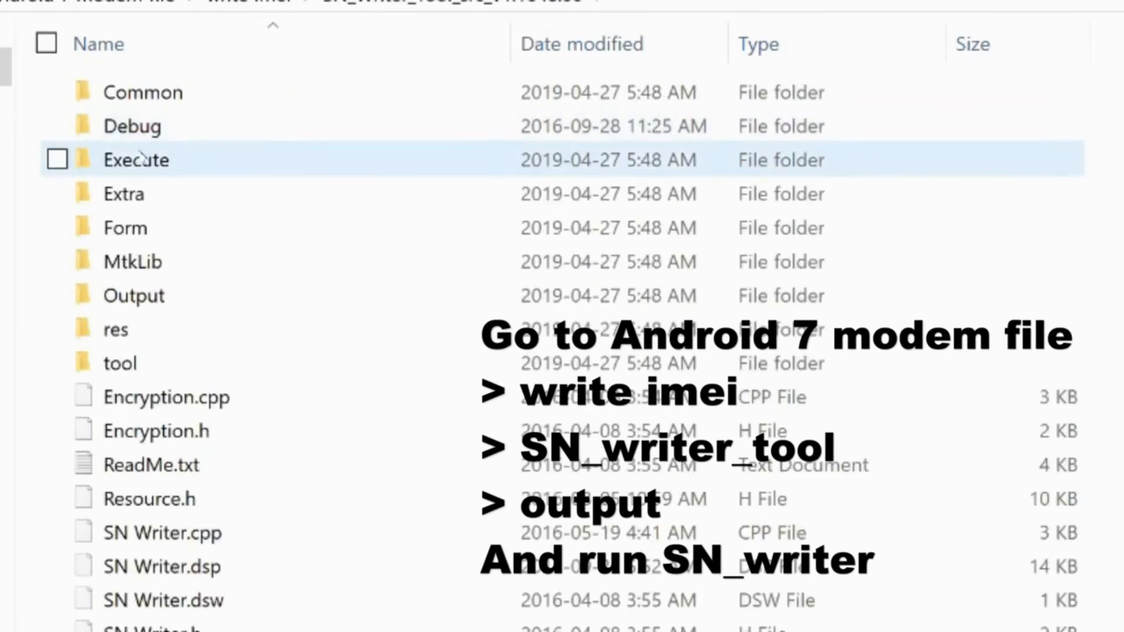
{"action": "left_click", "coordinate": [133, 295]}
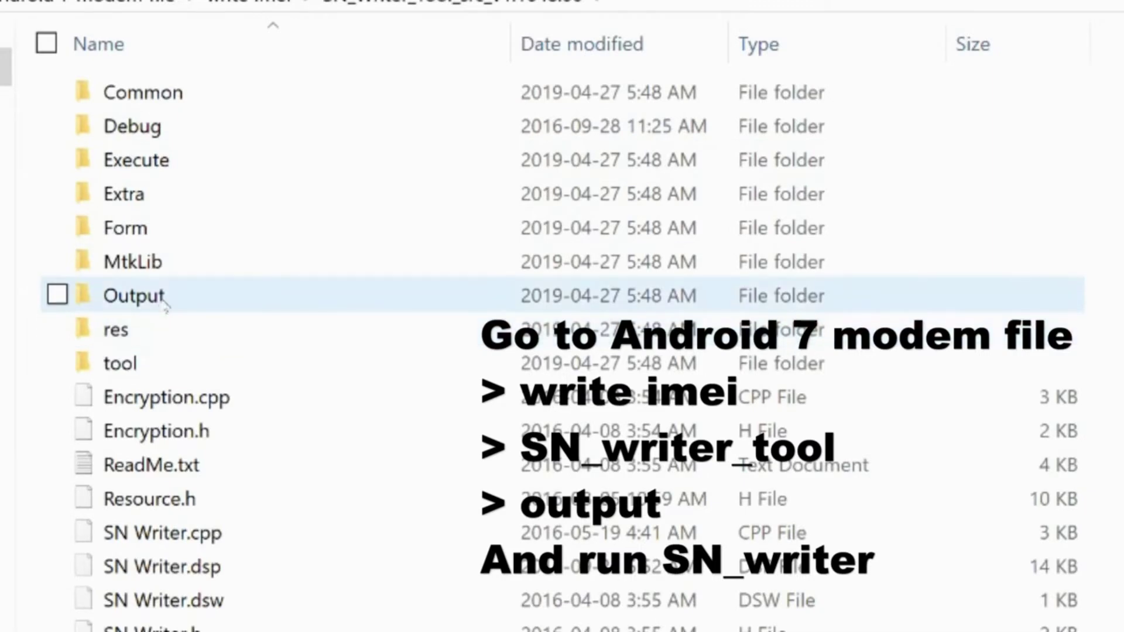
{"action": "double_click", "coordinate": [135, 295]}
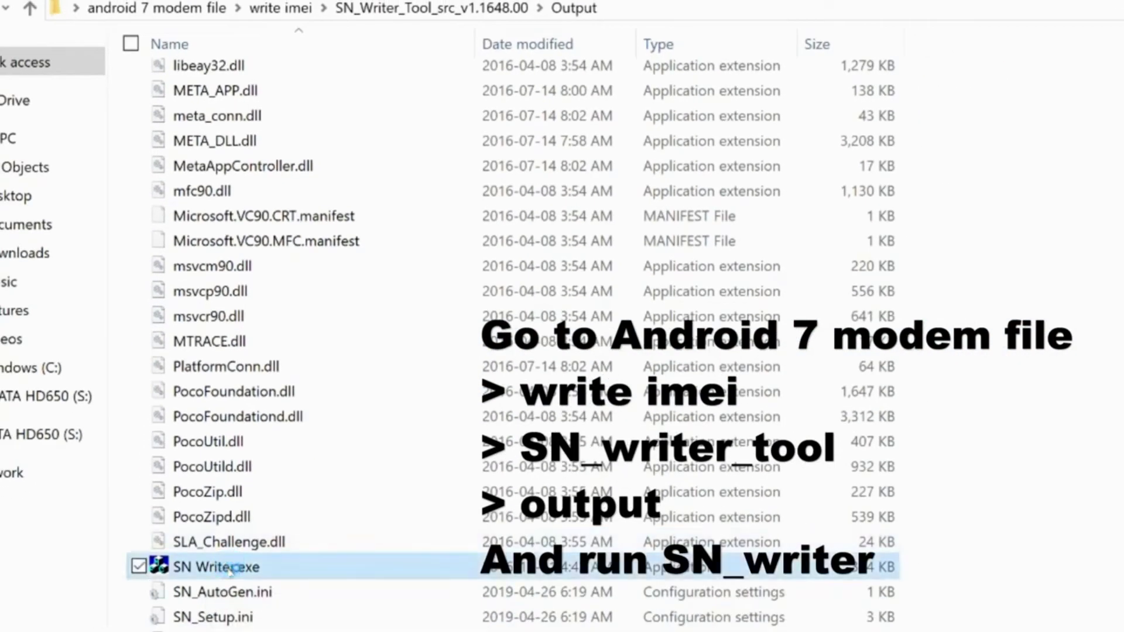
{"action": "double_click", "coordinate": [216, 566]}
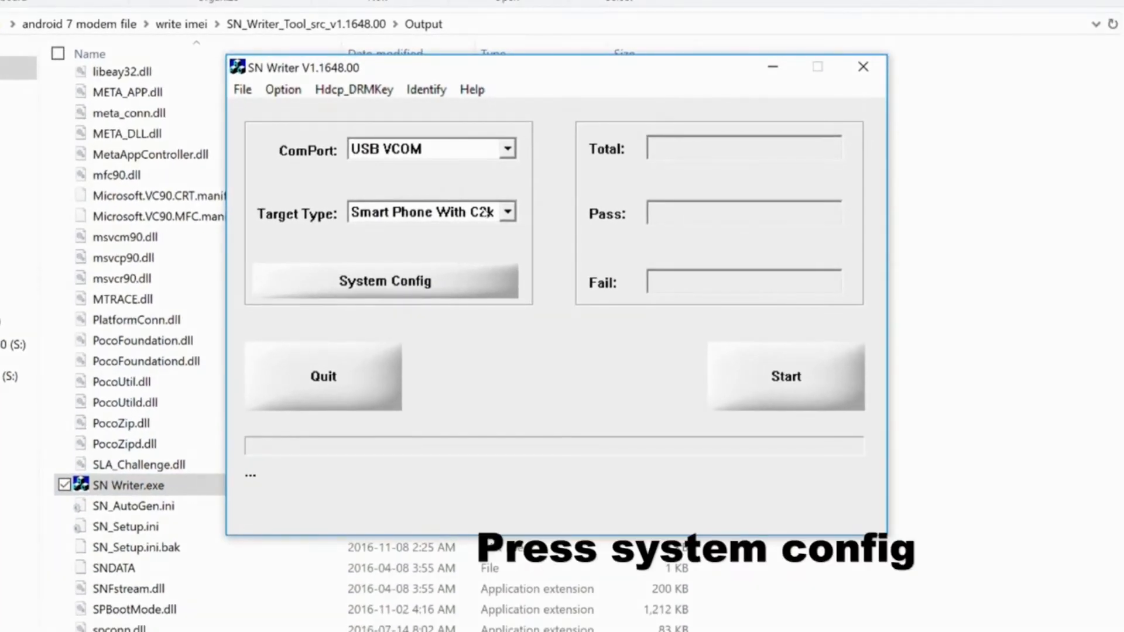
Step: In System Config, set MD1_DB and AP_DB to the write imei modem database files
{"action": "left_click", "coordinate": [384, 281]}
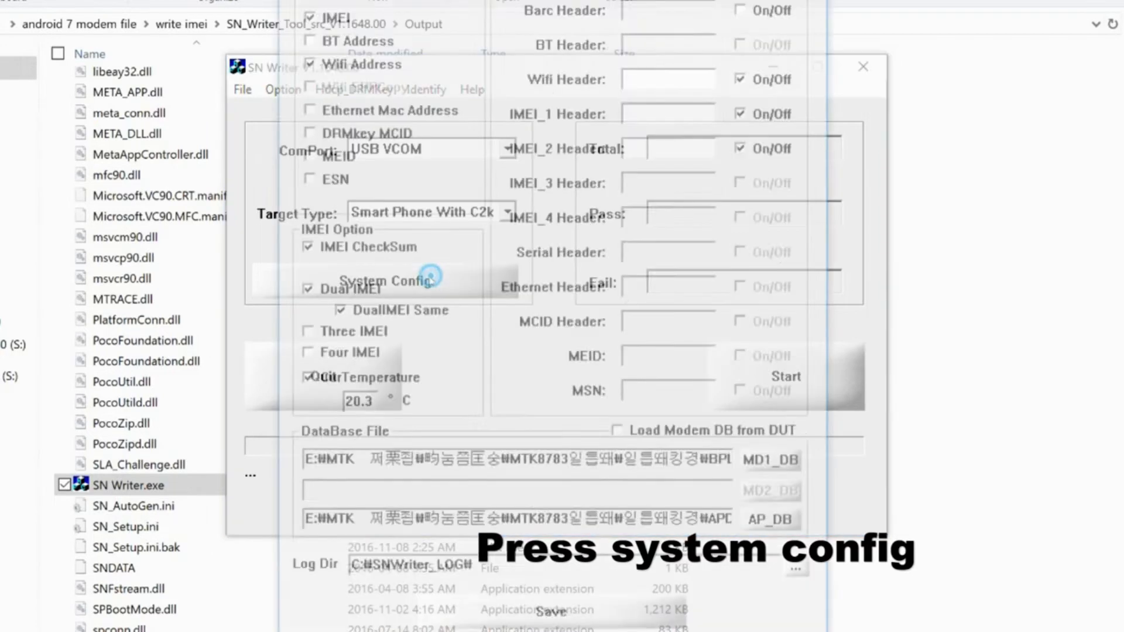
{"action": "left_click", "coordinate": [387, 280]}
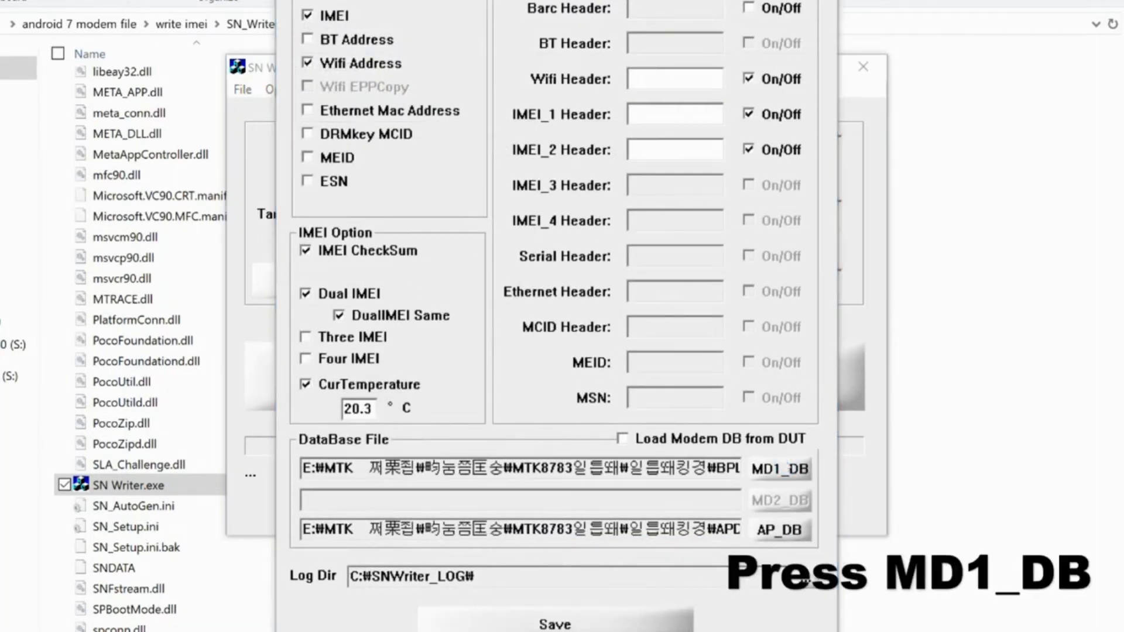
{"action": "left_click", "coordinate": [780, 469]}
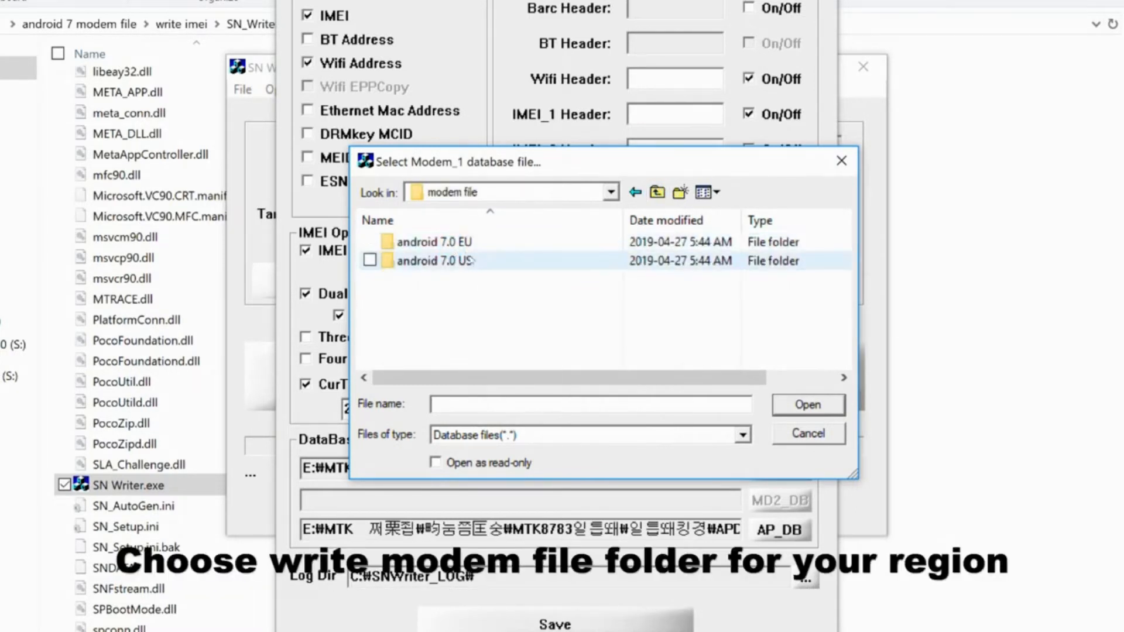
{"action": "double_click", "coordinate": [433, 260]}
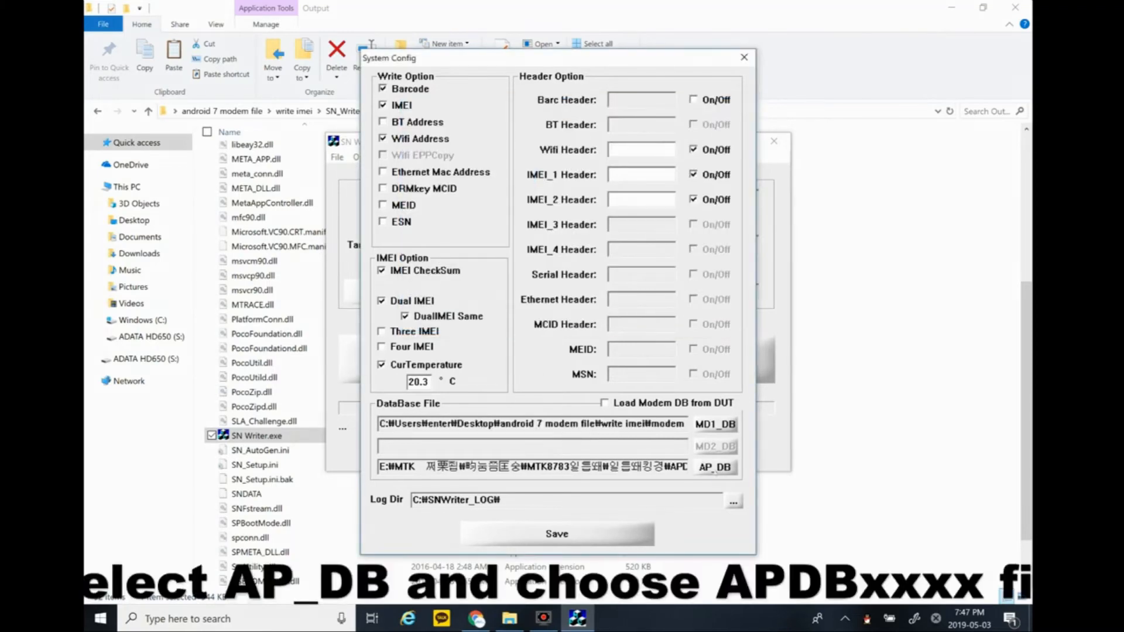
{"action": "left_click", "coordinate": [715, 466]}
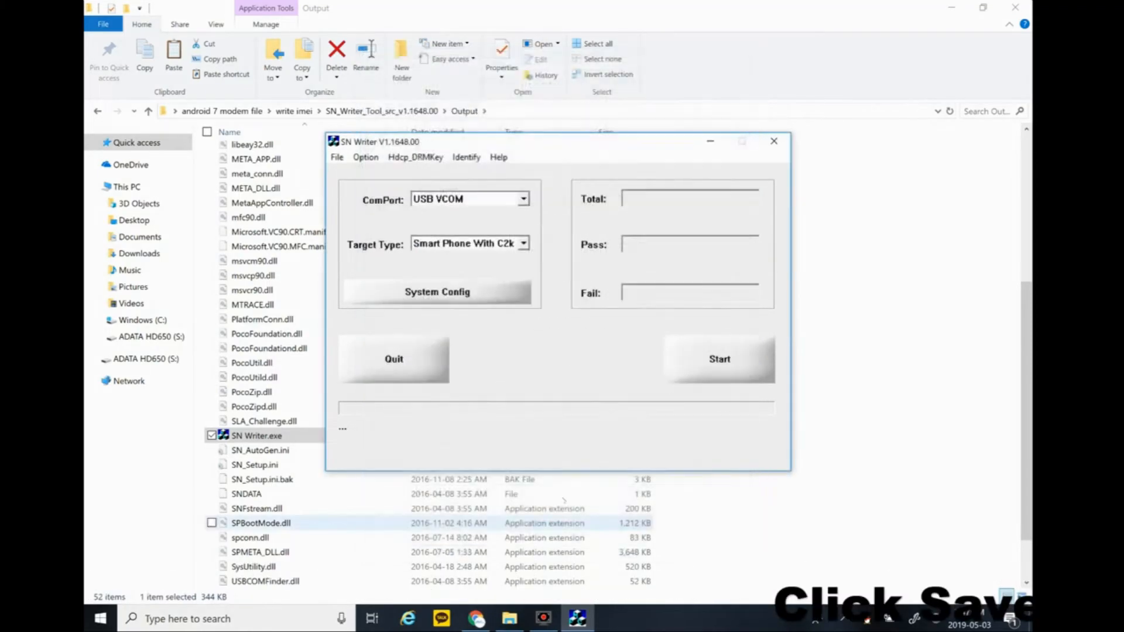
Step: Verify the database paths, save the configuration, and start writing
{"action": "left_click", "coordinate": [437, 292]}
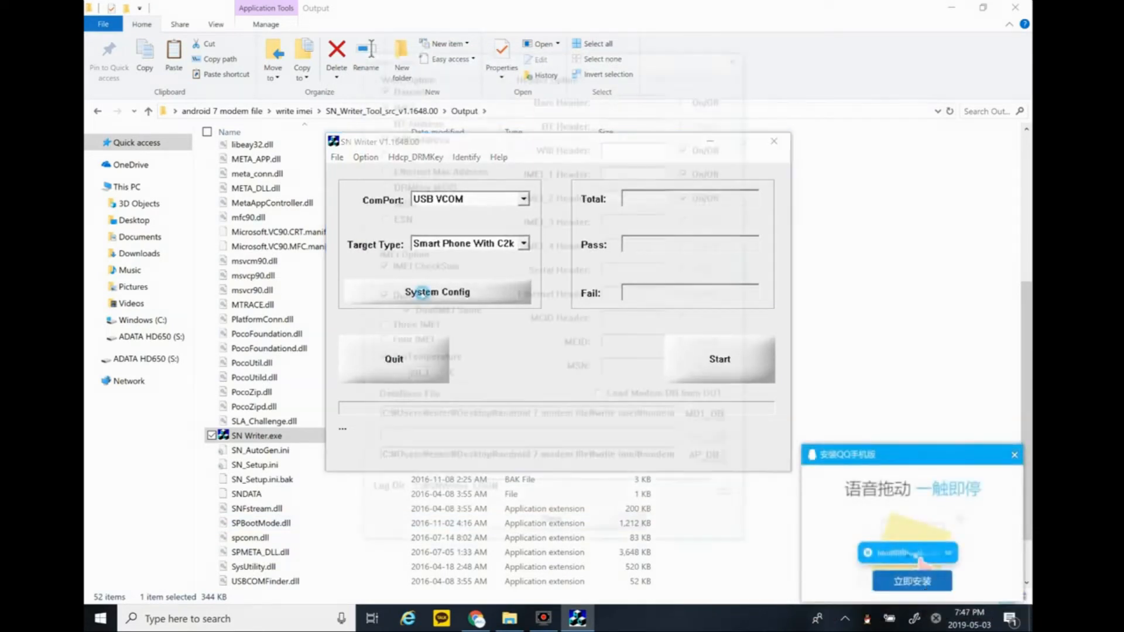
{"action": "left_click", "coordinate": [436, 292]}
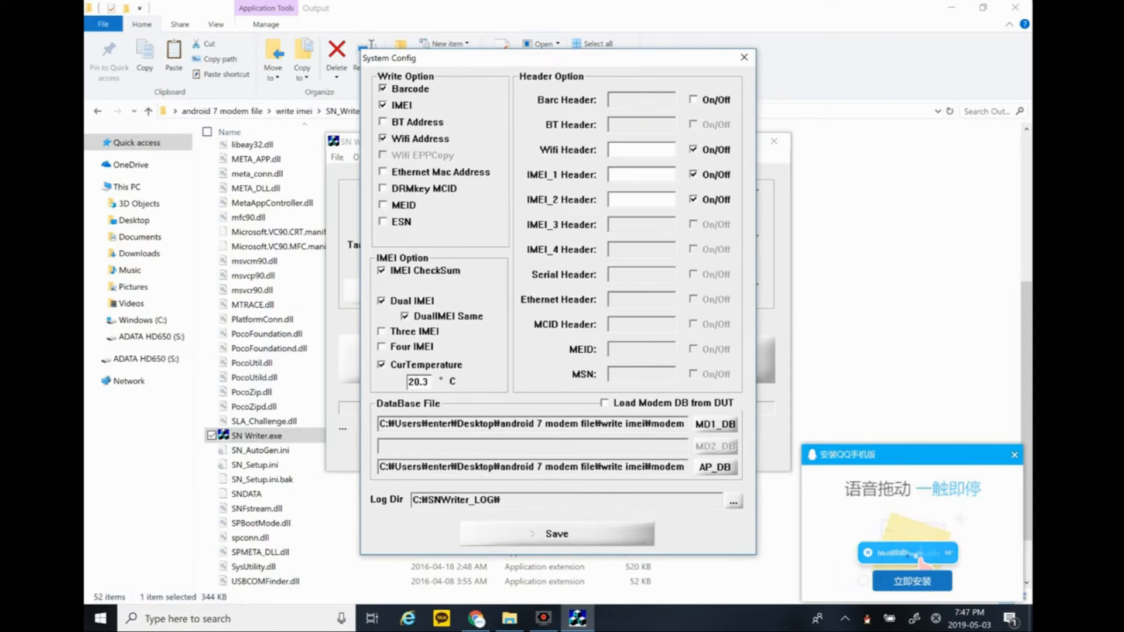
{"action": "left_click", "coordinate": [557, 533]}
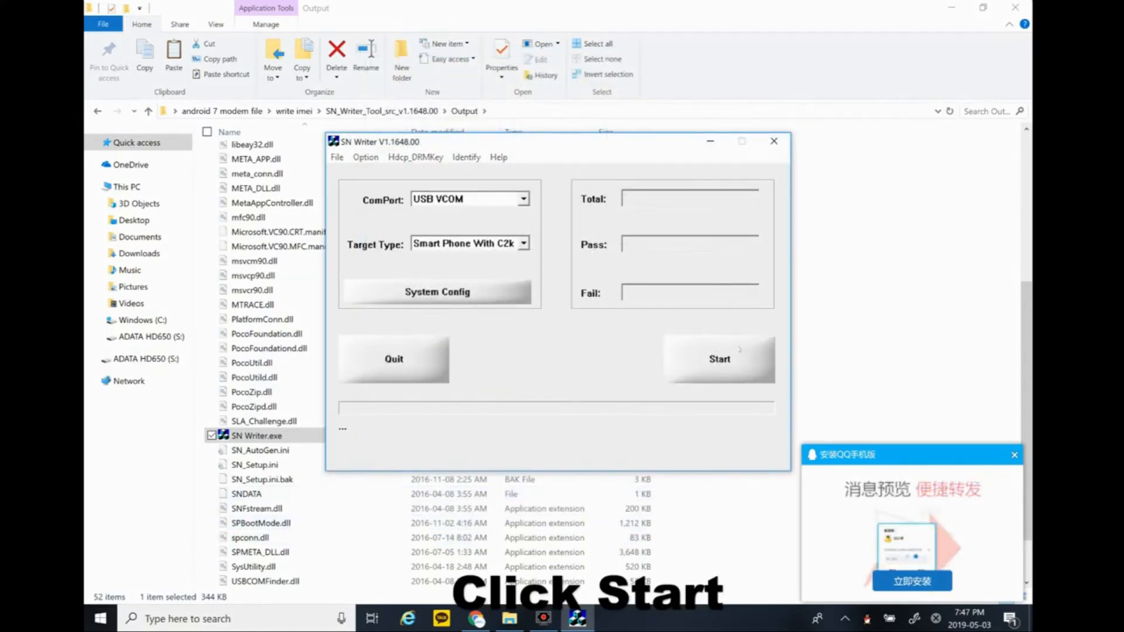
{"action": "left_click", "coordinate": [719, 358]}
{"action": "type", "text": "rs"}
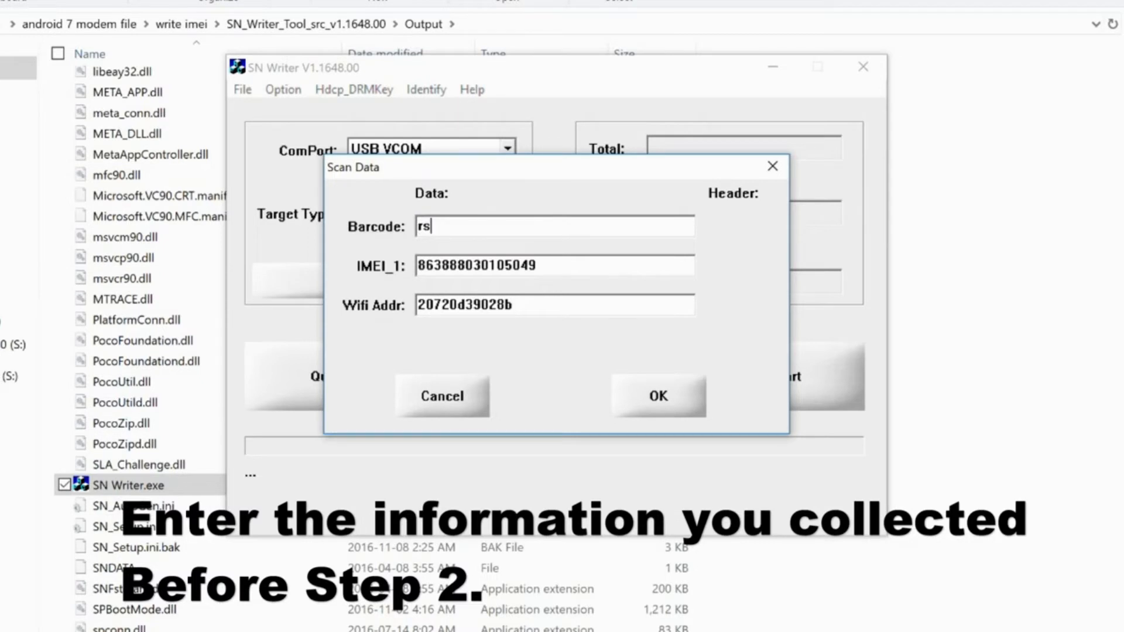
{"action": "type", "text": "010"}
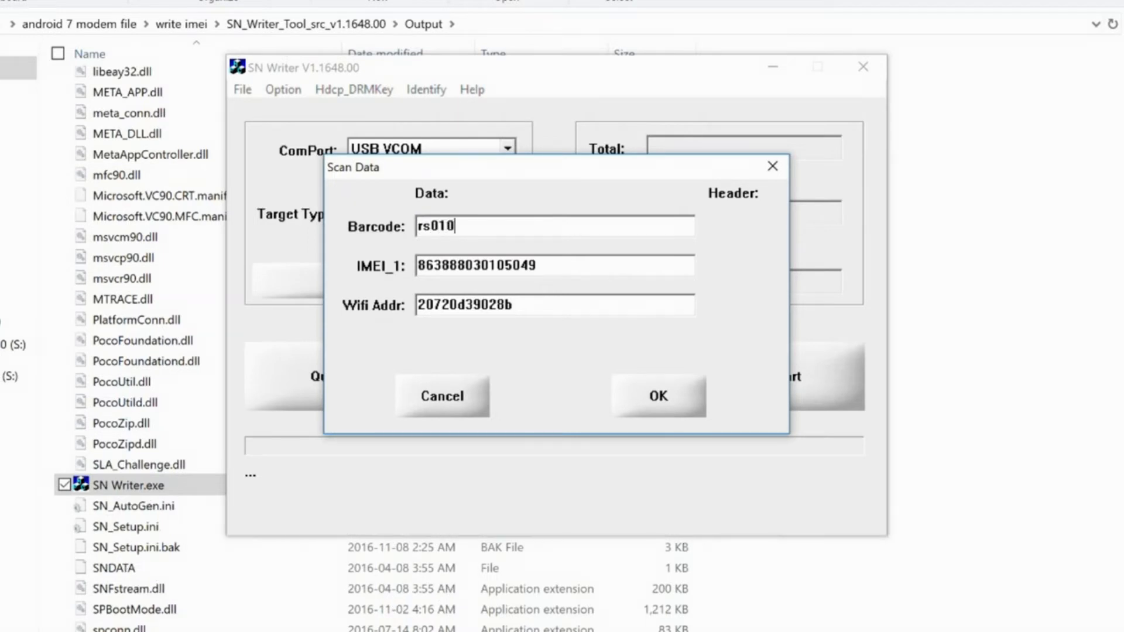
{"action": "type", "text": "818"}
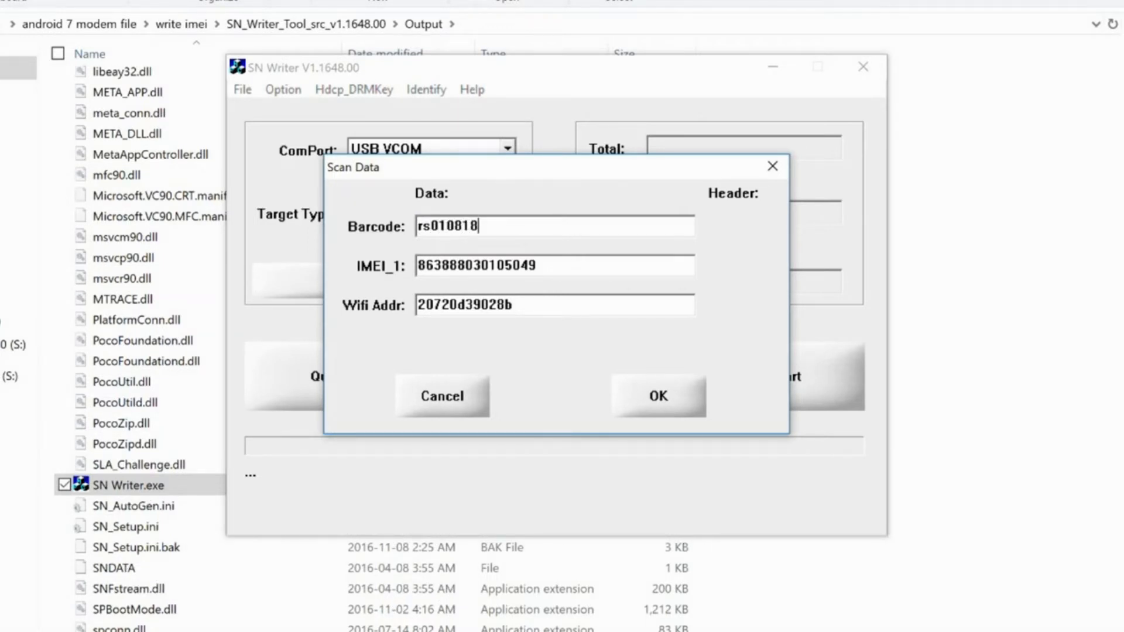
{"action": "type", "text": "06"}
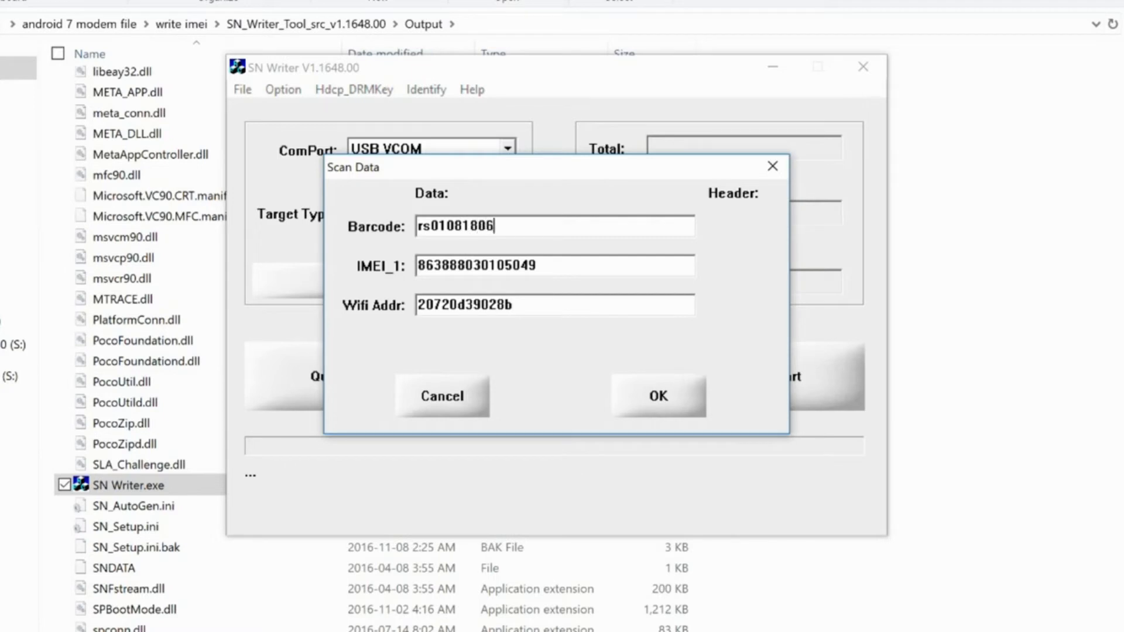
{"action": "type", "text": "00305"}
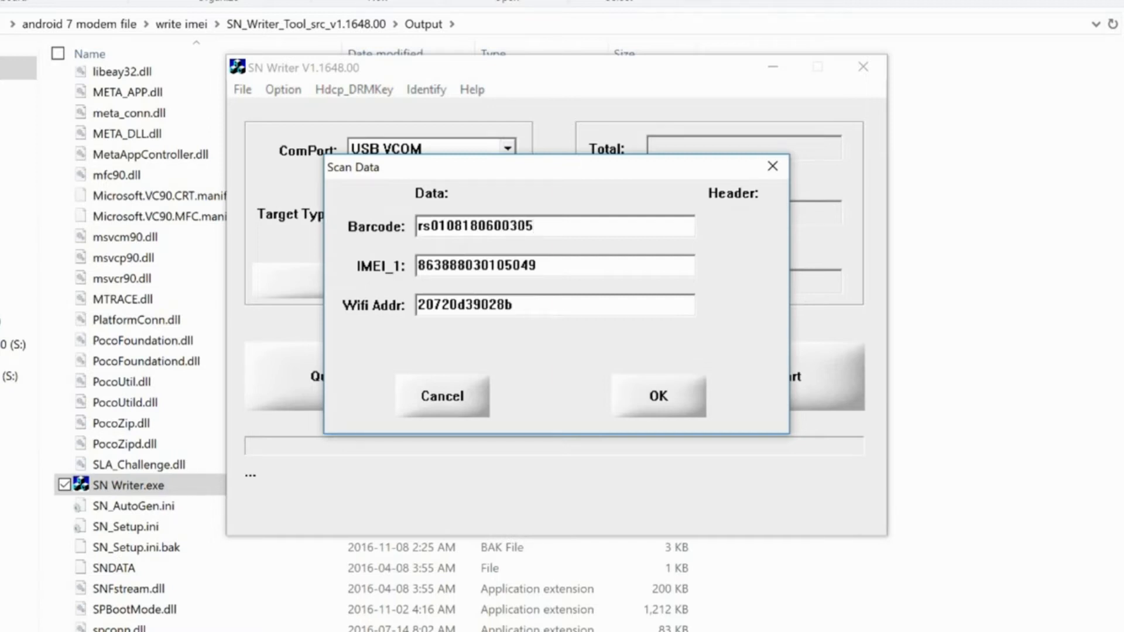
{"action": "left_click", "coordinate": [555, 226]}
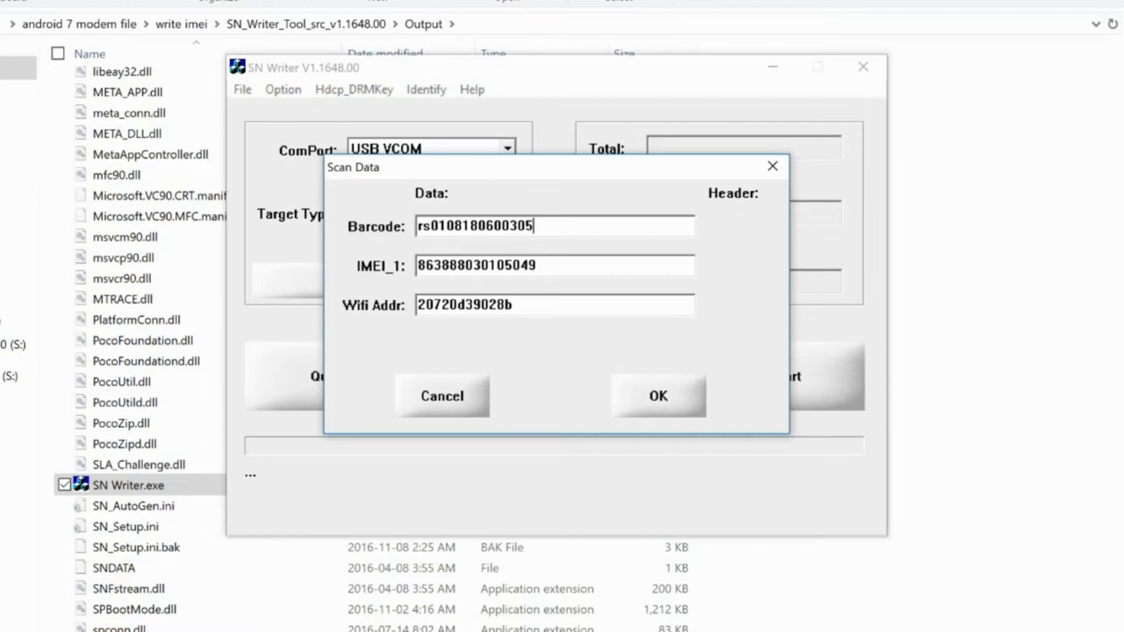
{"action": "triple_click", "coordinate": [476, 266]}
{"action": "type", "text": "863888"}
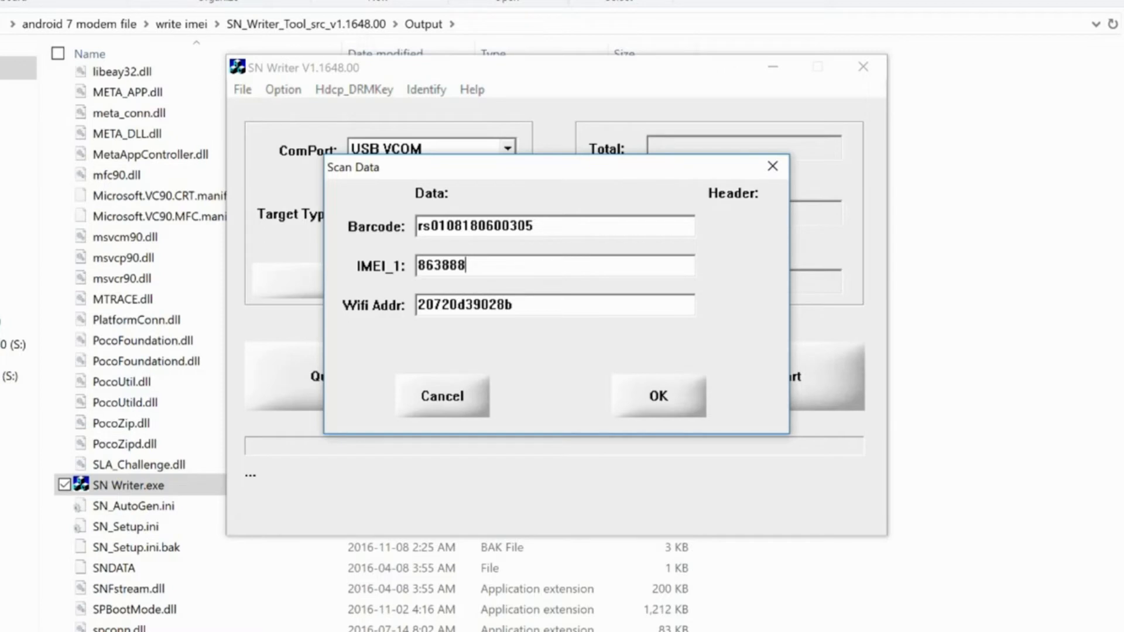
{"action": "type", "text": "030"}
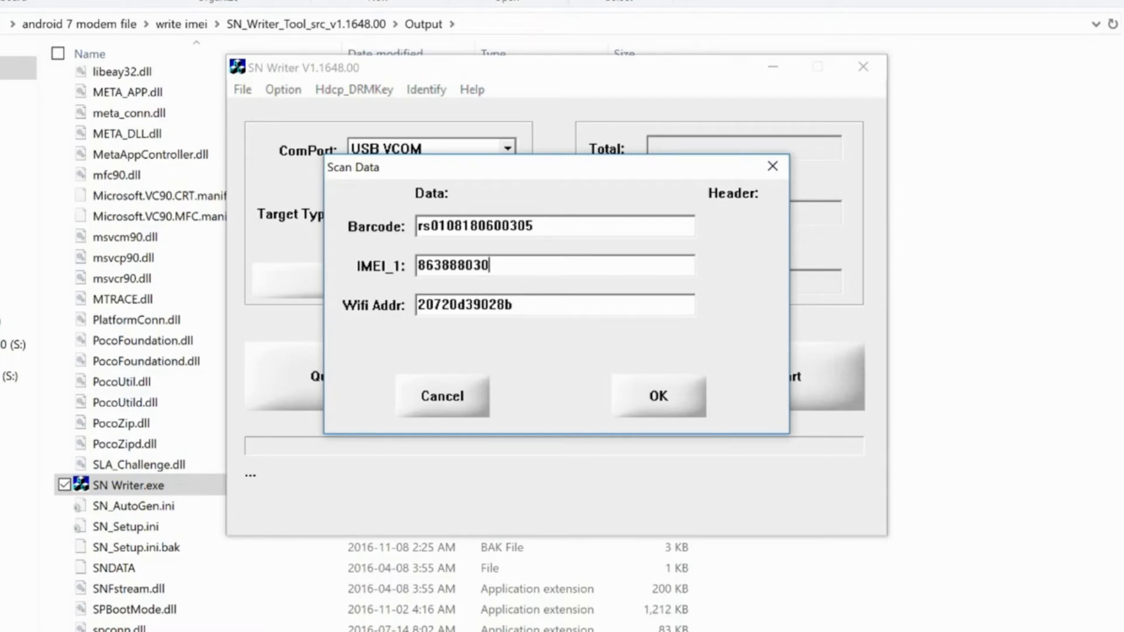
{"action": "type", "text": "108"}
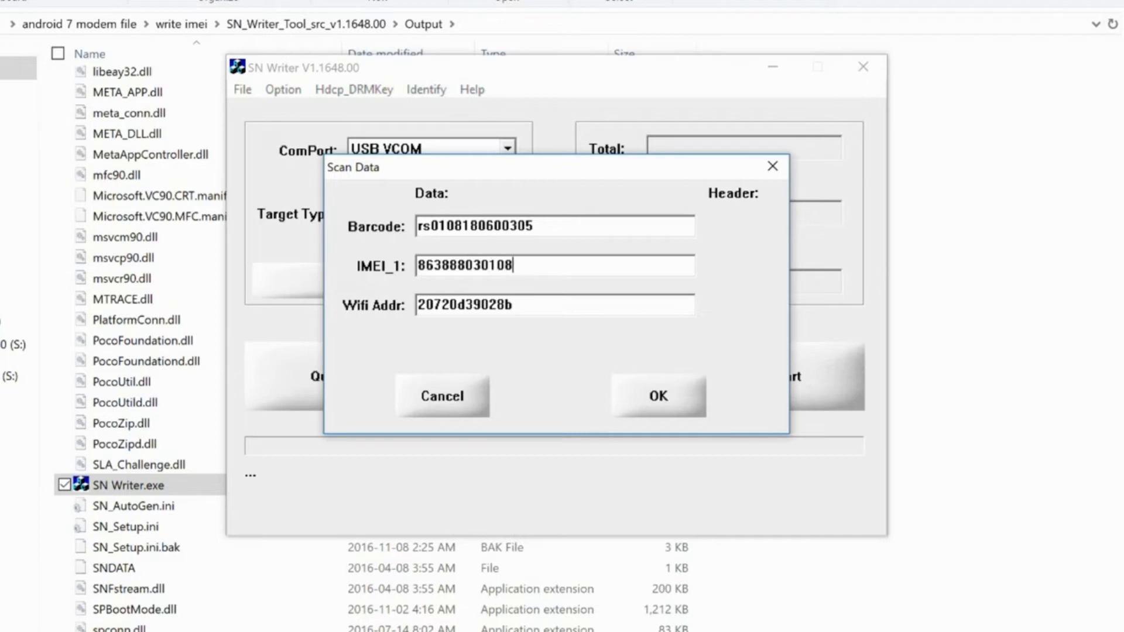
{"action": "type", "text": "280"}
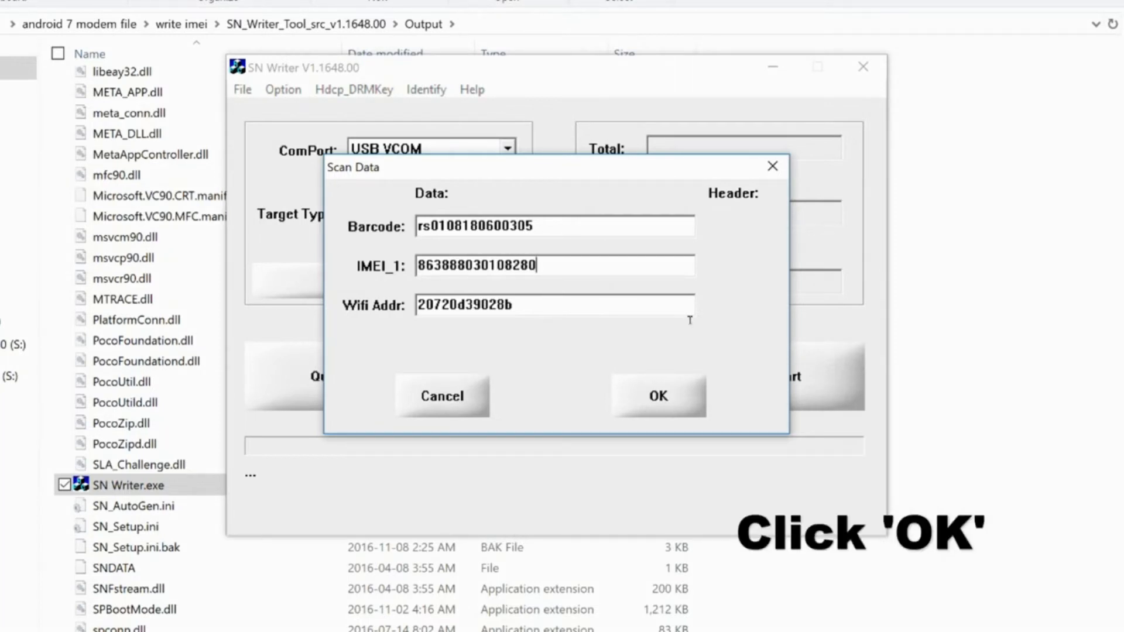
{"action": "left_click", "coordinate": [656, 395]}
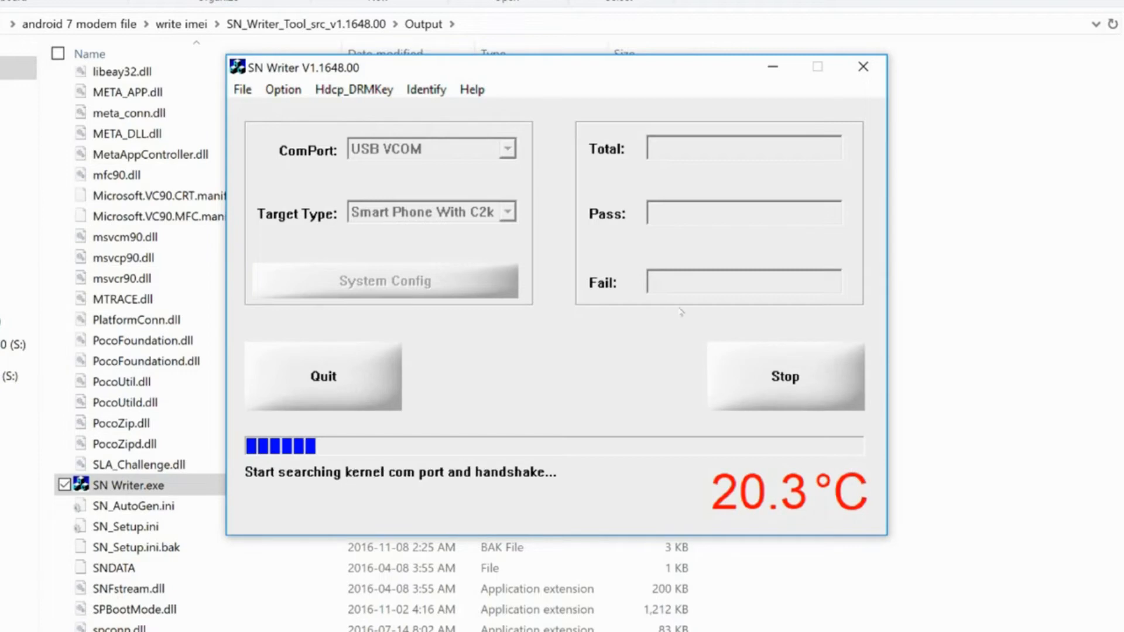
{"action": "mouse_move", "coordinate": [705, 279]}
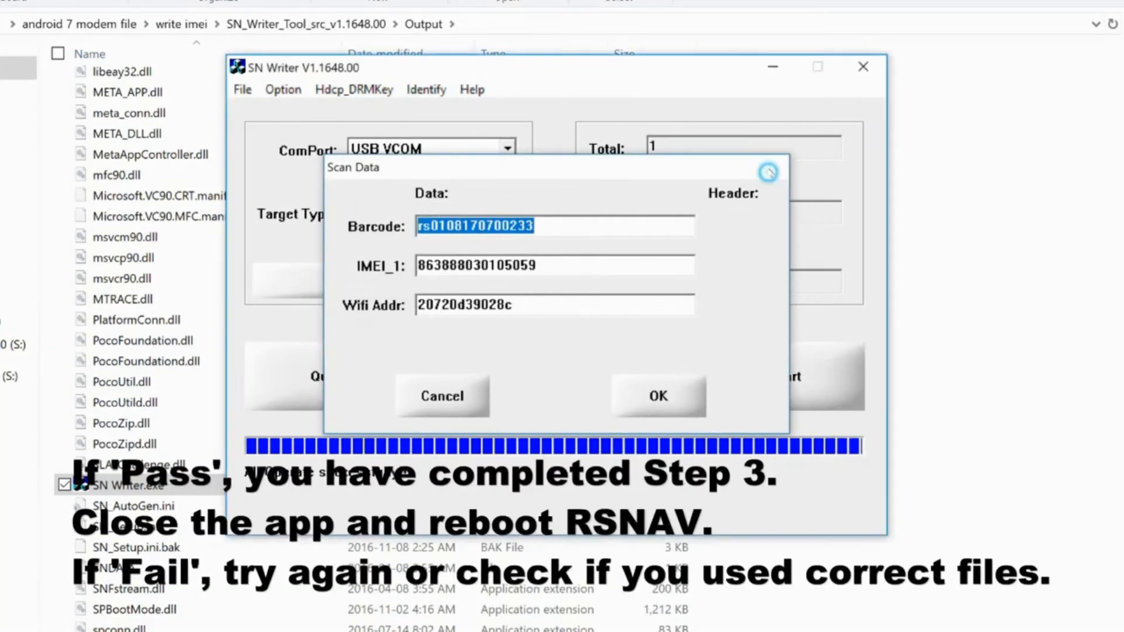
Step: After one unit finishes writing, close the next-device Scan Data prompt
{"action": "left_click", "coordinate": [657, 395]}
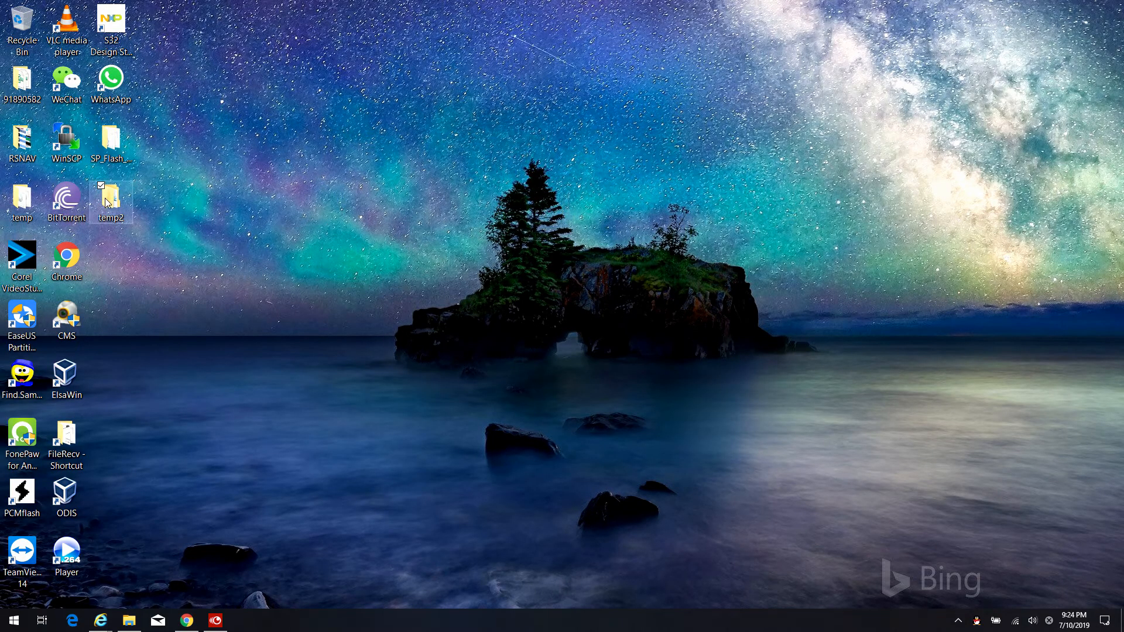
Step: Launch MauiMeta.exe from temp2 > android 7 modem file > calibrate > Maui META tool
{"action": "double_click", "coordinate": [109, 196]}
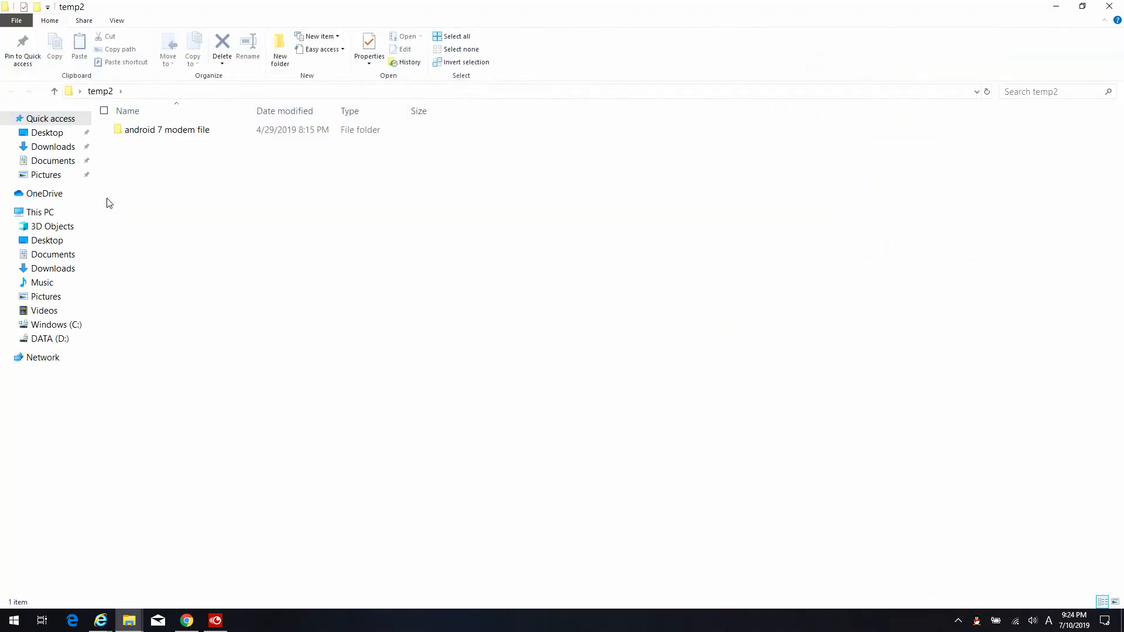
{"action": "double_click", "coordinate": [167, 130]}
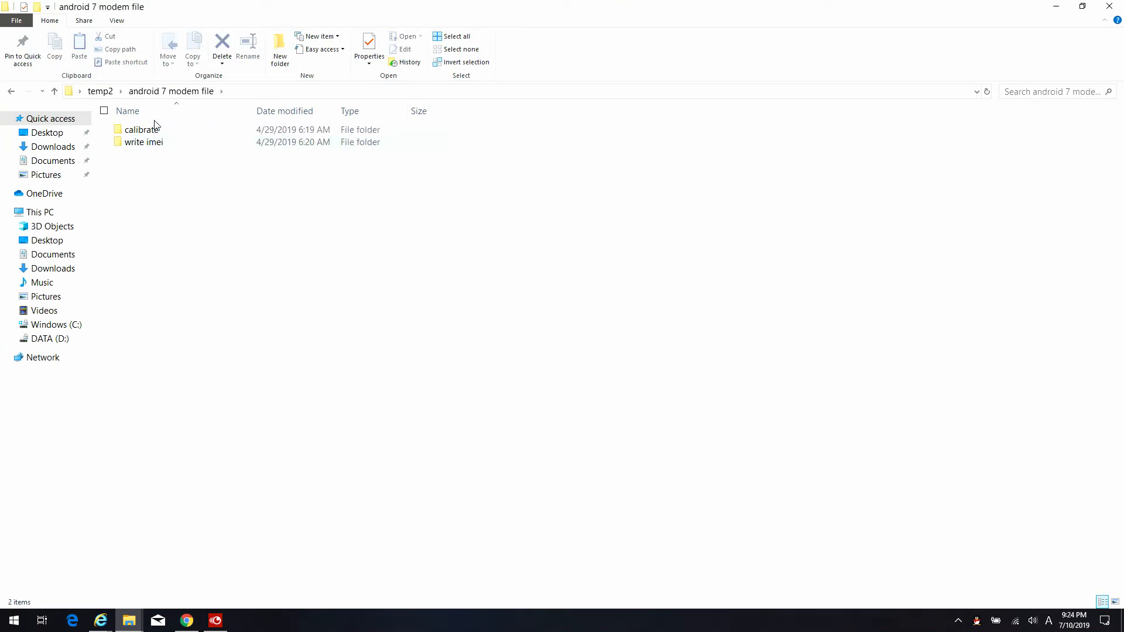
{"action": "double_click", "coordinate": [141, 130]}
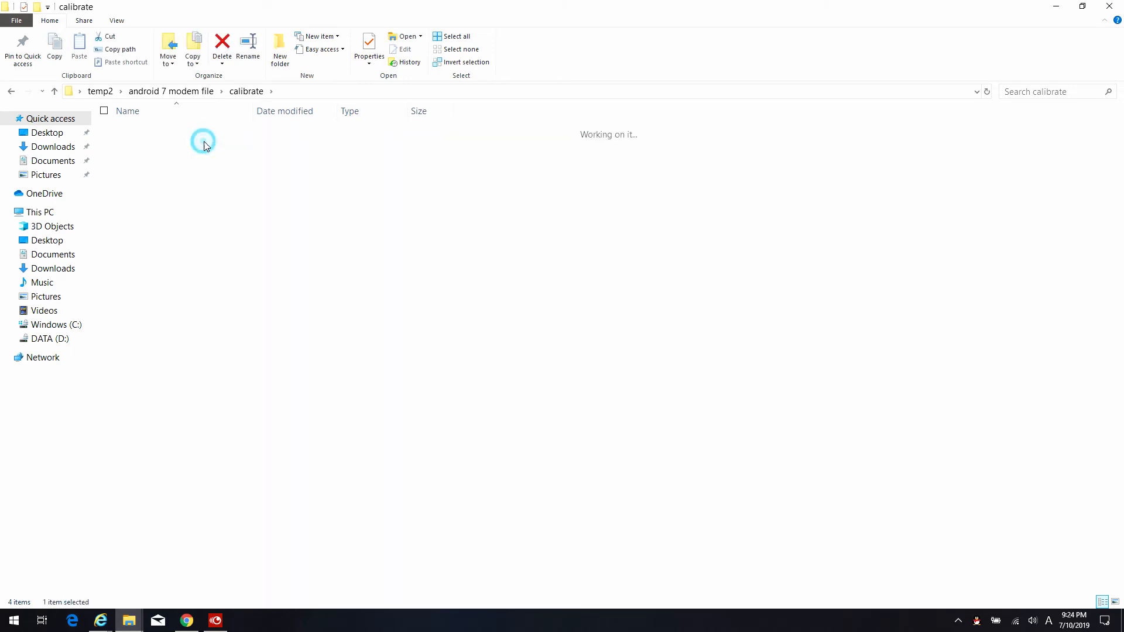
{"action": "double_click", "coordinate": [205, 140]}
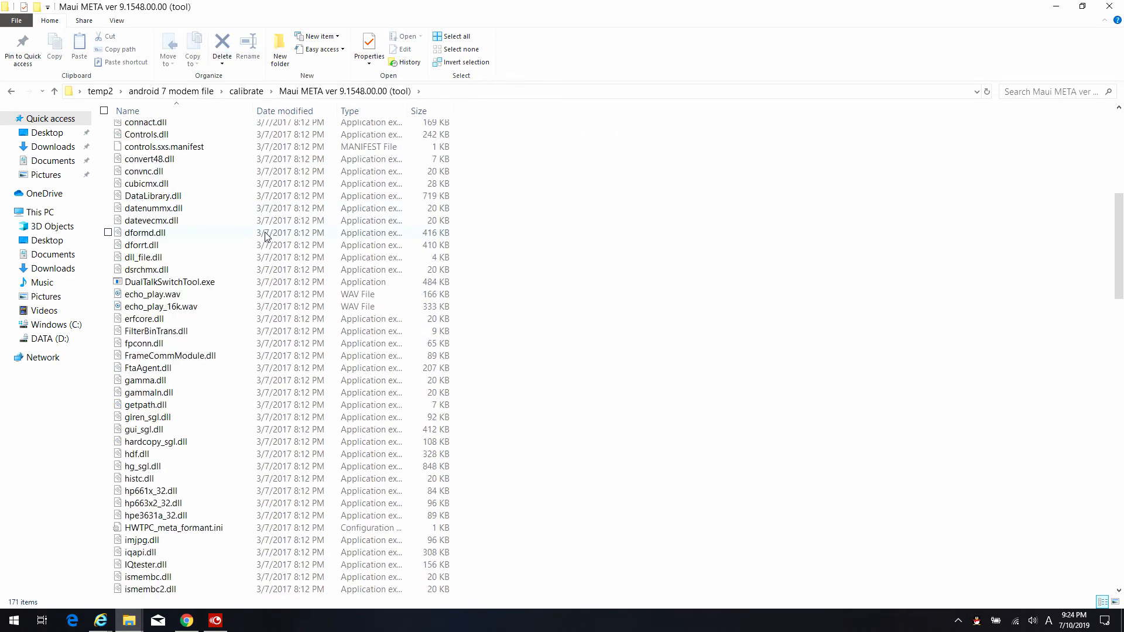
{"action": "scroll", "scroll_direction": "down", "scroll_amount": 3}
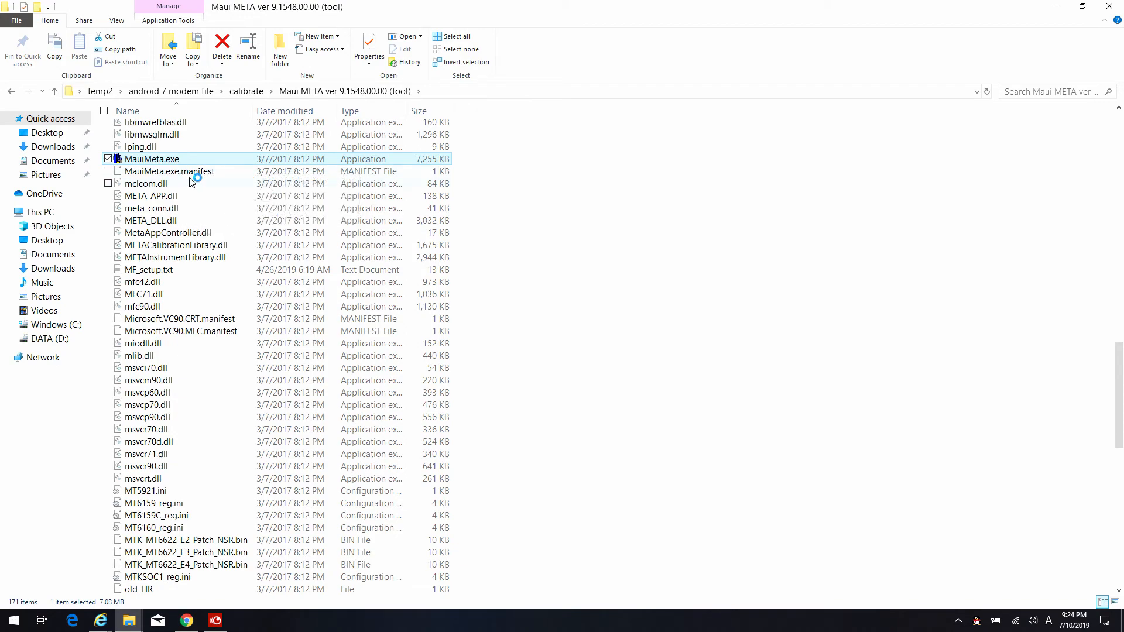
{"action": "double_click", "coordinate": [150, 159]}
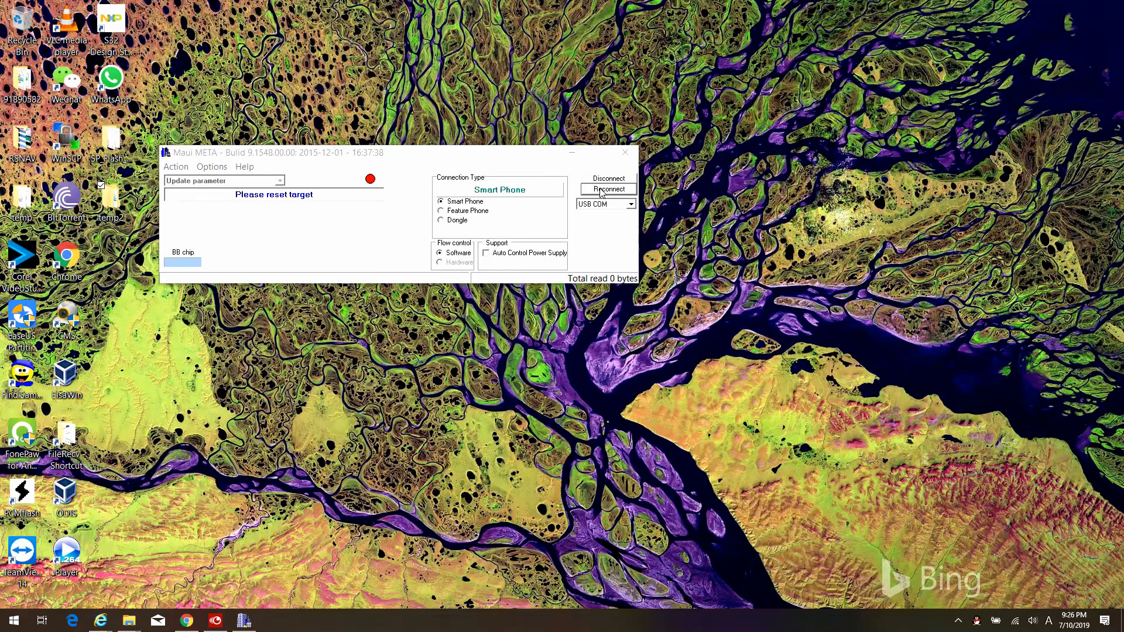
Step: Connect to the MTK_BB target with MT6169 RF and open the modem settings list
{"action": "left_click", "coordinate": [608, 188]}
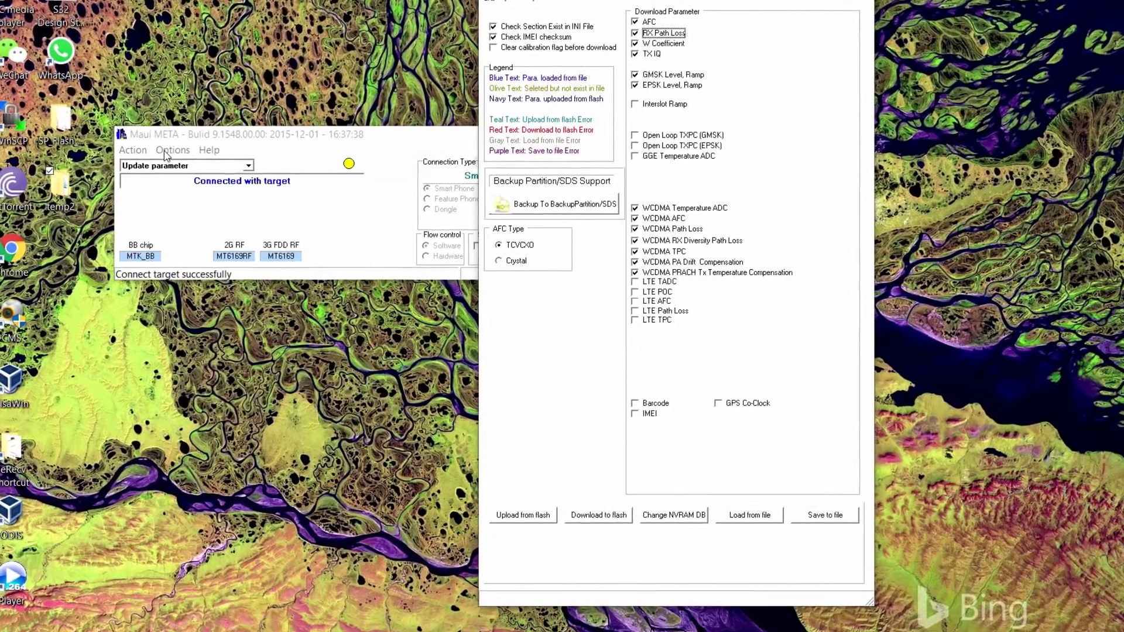
{"action": "left_click", "coordinate": [172, 150]}
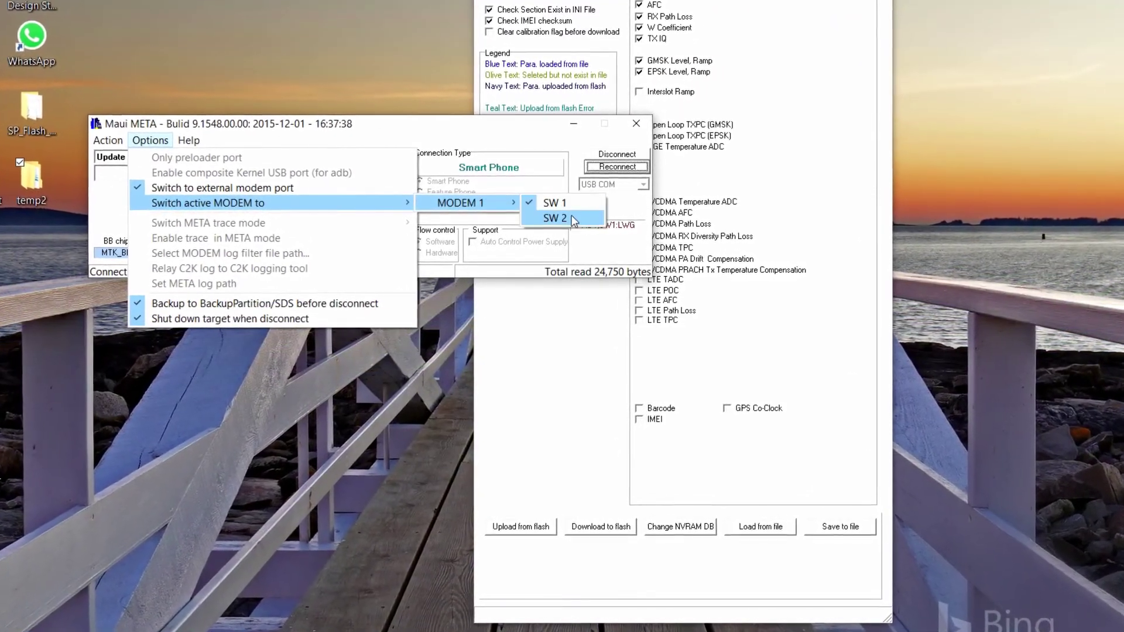
Step: Switch to SW 2 and load the lwg_n NVRAM database from calibrate\Android 7.0 US
{"action": "left_click", "coordinate": [556, 219]}
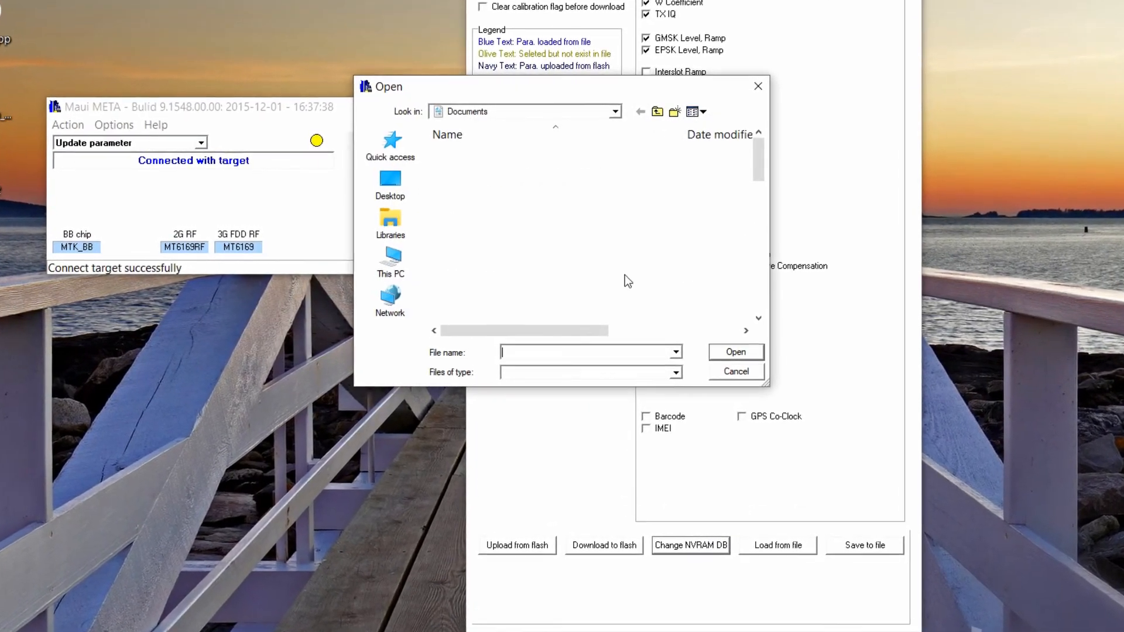
{"action": "left_click", "coordinate": [390, 185]}
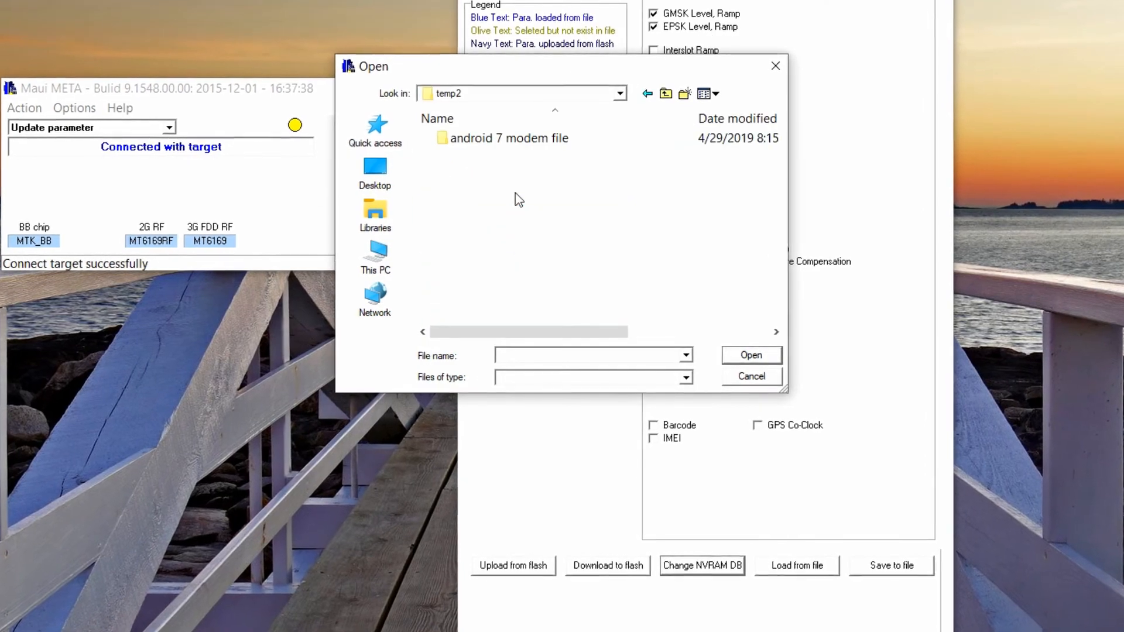
{"action": "double_click", "coordinate": [509, 138]}
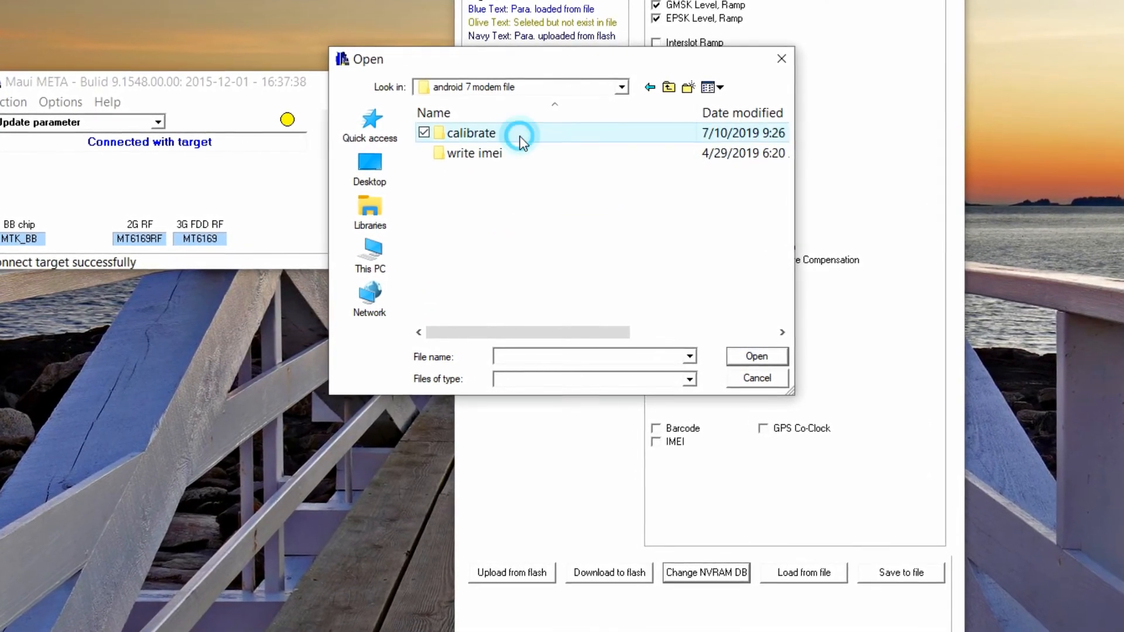
{"action": "double_click", "coordinate": [471, 133]}
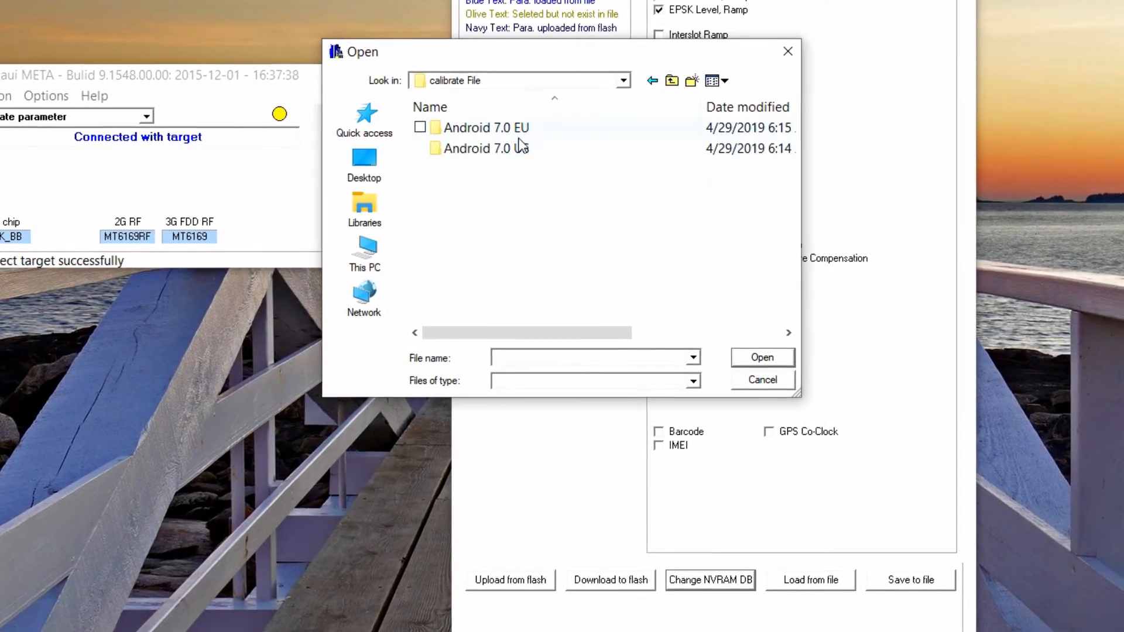
{"action": "double_click", "coordinate": [486, 149]}
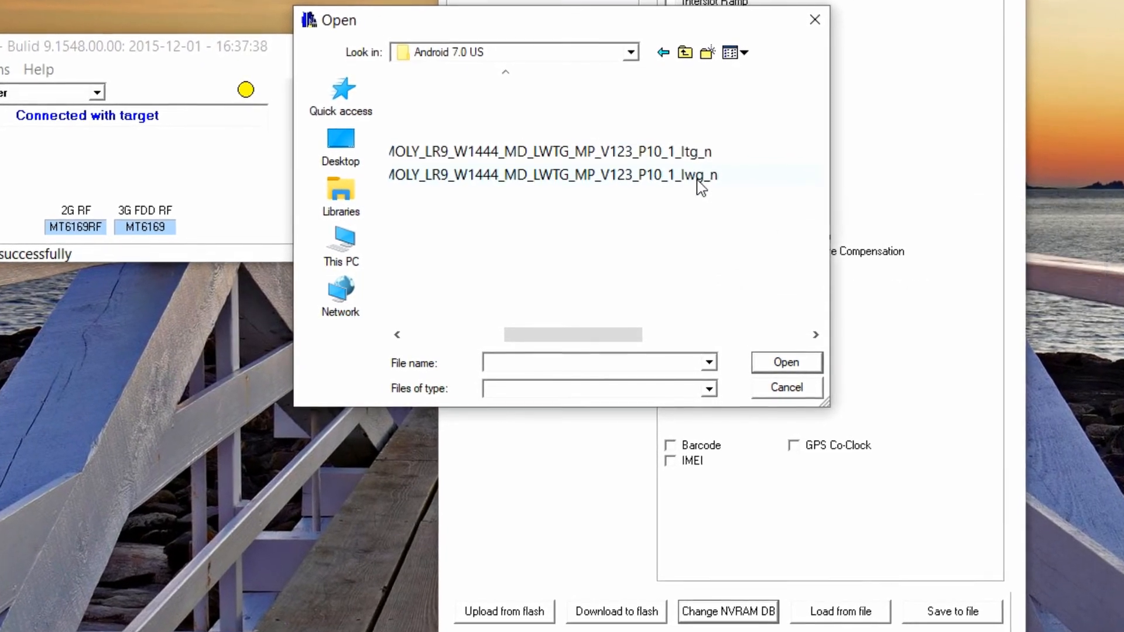
{"action": "left_click", "coordinate": [786, 387]}
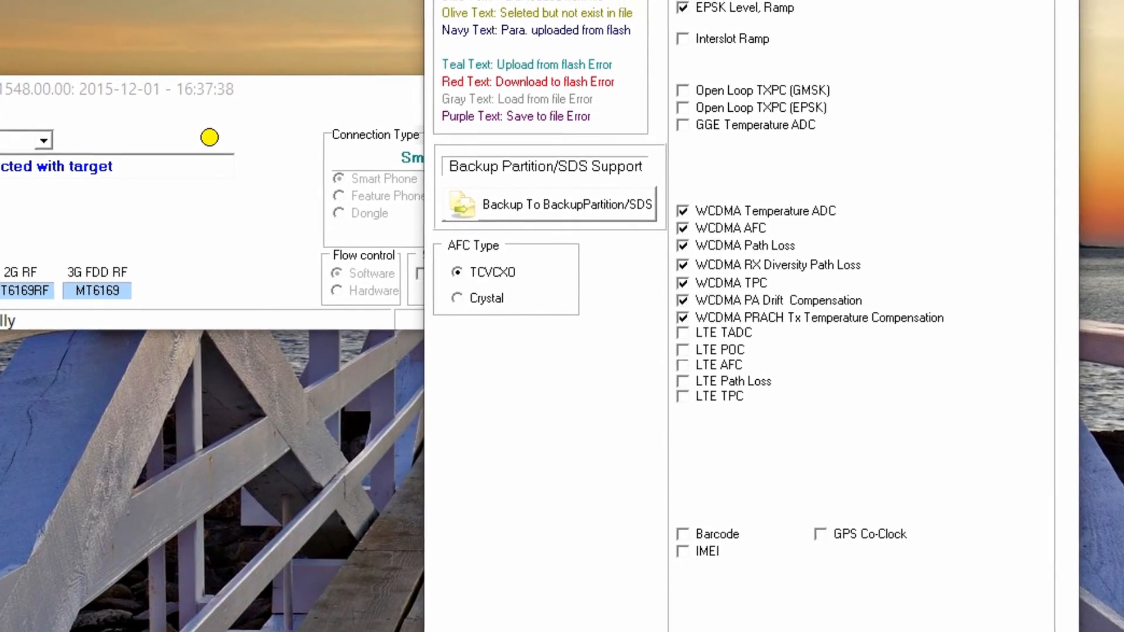
{"action": "scroll", "scroll_direction": "down", "scroll_amount": 3}
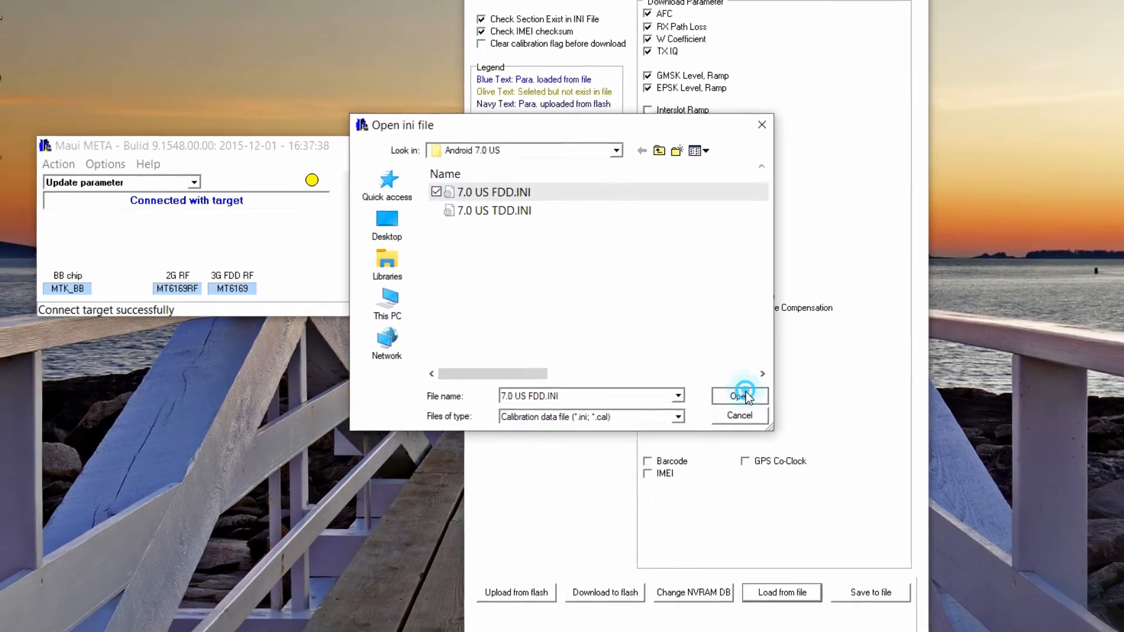
Step: Load 7.0 US FDD.INI, leave out Barcode and IMEI, and download it to flash
{"action": "left_click", "coordinate": [739, 396]}
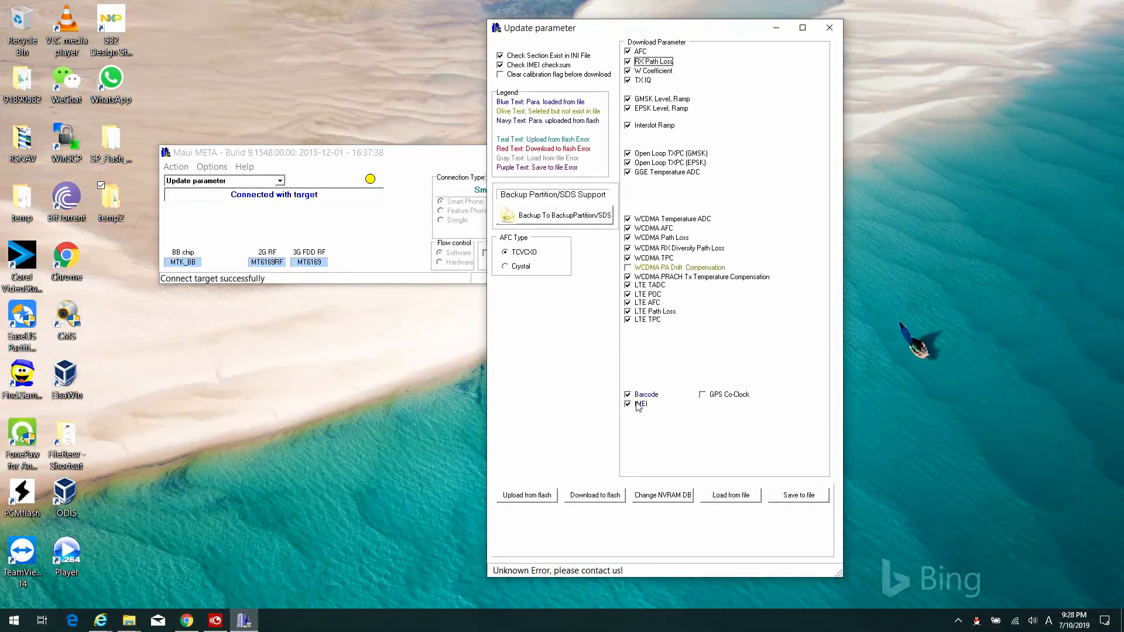
{"action": "mouse_move", "coordinate": [636, 402]}
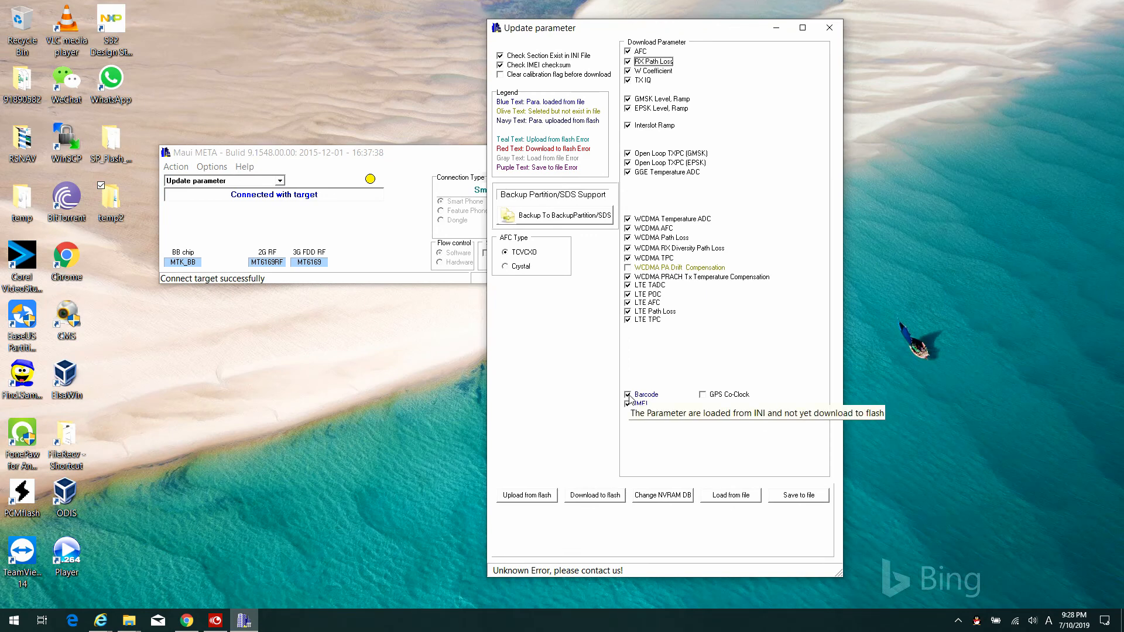
{"action": "left_click", "coordinate": [629, 394]}
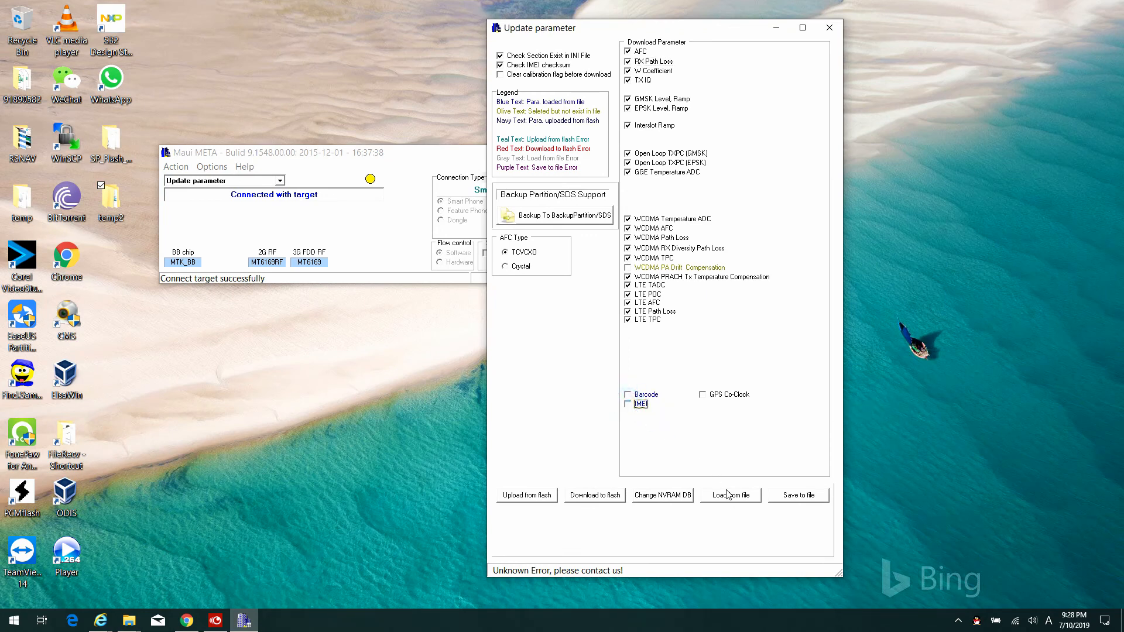
{"action": "left_click", "coordinate": [731, 495]}
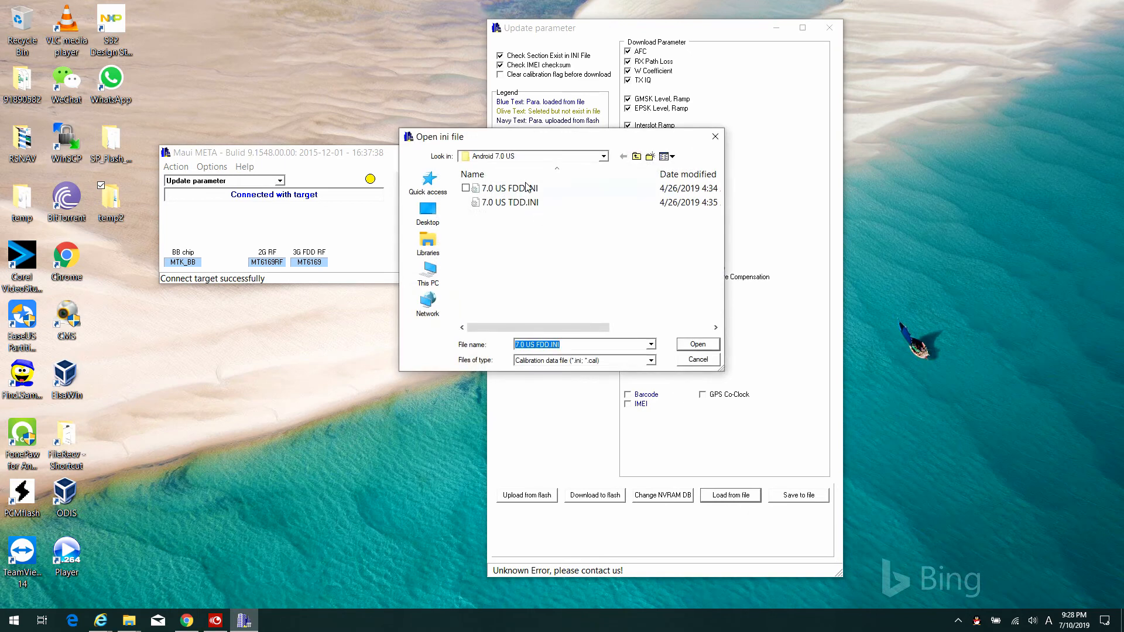
{"action": "left_click", "coordinate": [696, 344]}
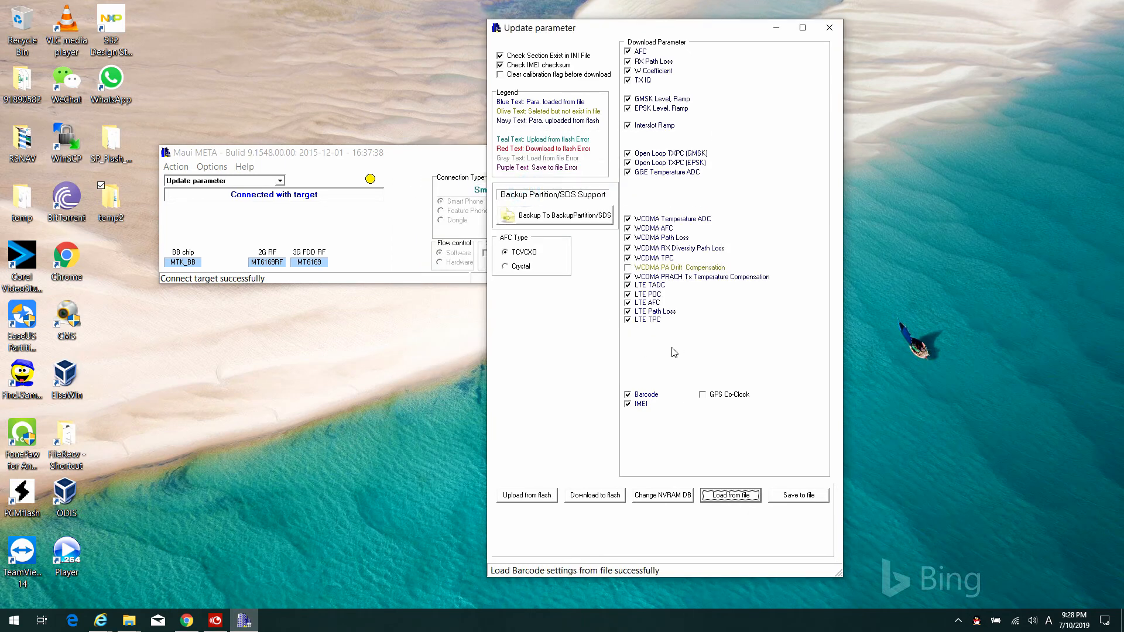
{"action": "mouse_move", "coordinate": [641, 394]}
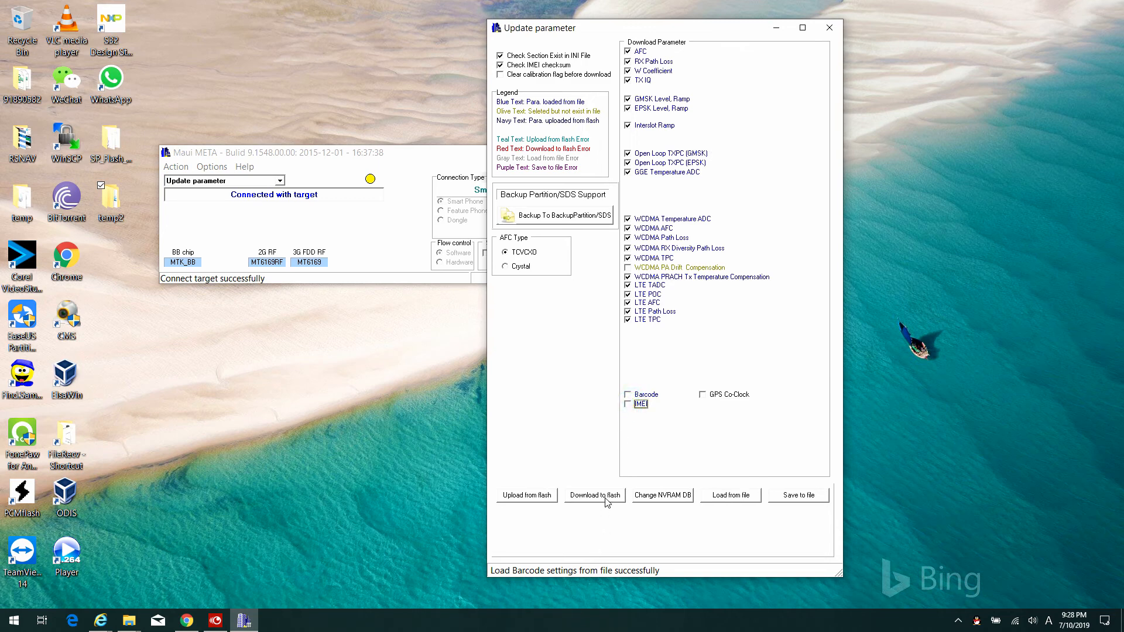
{"action": "left_click", "coordinate": [595, 495]}
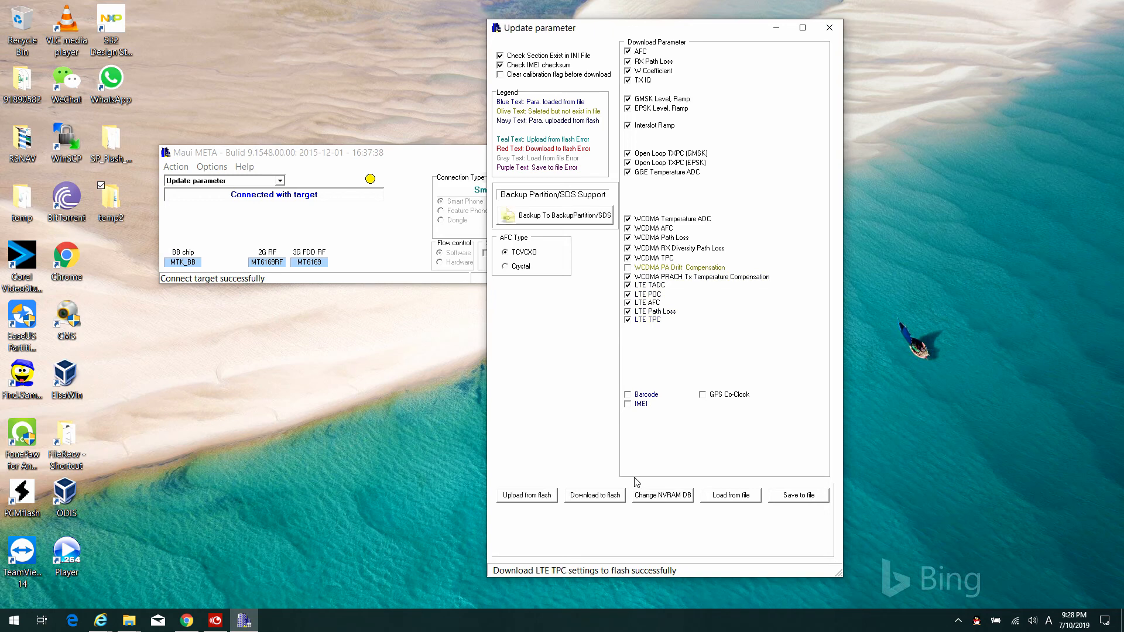
{"action": "mouse_move", "coordinate": [742, 476]}
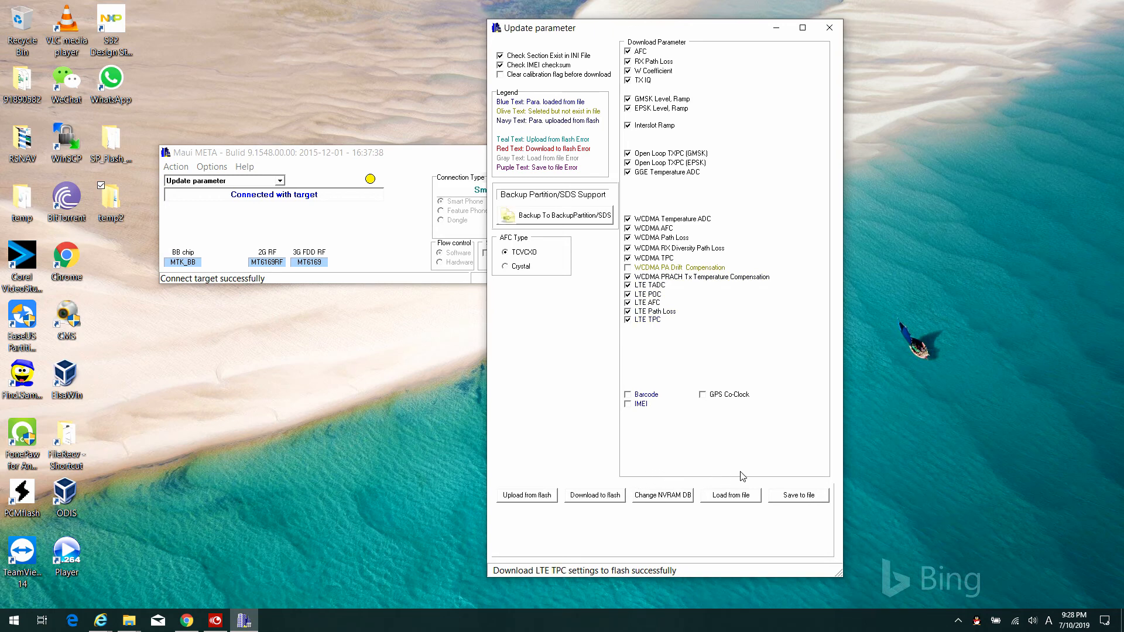
{"action": "mouse_move", "coordinate": [811, 349]}
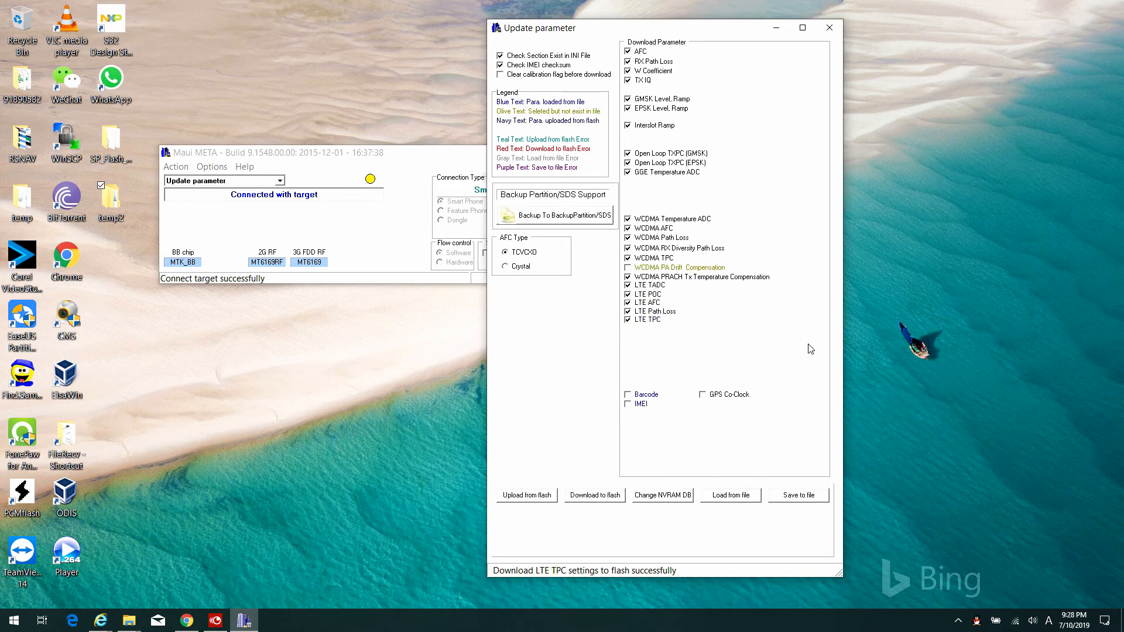
{"action": "left_click", "coordinate": [212, 166]}
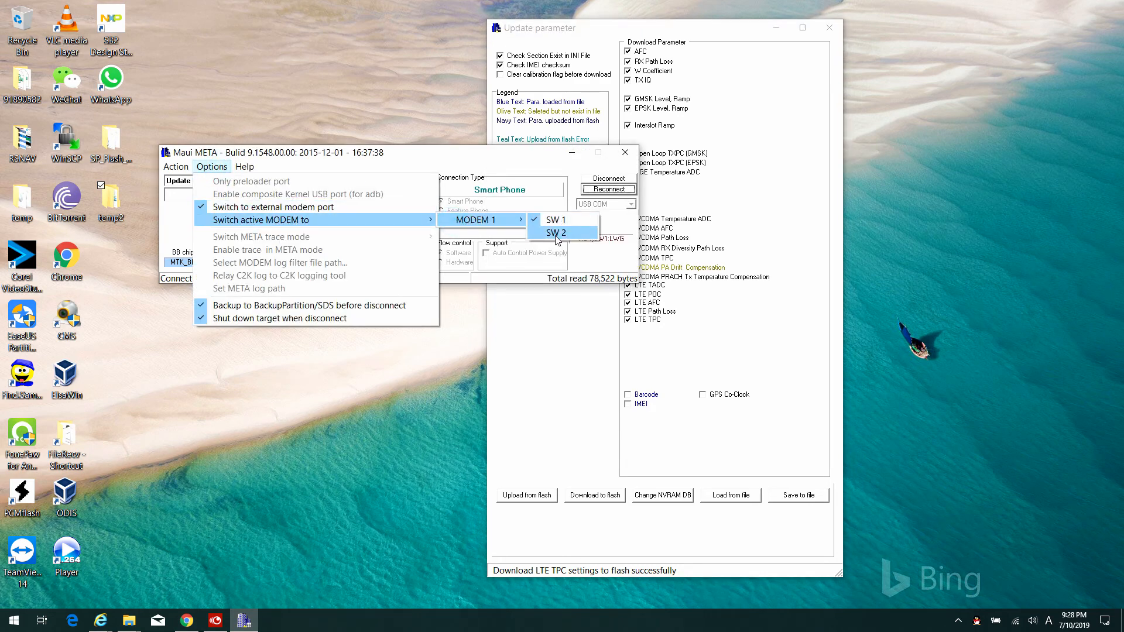
Step: Set MODEM 1 SW 2 active and change the NVRAM database to the ltg file
{"action": "left_click", "coordinate": [555, 220]}
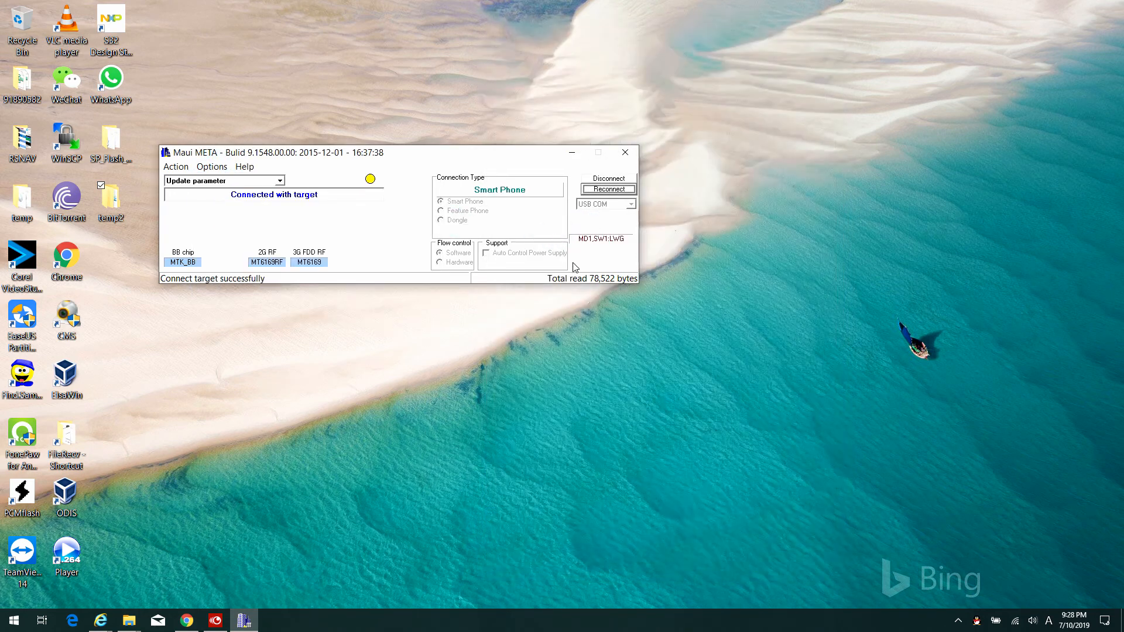
{"action": "mouse_move", "coordinate": [581, 295]}
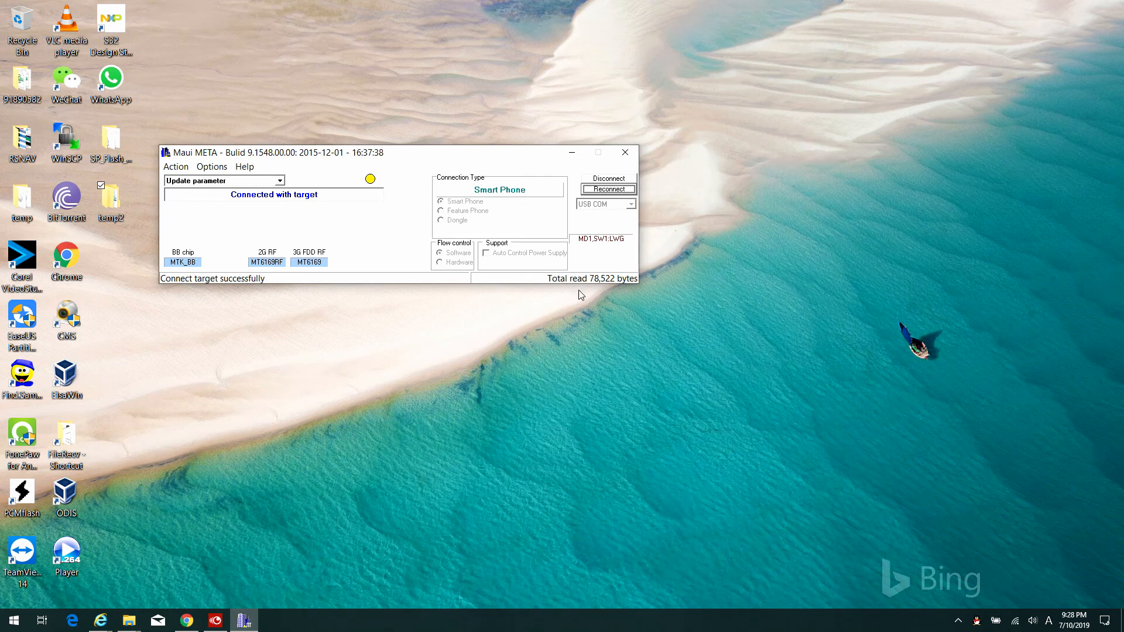
{"action": "mouse_move", "coordinate": [458, 298]}
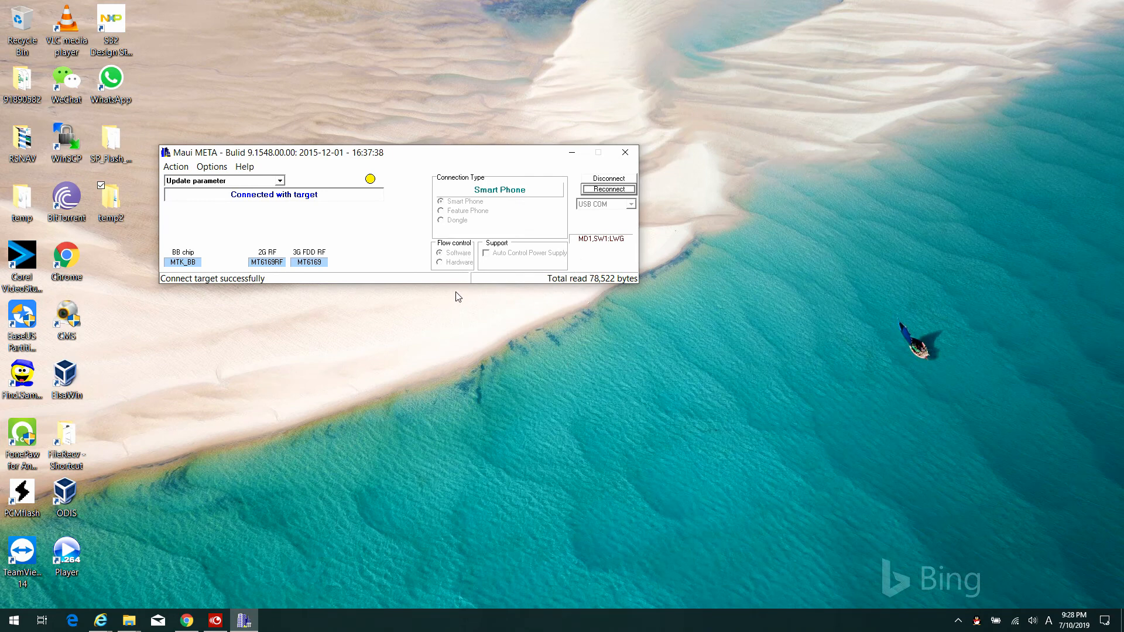
{"action": "mouse_move", "coordinate": [453, 301]}
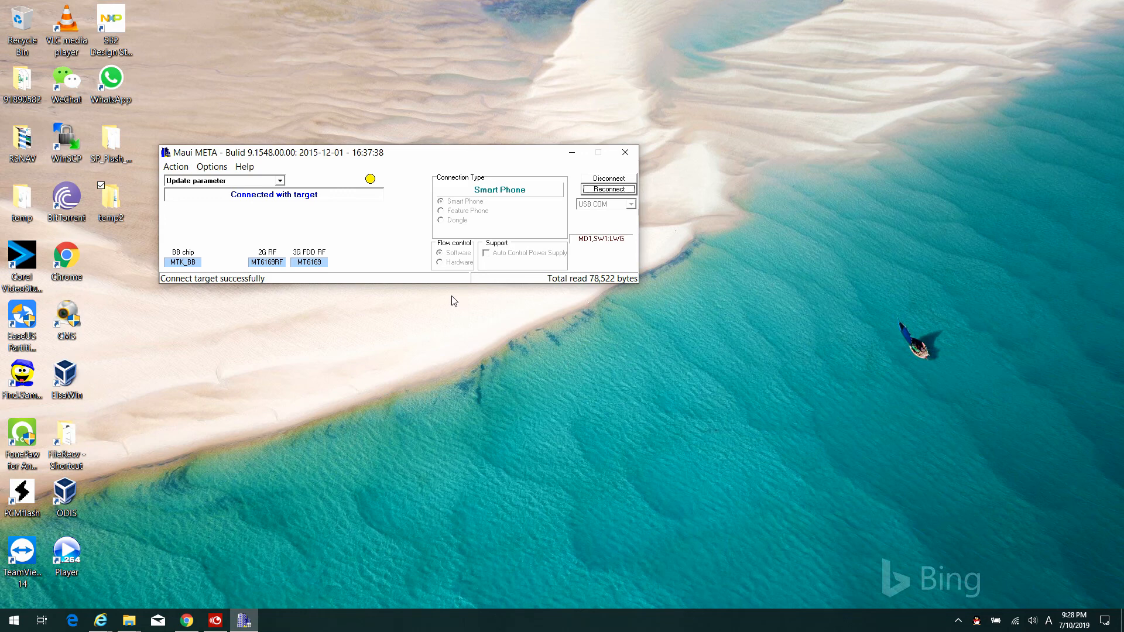
{"action": "left_click", "coordinate": [371, 178]}
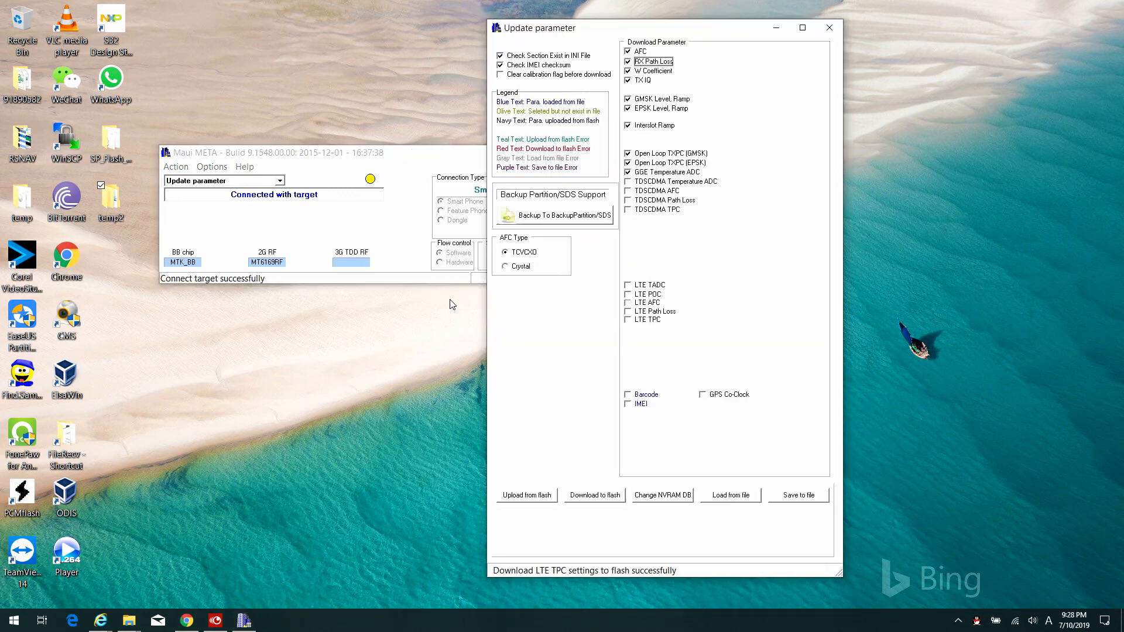
{"action": "left_click", "coordinate": [662, 495]}
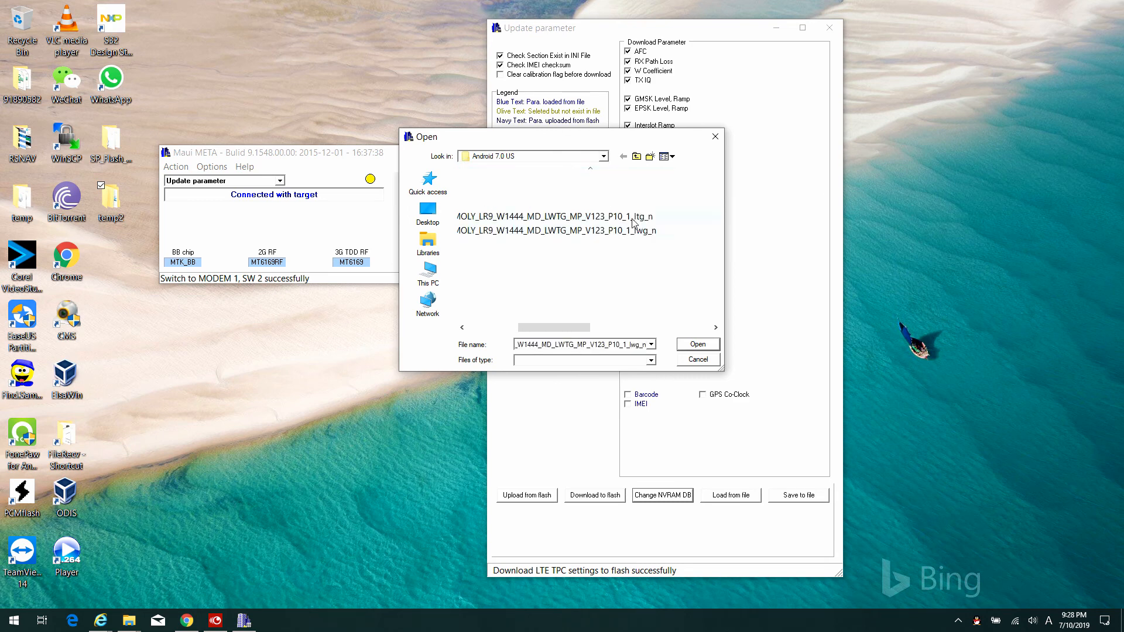
{"action": "left_click", "coordinate": [696, 359]}
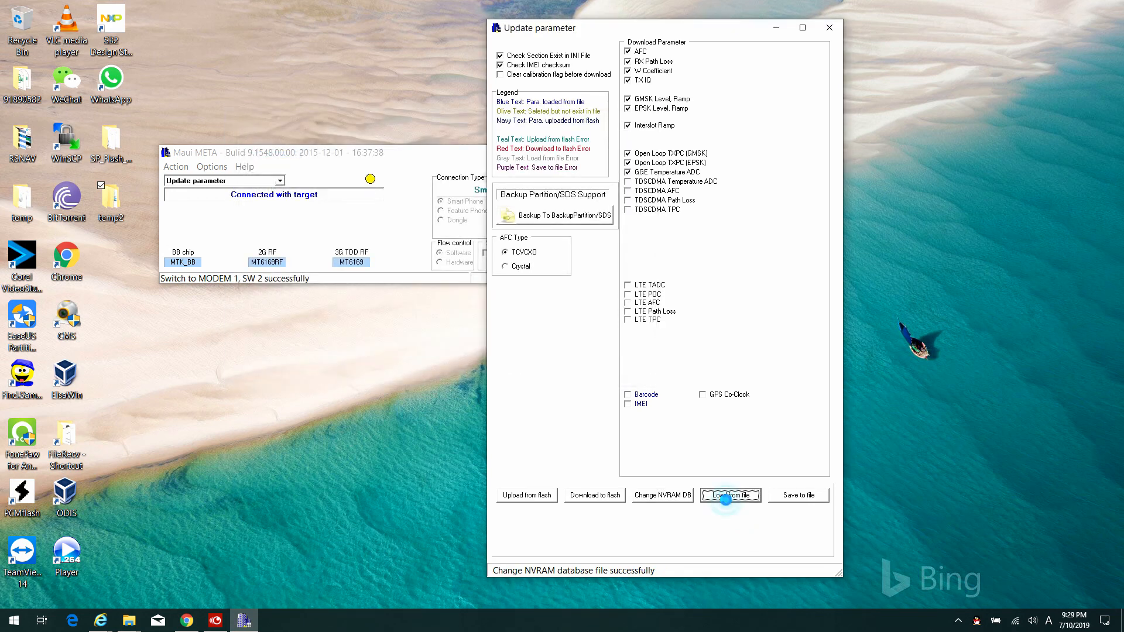
Step: Download 7.0 US TDD.INI to flash without Barcode/IMEI, then close Update parameter and disconnect
{"action": "left_click", "coordinate": [731, 495]}
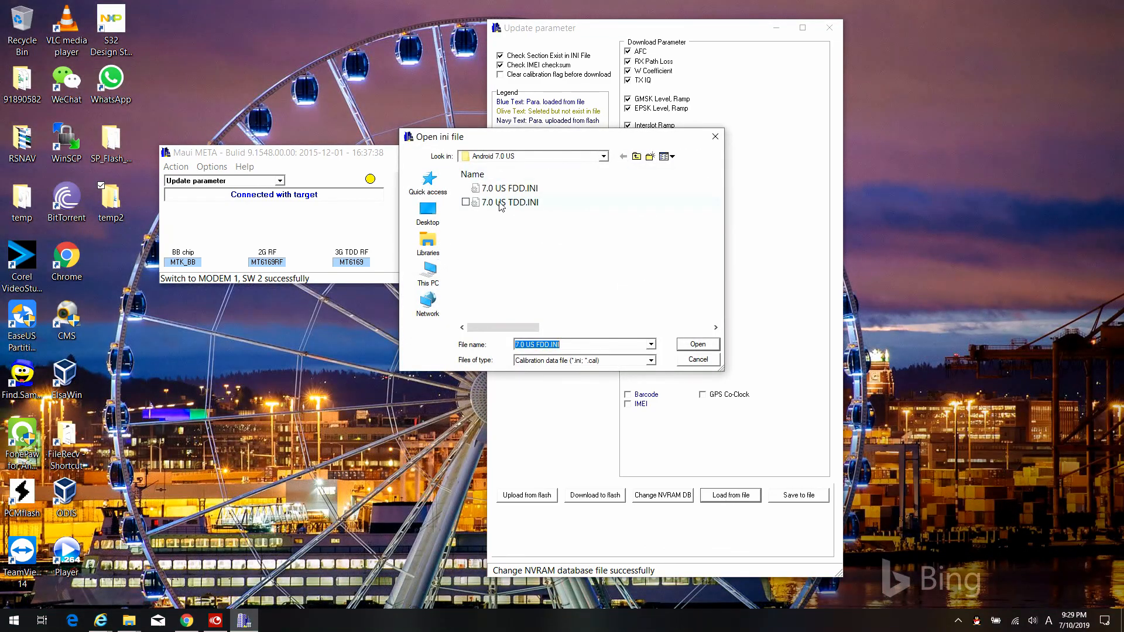
{"action": "left_click", "coordinate": [696, 344]}
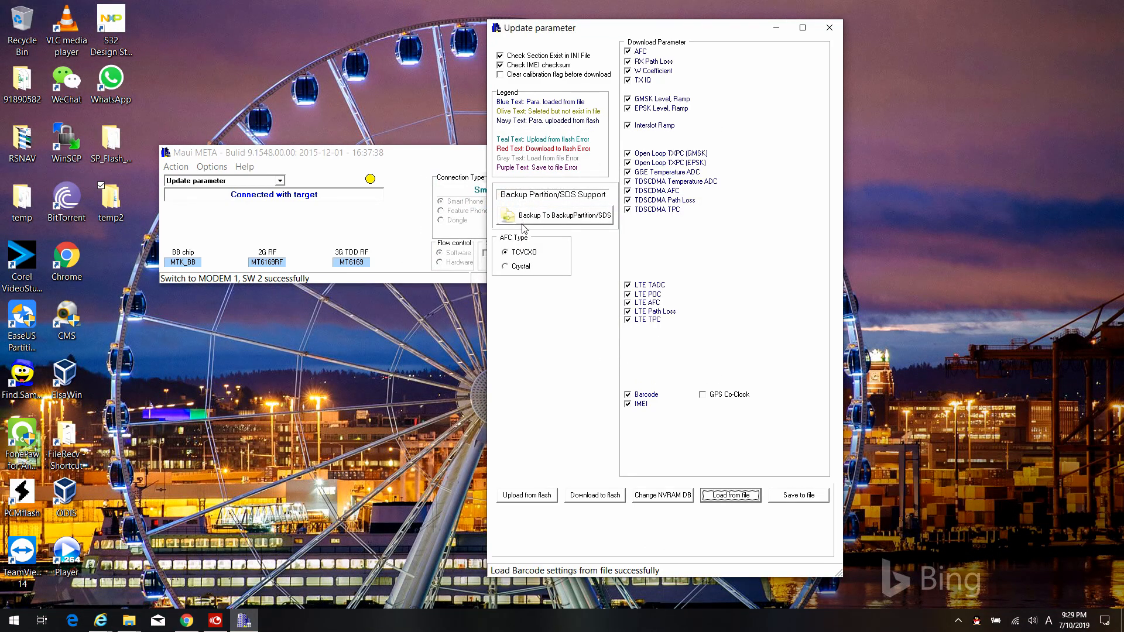
{"action": "left_click", "coordinate": [629, 403]}
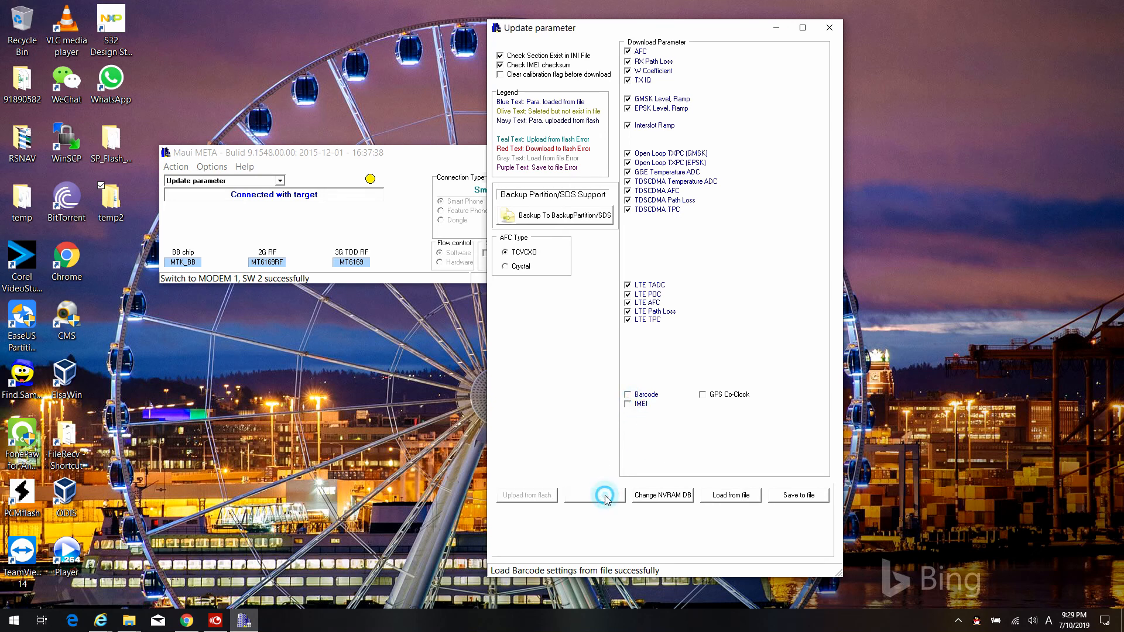
{"action": "left_click", "coordinate": [593, 496]}
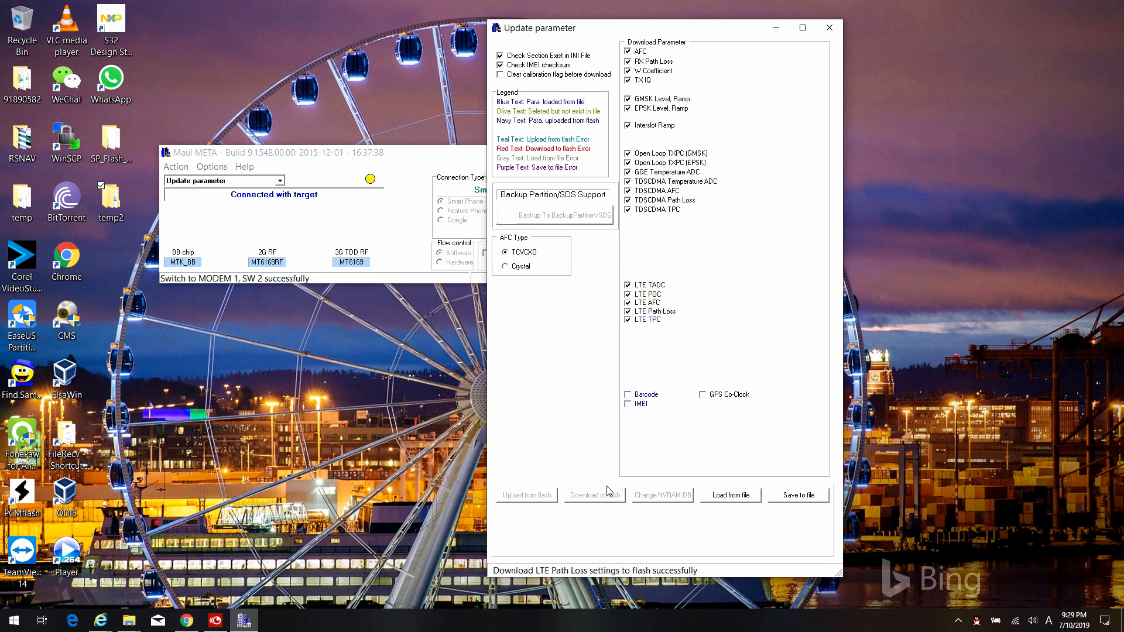
{"action": "left_click", "coordinate": [594, 495]}
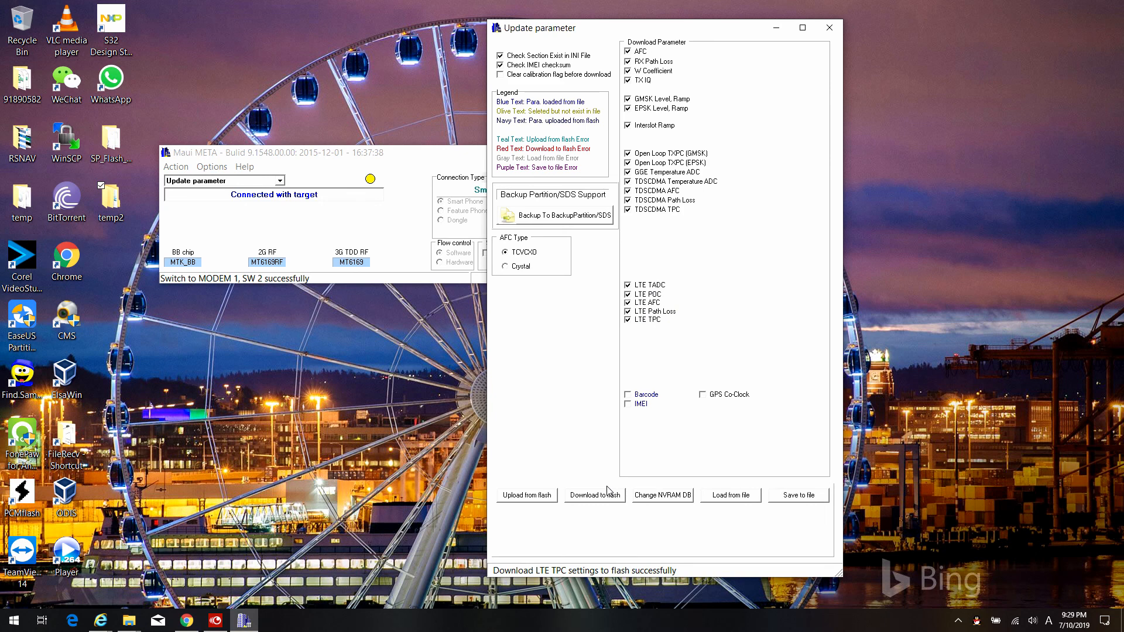
{"action": "mouse_move", "coordinate": [853, 43]}
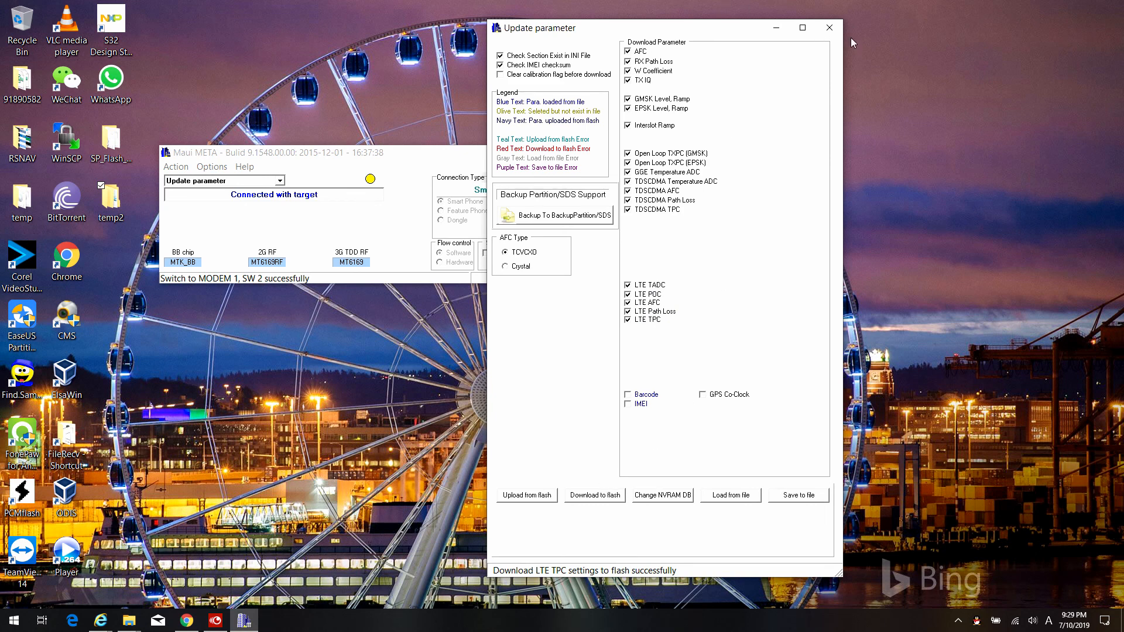
{"action": "left_click", "coordinate": [830, 28]}
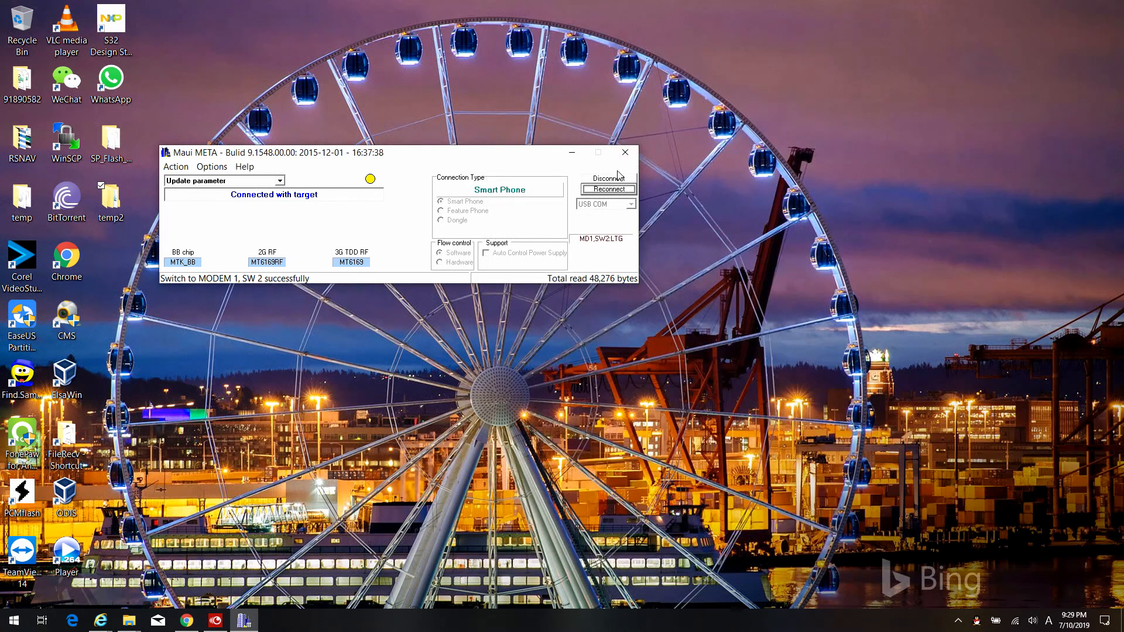
{"action": "left_click", "coordinate": [607, 179]}
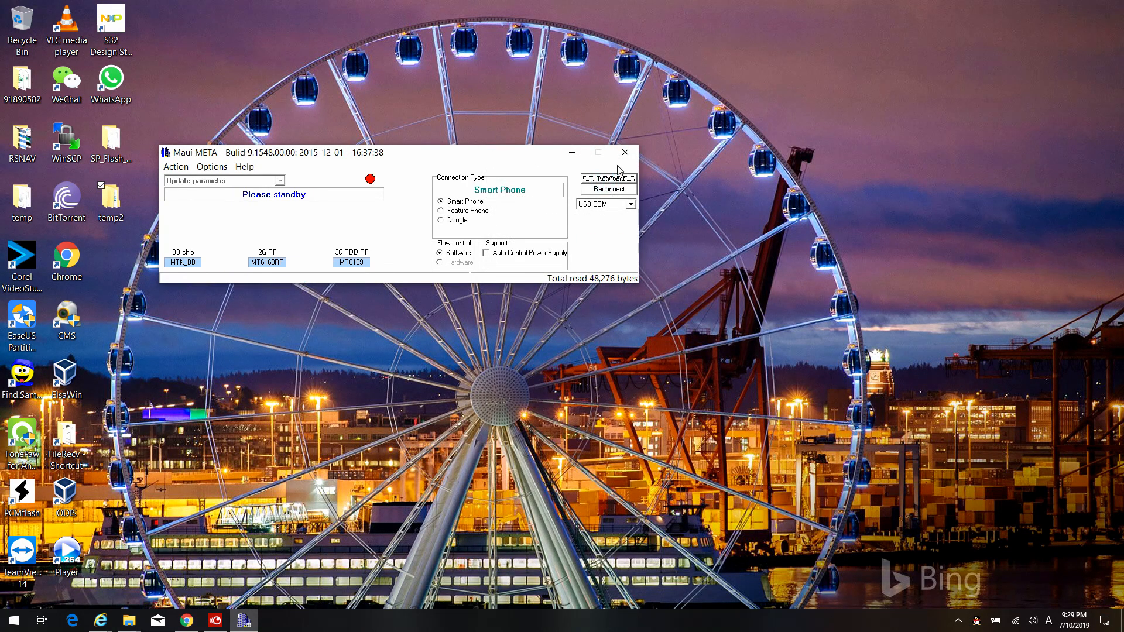